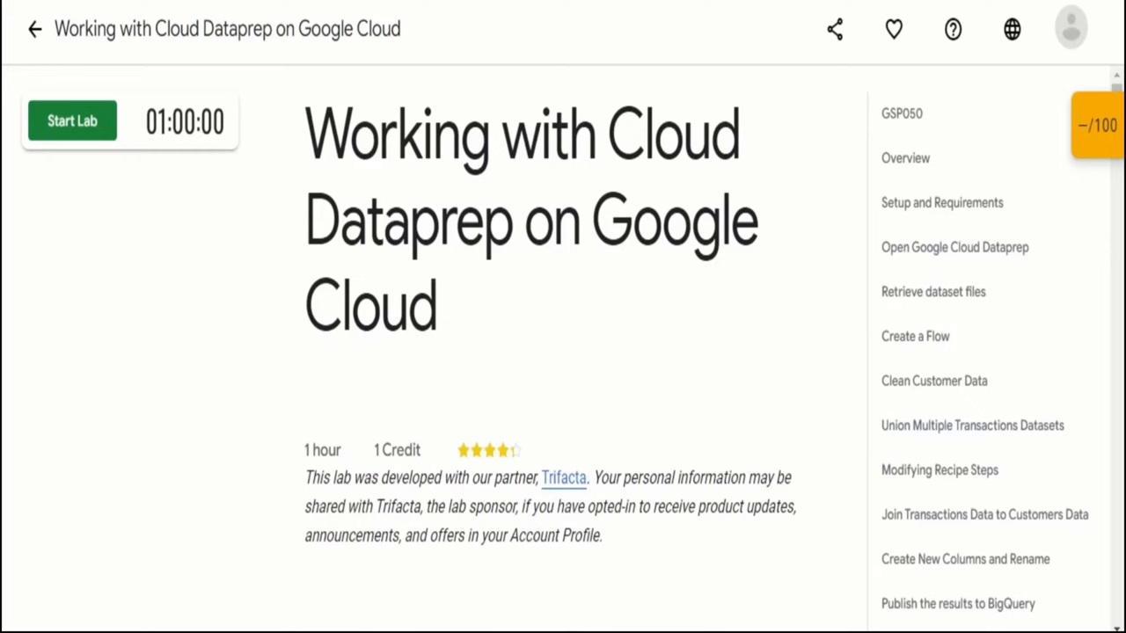
{"action": "mouse_move", "coordinate": [368, 81]}
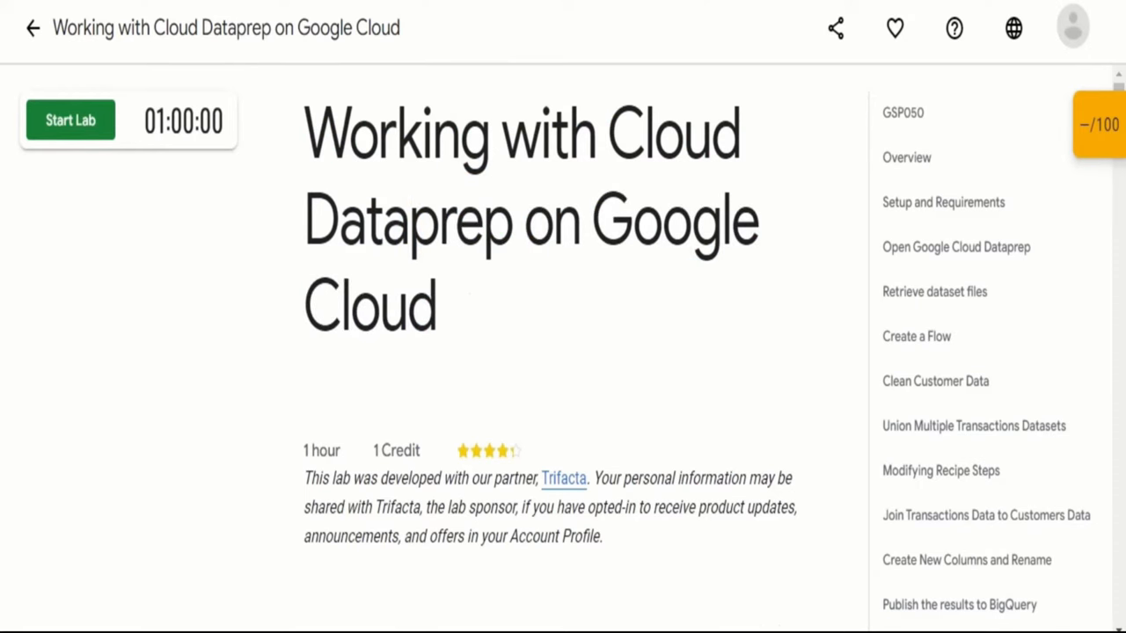
Jump to the lab's Retrieve dataset files section and scroll through to Check my progress
{"action": "left_click", "coordinate": [934, 291]}
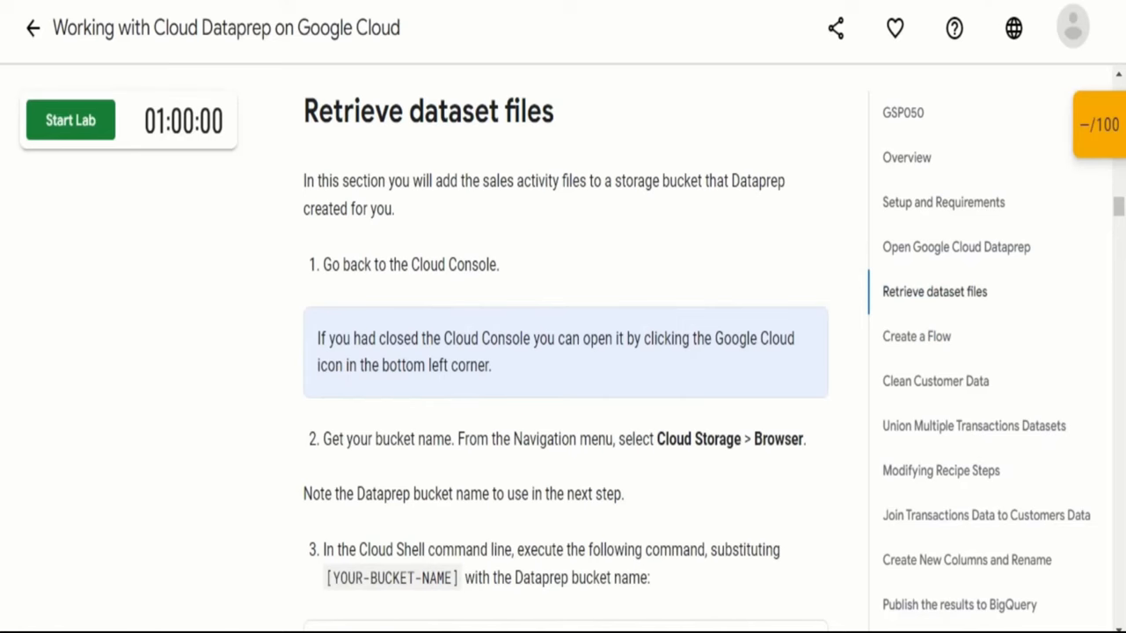
{"action": "scroll", "scroll_direction": "down", "scroll_amount": 3}
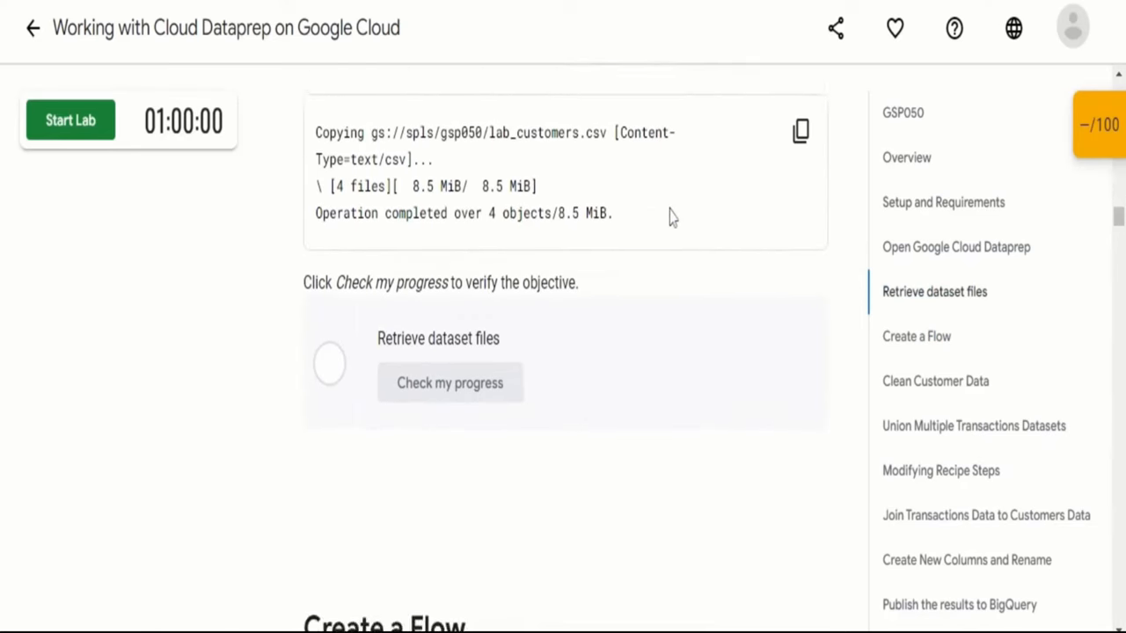
{"action": "scroll", "scroll_direction": "up", "scroll_amount": 3}
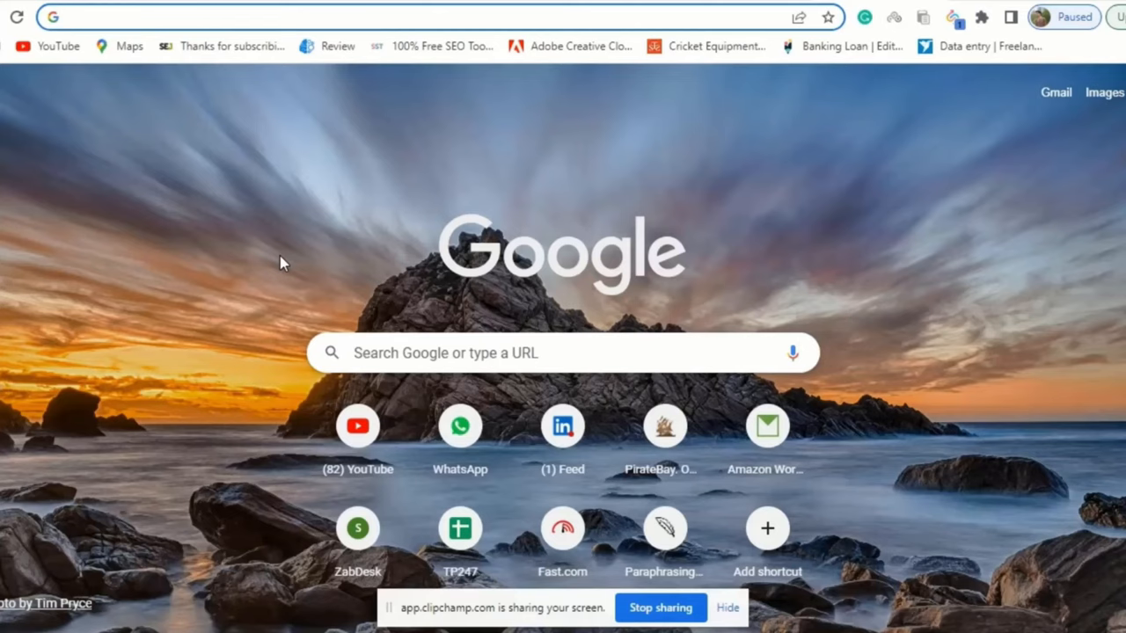
Search Google for 'dataprep' and start the free trial from the Dataprep by Trifacta page
{"action": "type", "text": "dataprep"}
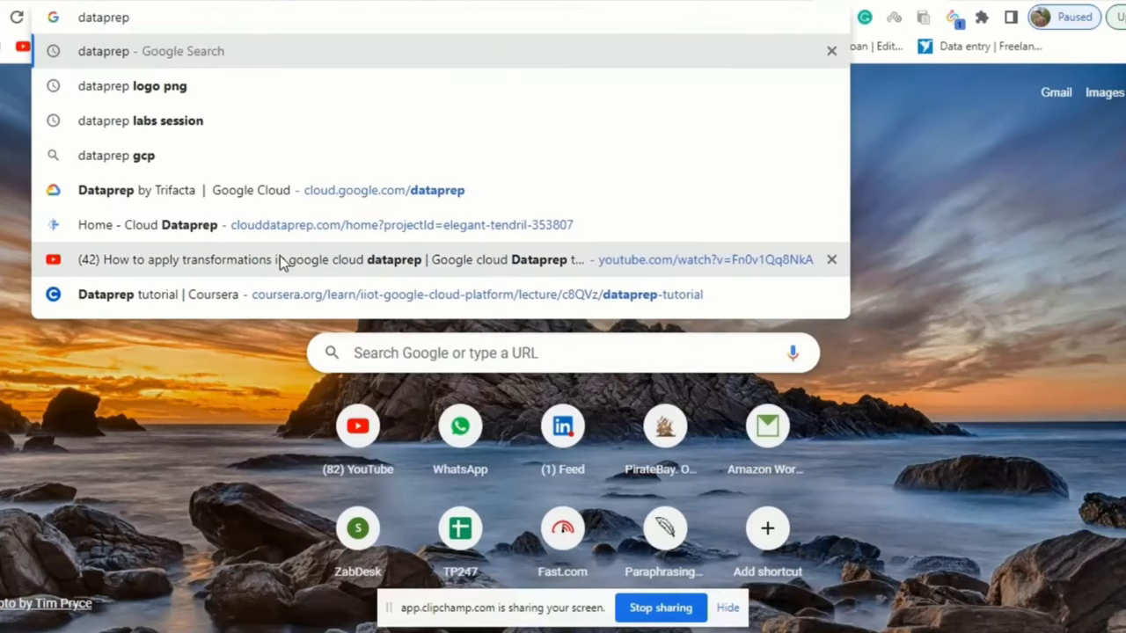
{"action": "left_click", "coordinate": [150, 51]}
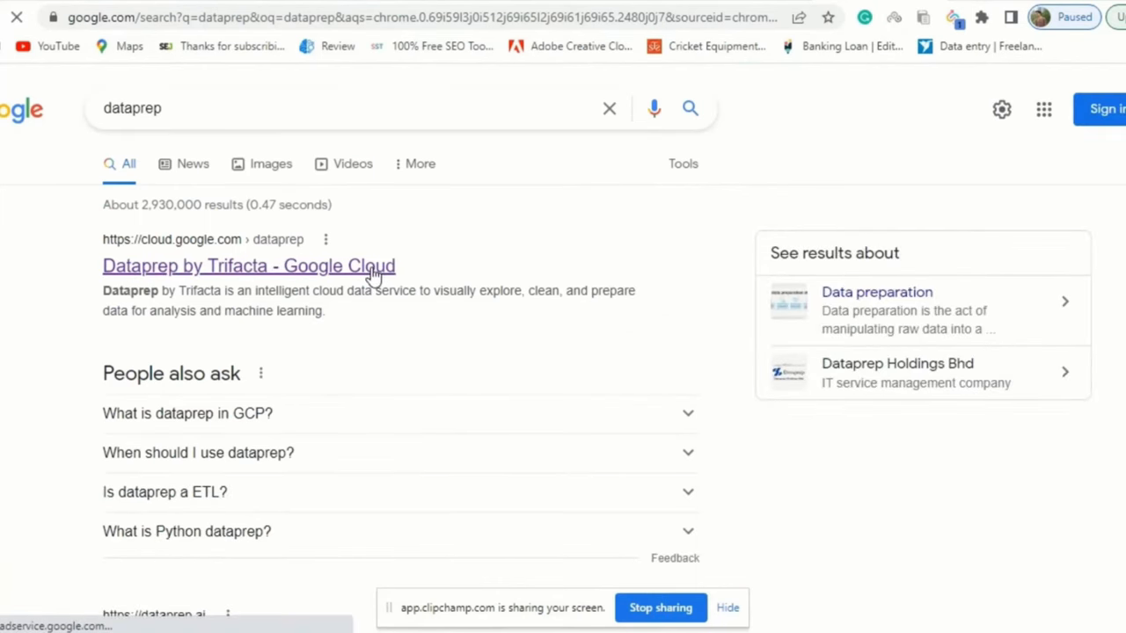
{"action": "left_click", "coordinate": [249, 266]}
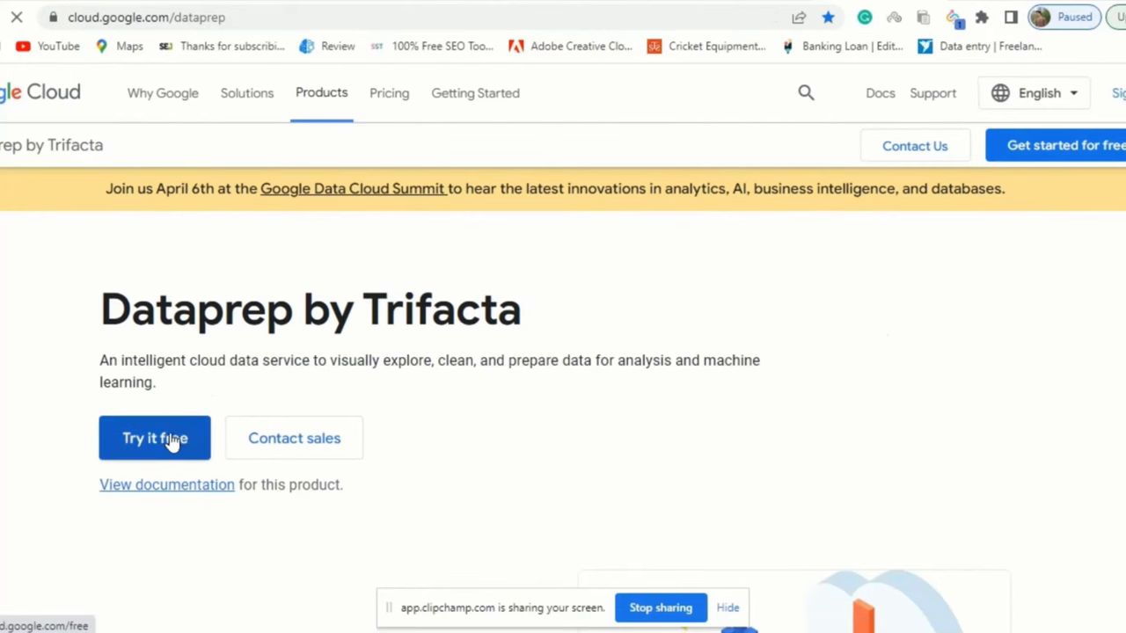
{"action": "left_click", "coordinate": [154, 438]}
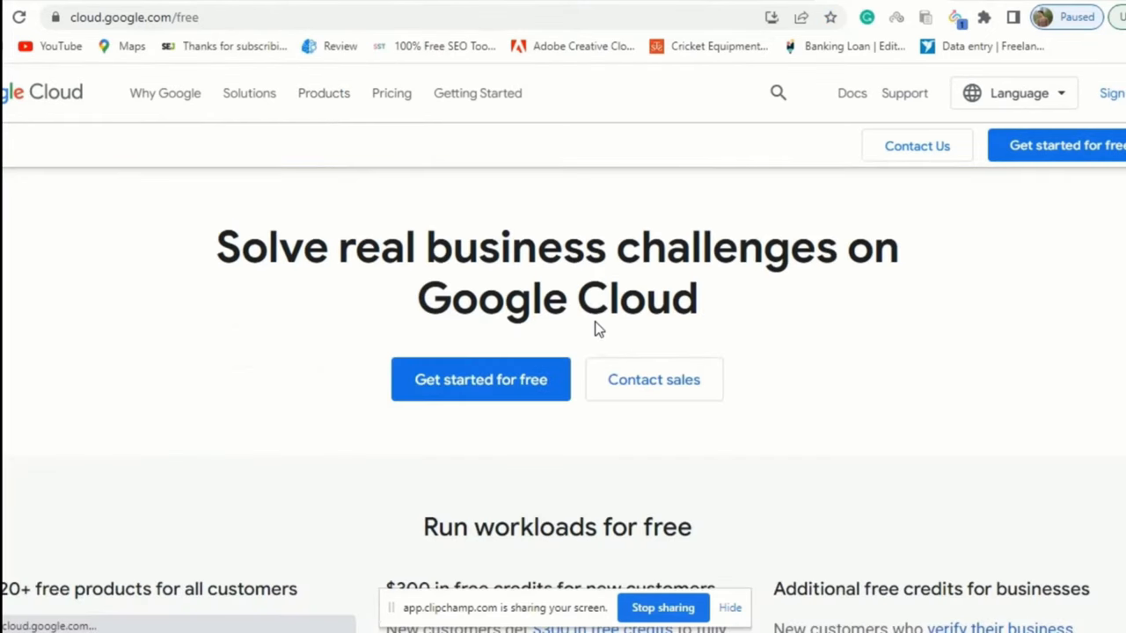
{"action": "mouse_move", "coordinate": [480, 396]}
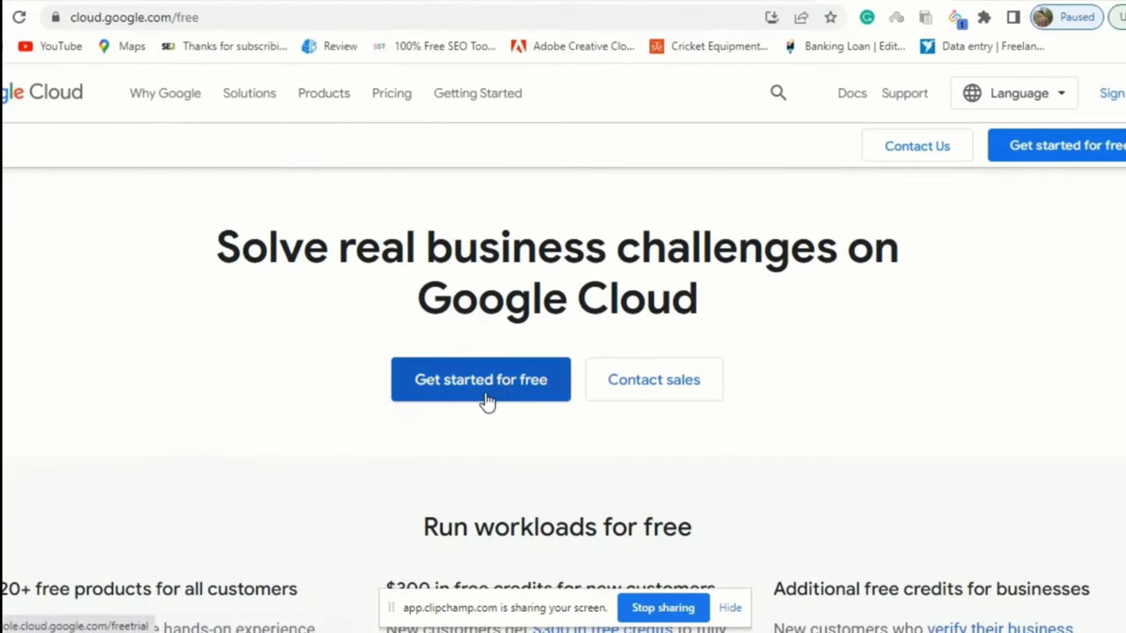
Sign in with the first listed account and its password to use Google Cloud free
{"action": "left_click", "coordinate": [480, 379]}
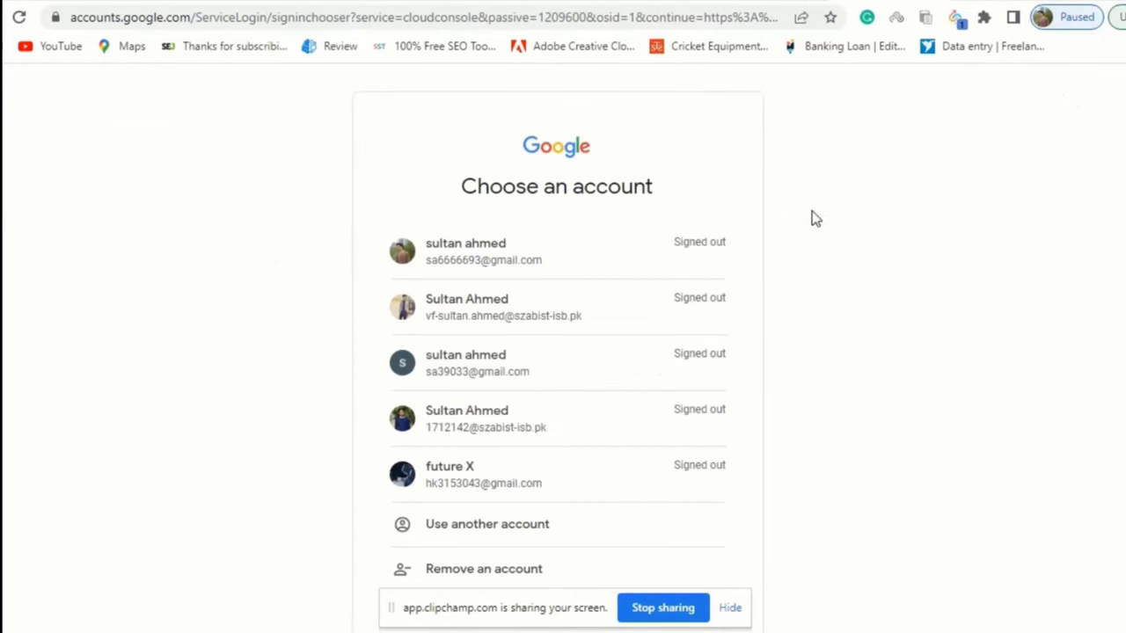
{"action": "mouse_move", "coordinate": [704, 207]}
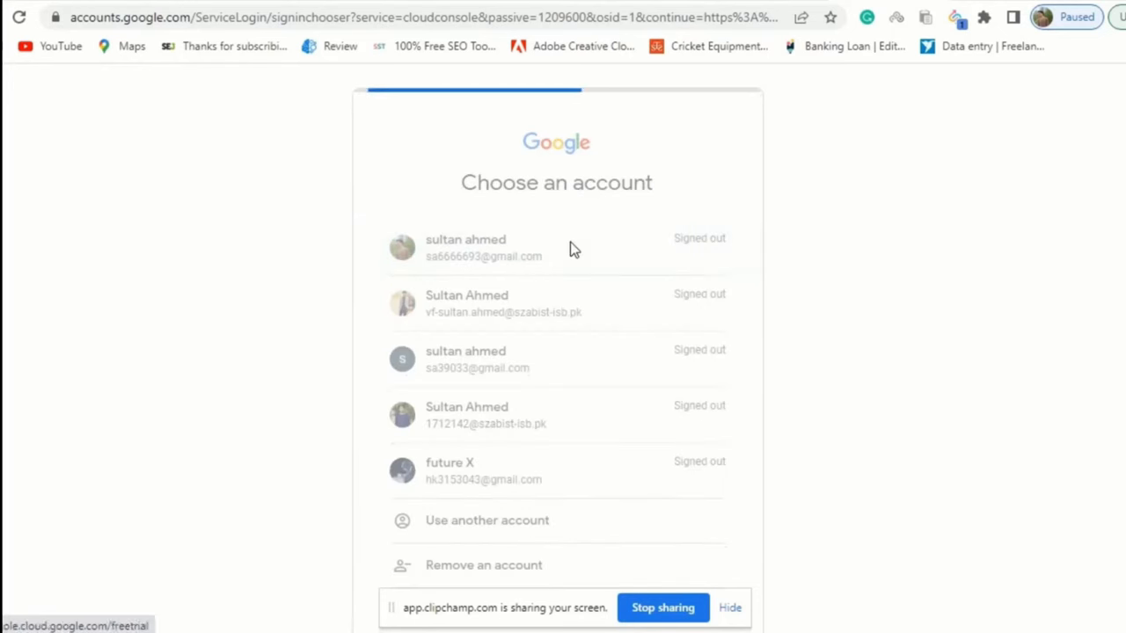
{"action": "left_click", "coordinate": [484, 247]}
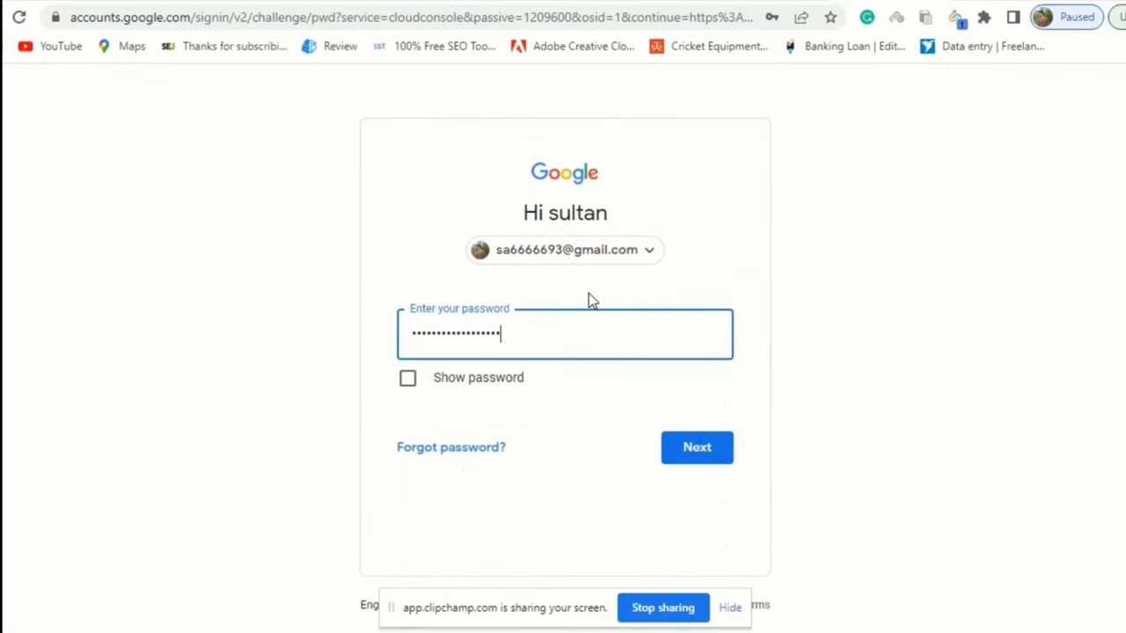
{"action": "left_click", "coordinate": [697, 447]}
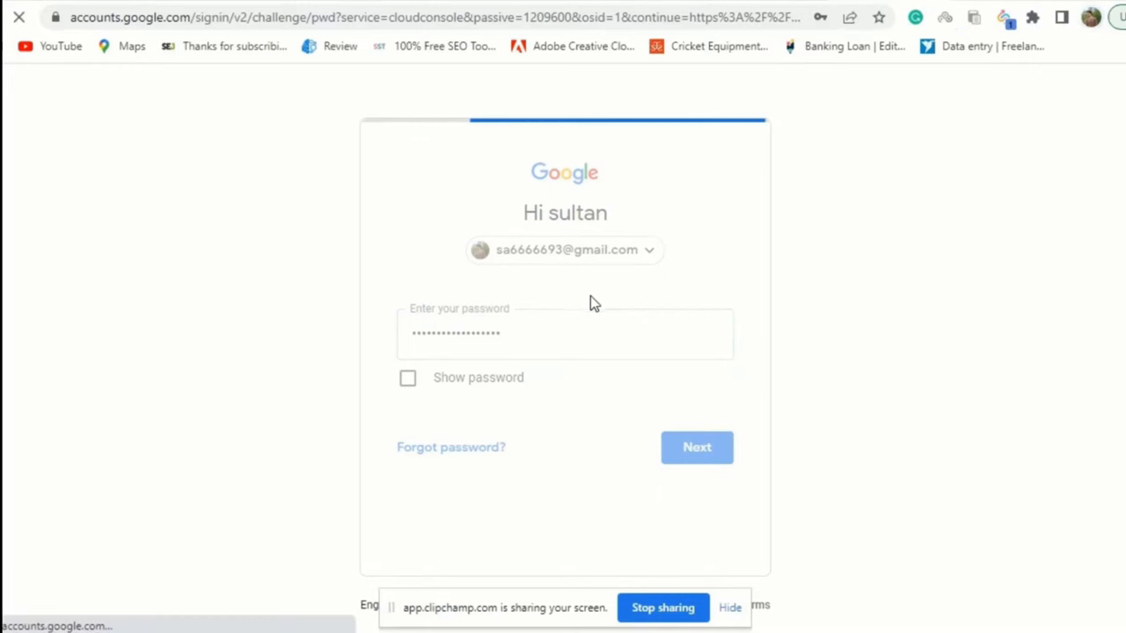
{"action": "left_click", "coordinate": [697, 446]}
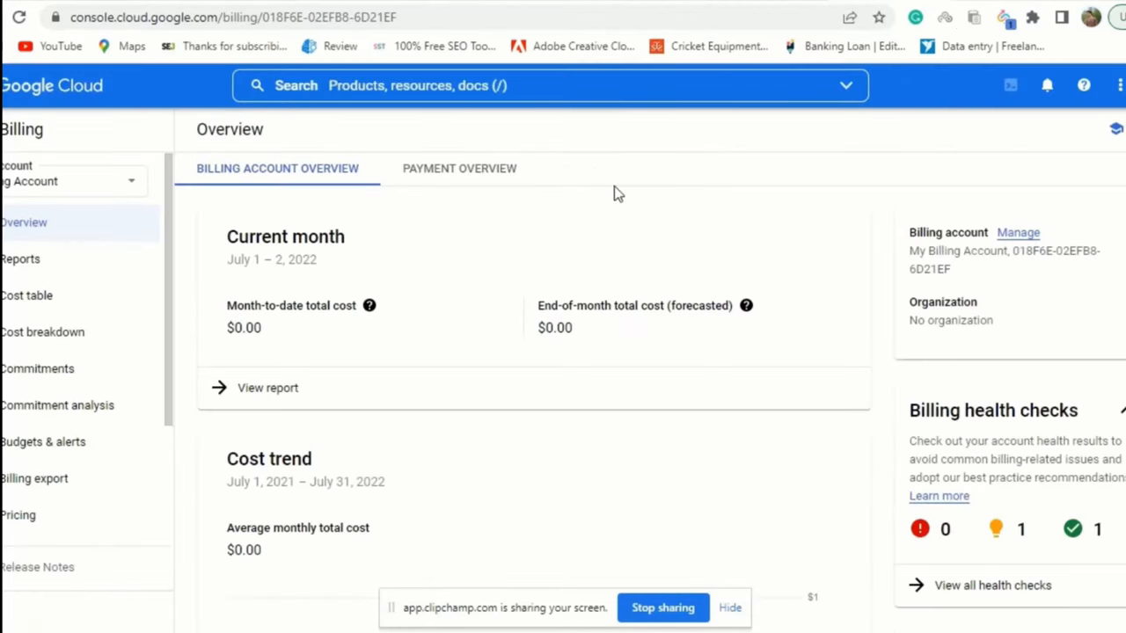
Search the console for 'dataprep' and open the Dataprep product result
{"action": "type", "text": "dataprep"}
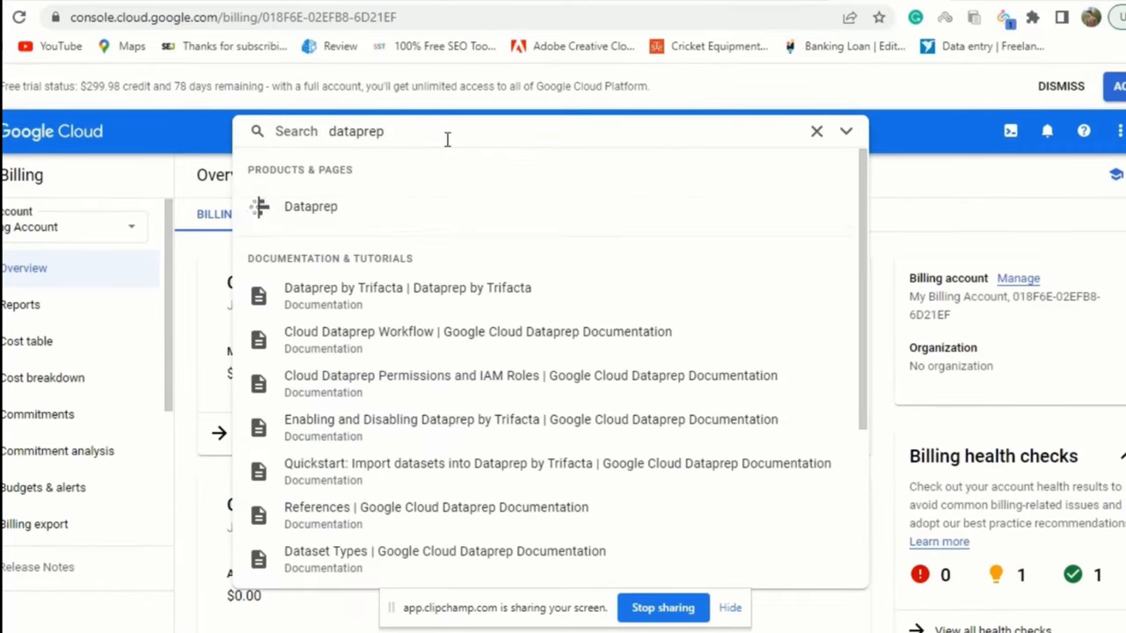
{"action": "left_click", "coordinate": [311, 205]}
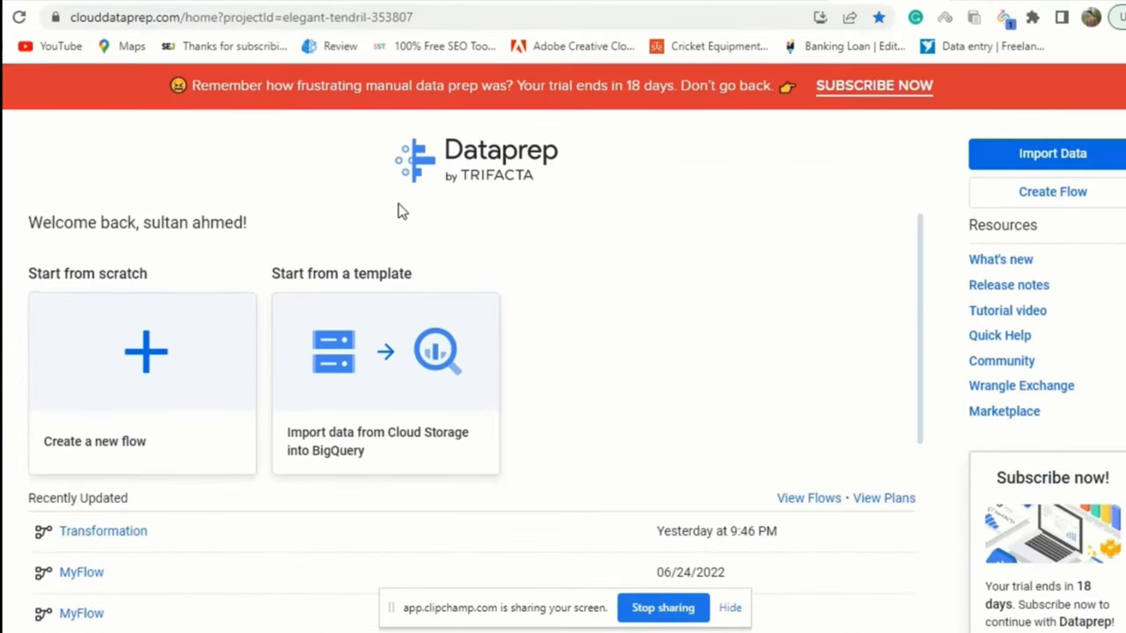
Choose 'Create a new flow' under Start from scratch on the Dataprep home page
{"action": "scroll", "scroll_direction": "down", "scroll_amount": 3}
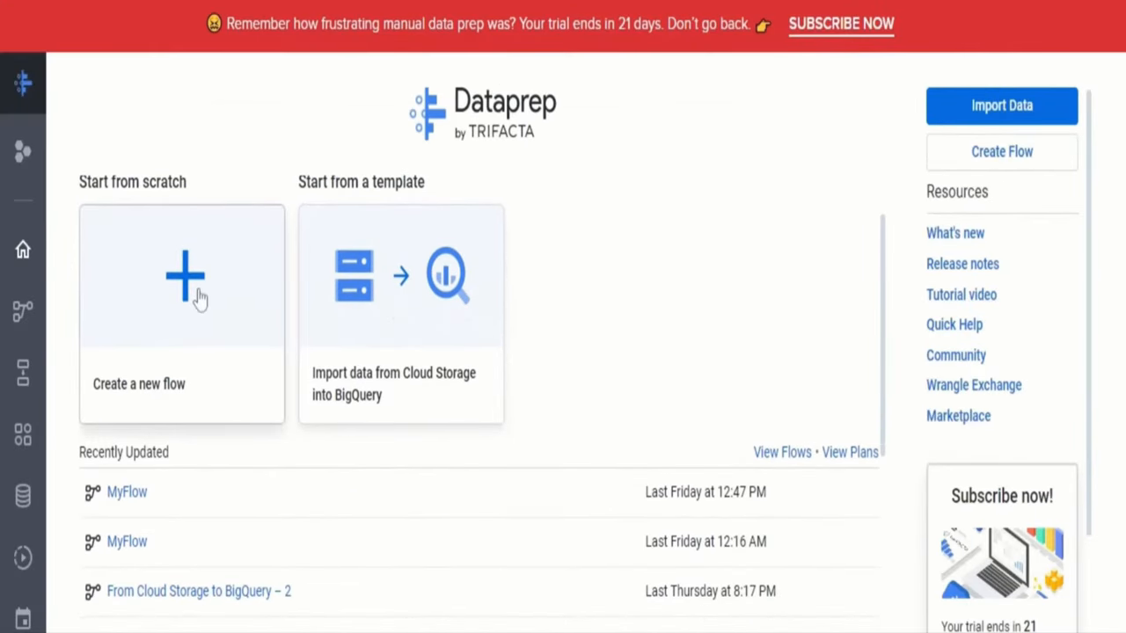
{"action": "left_click", "coordinate": [182, 276]}
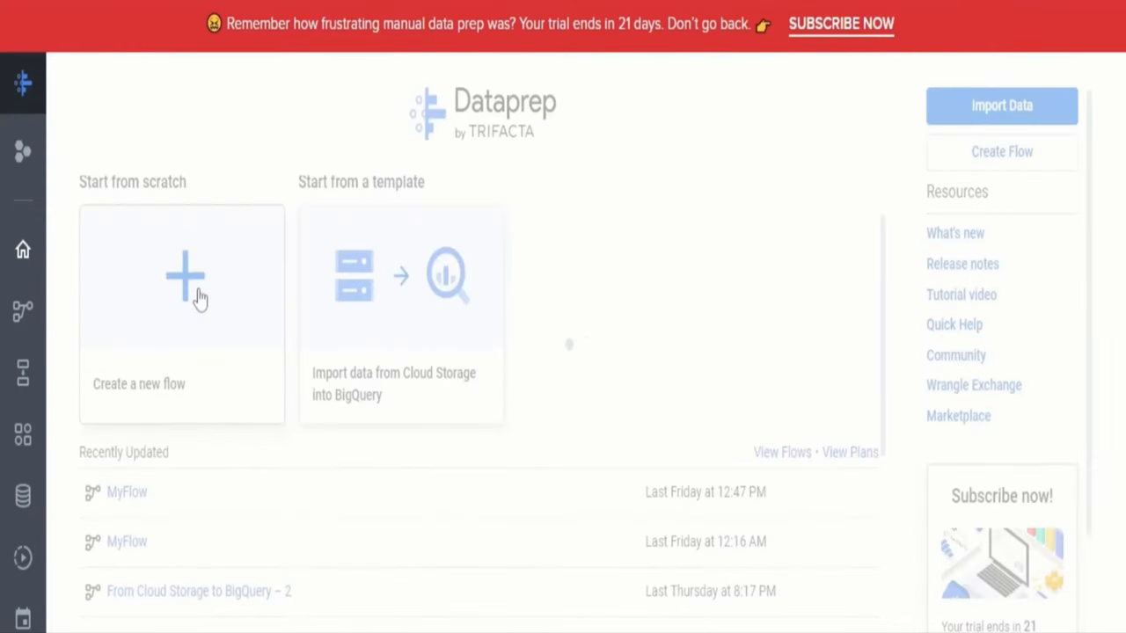
{"action": "left_click", "coordinate": [182, 277]}
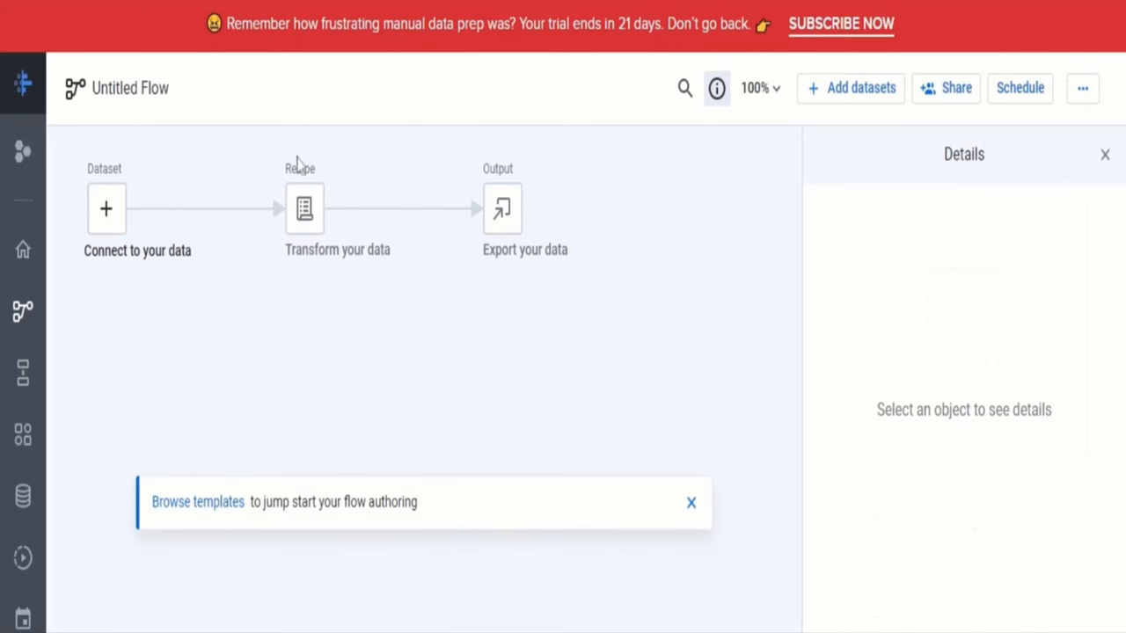
{"action": "mouse_move", "coordinate": [236, 144]}
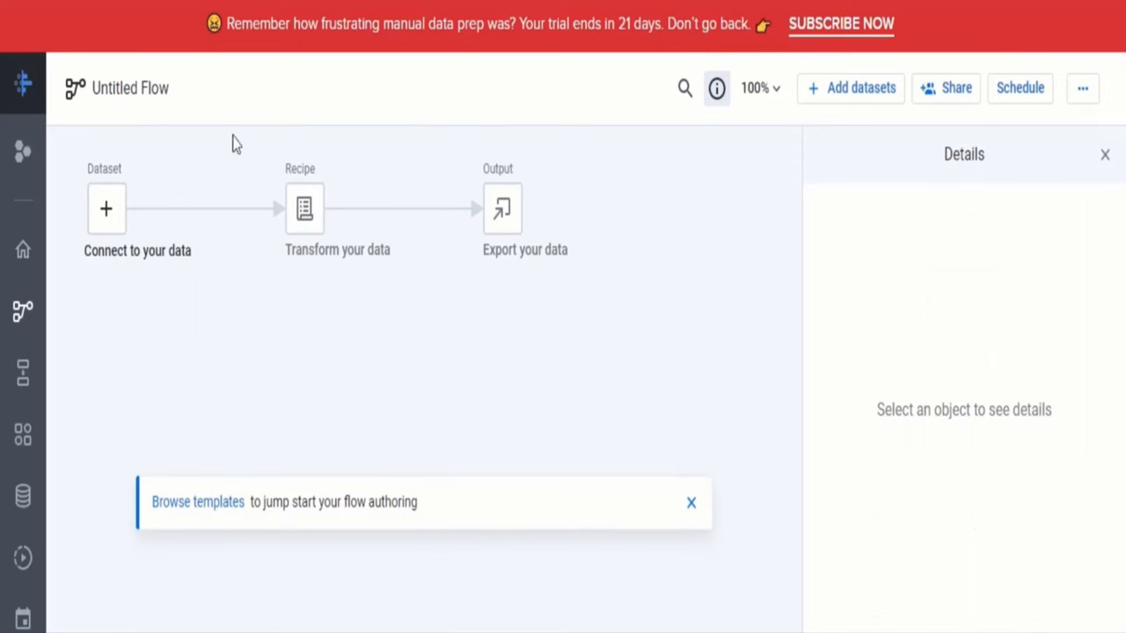
{"action": "mouse_move", "coordinate": [180, 121]}
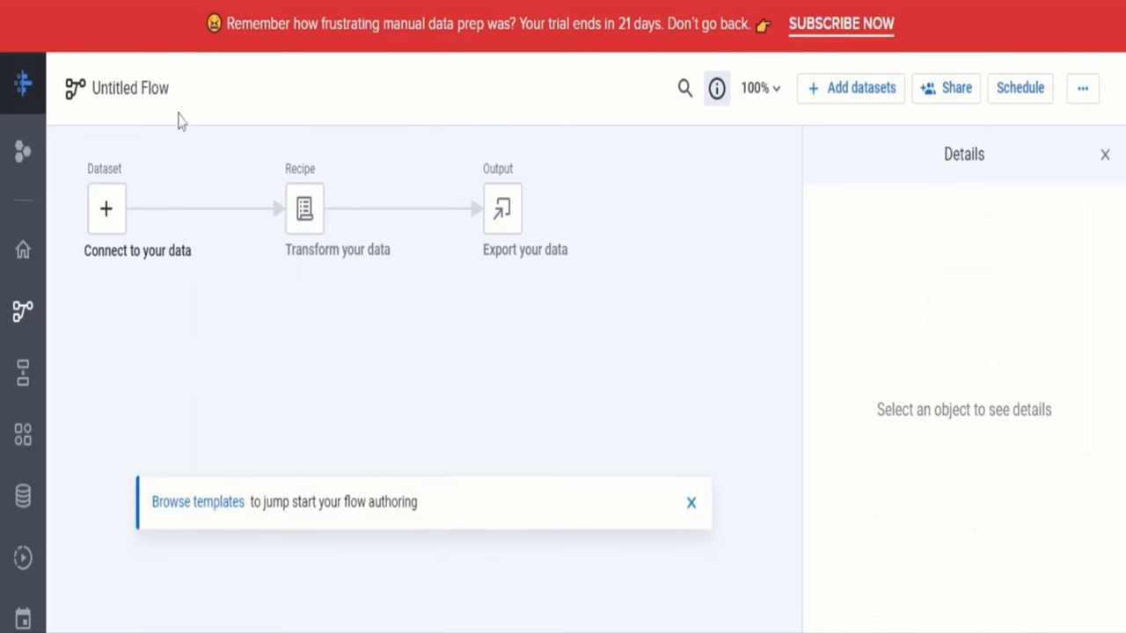
Rename the untitled flow to 'Transformation' and confirm
{"action": "double_click", "coordinate": [129, 88]}
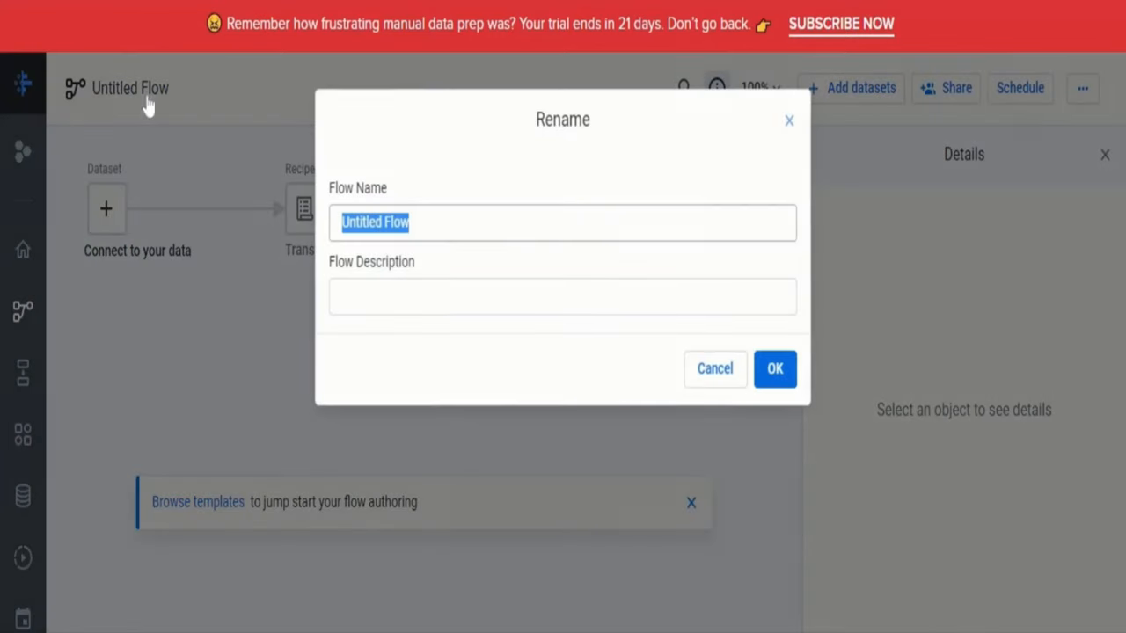
{"action": "key", "text": "delete"}
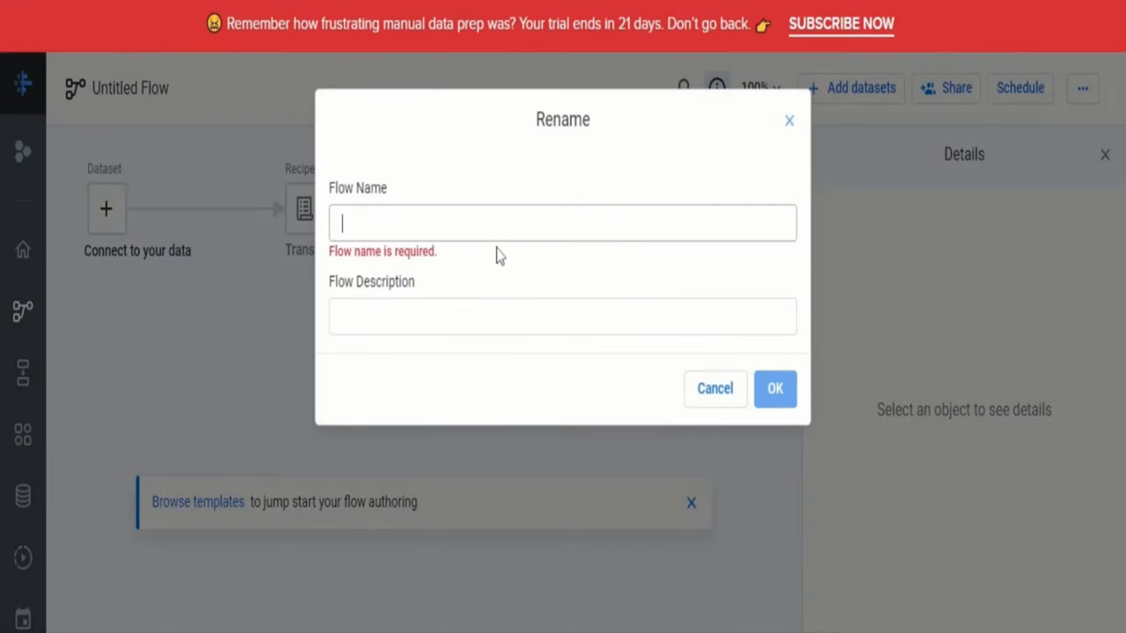
{"action": "type", "text": "Tr"}
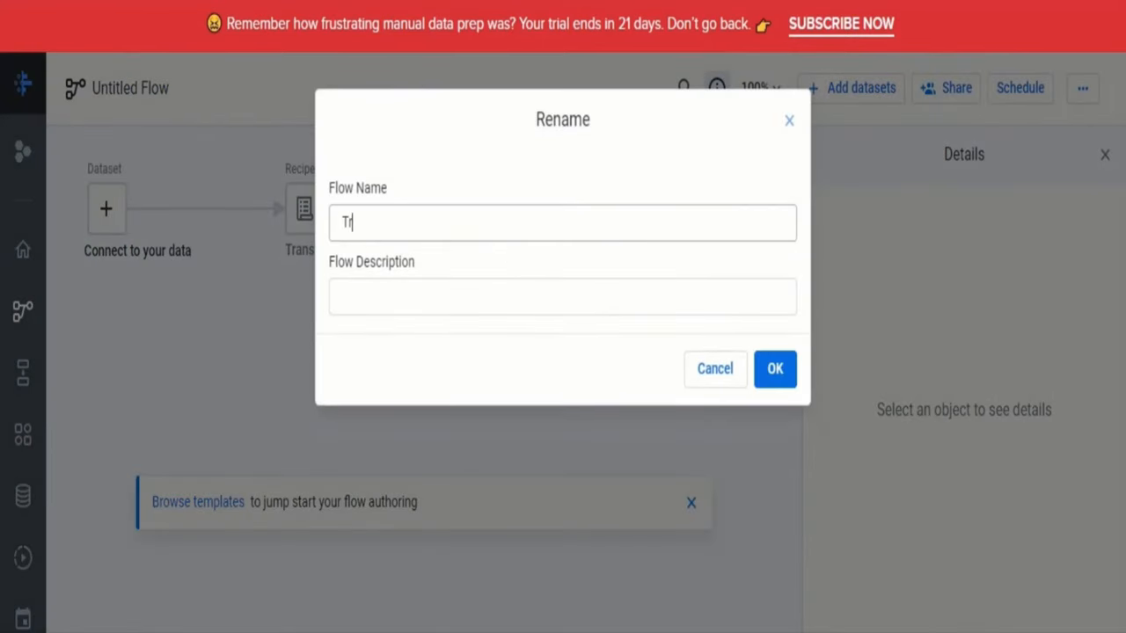
{"action": "type", "text": "ansfor"}
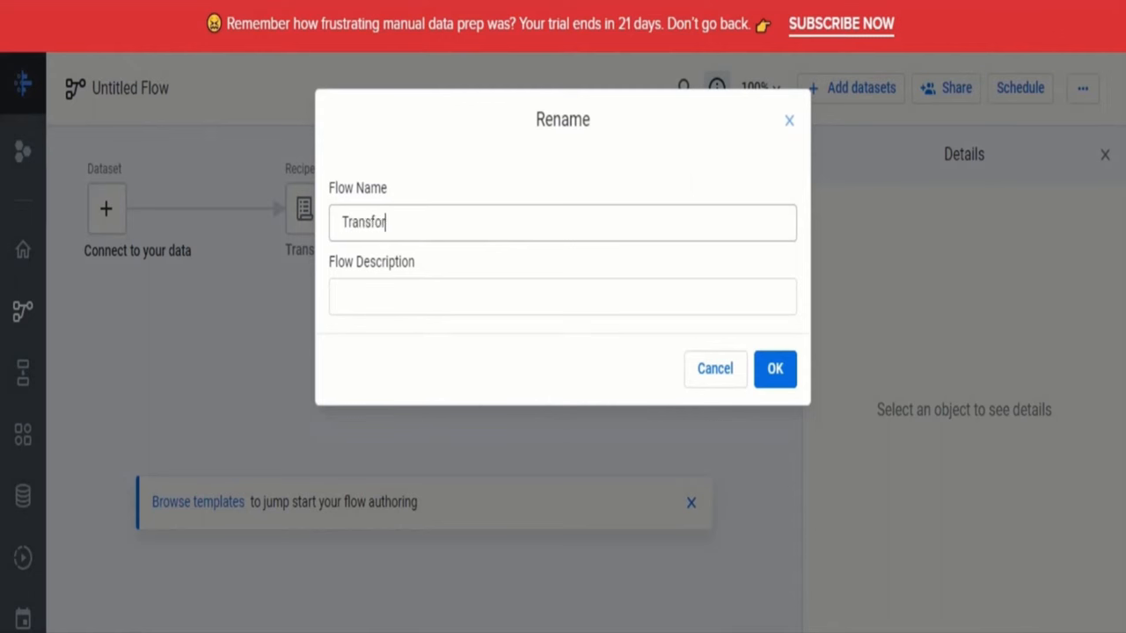
{"action": "type", "text": "mation"}
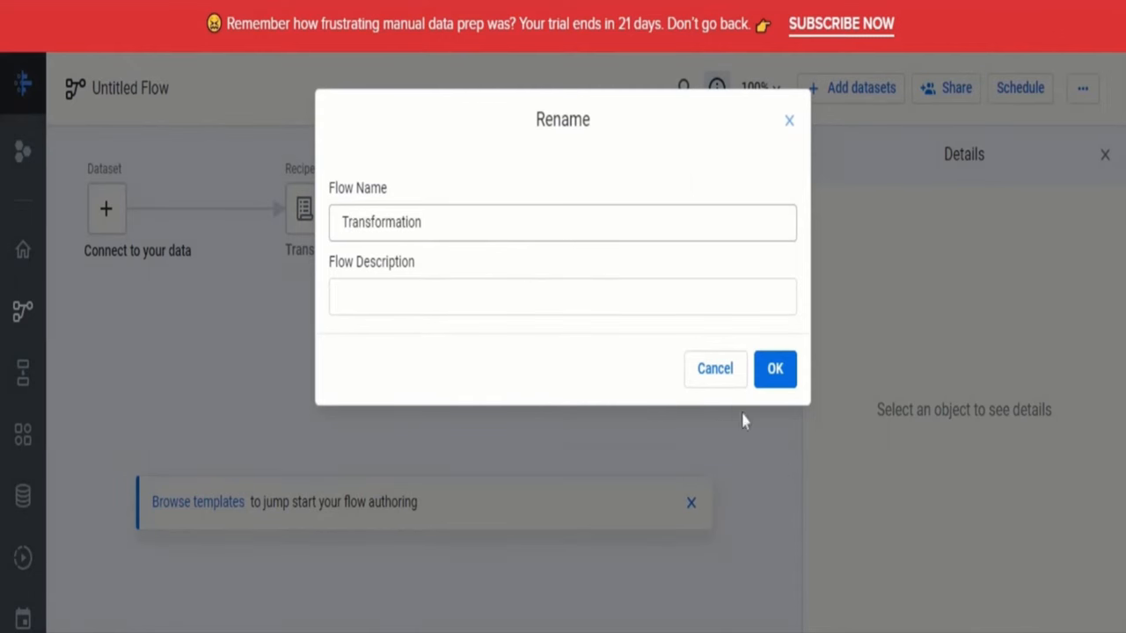
{"action": "mouse_move", "coordinate": [775, 368]}
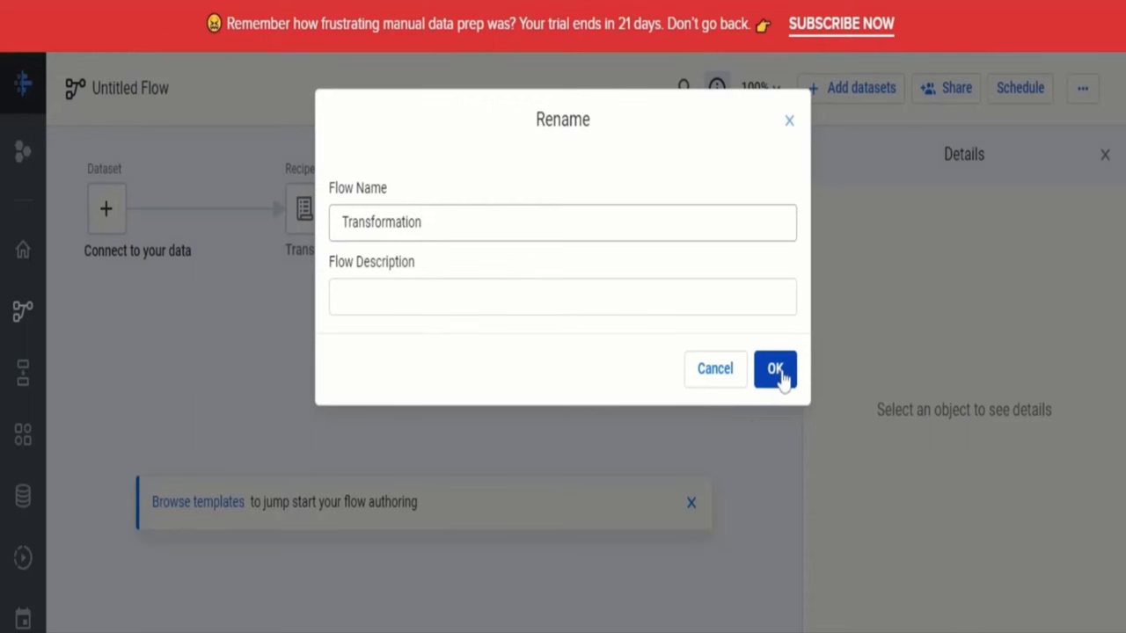
{"action": "left_click", "coordinate": [774, 368]}
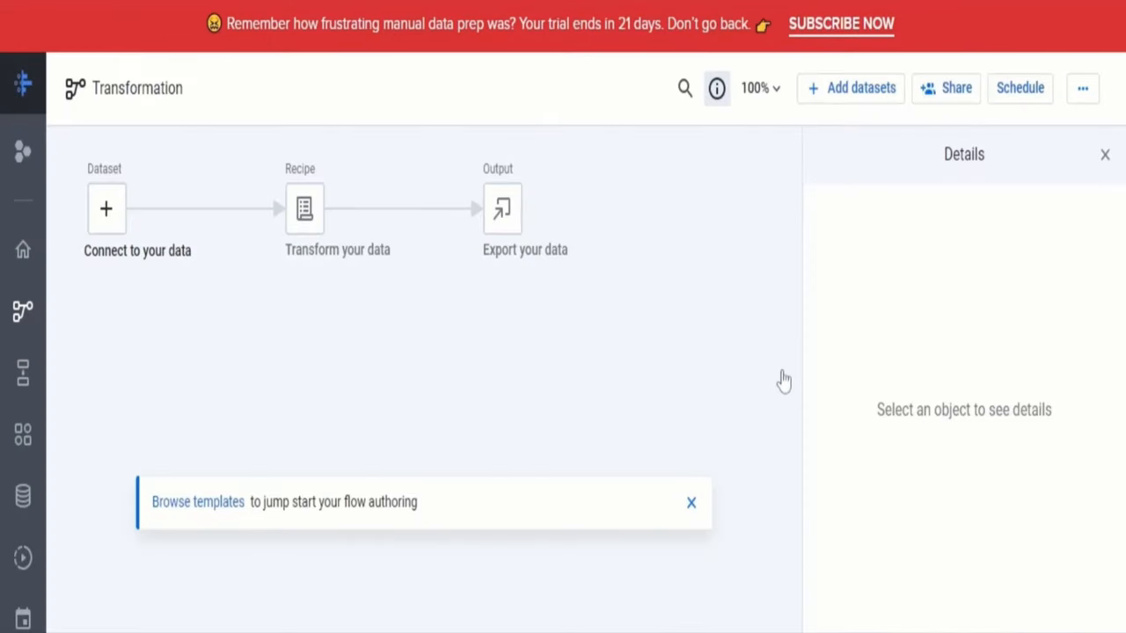
{"action": "mouse_move", "coordinate": [190, 396]}
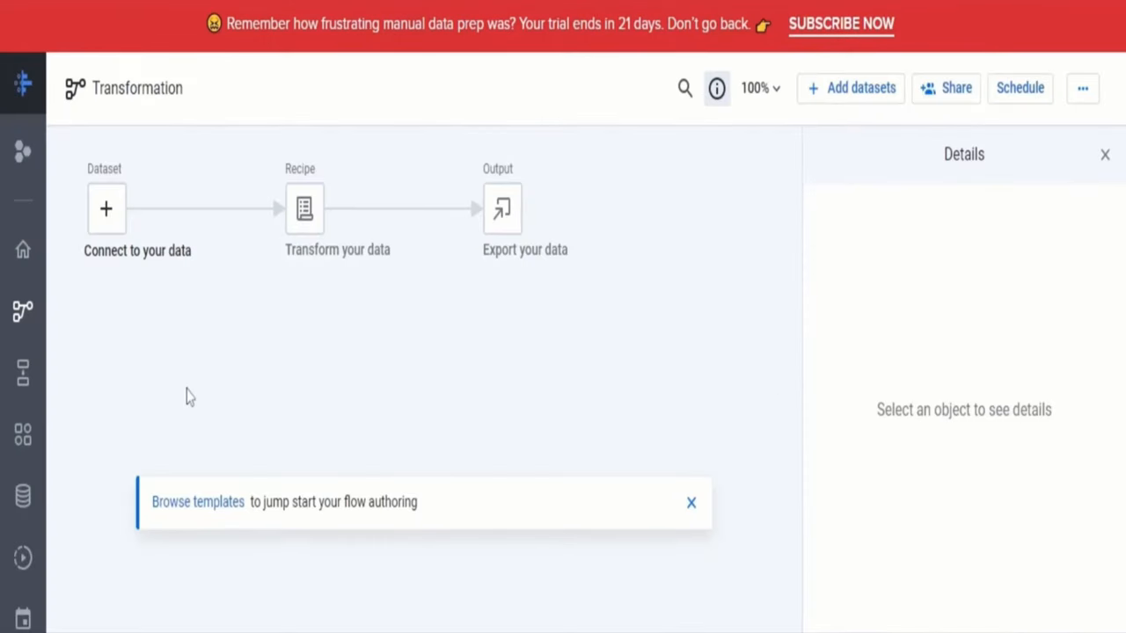
{"action": "mouse_move", "coordinate": [137, 242]}
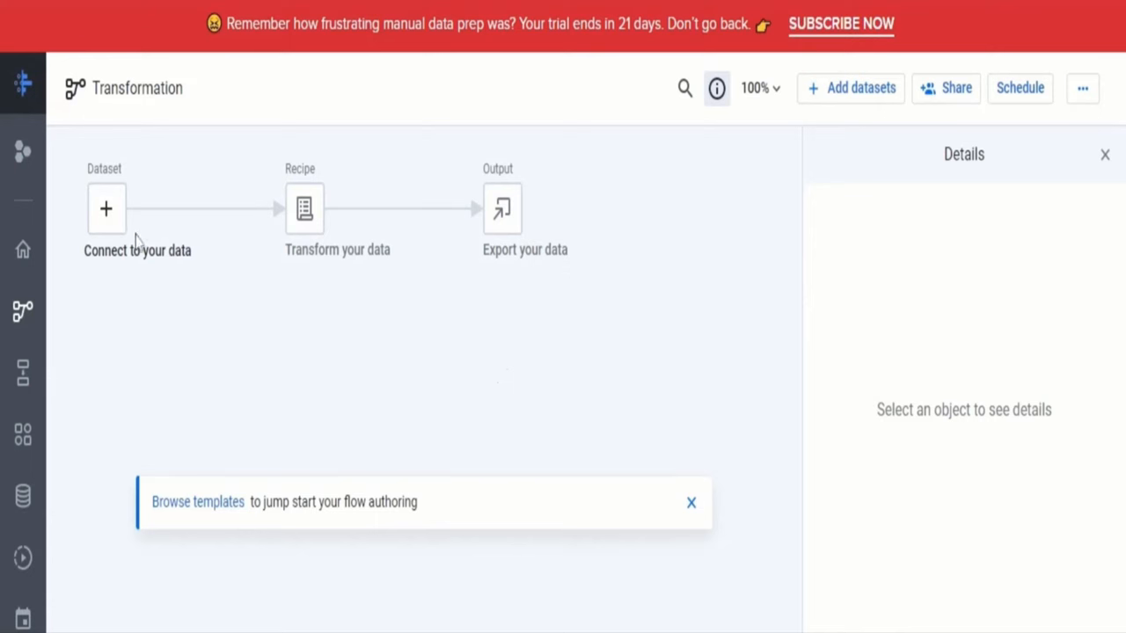
{"action": "mouse_move", "coordinate": [107, 209]}
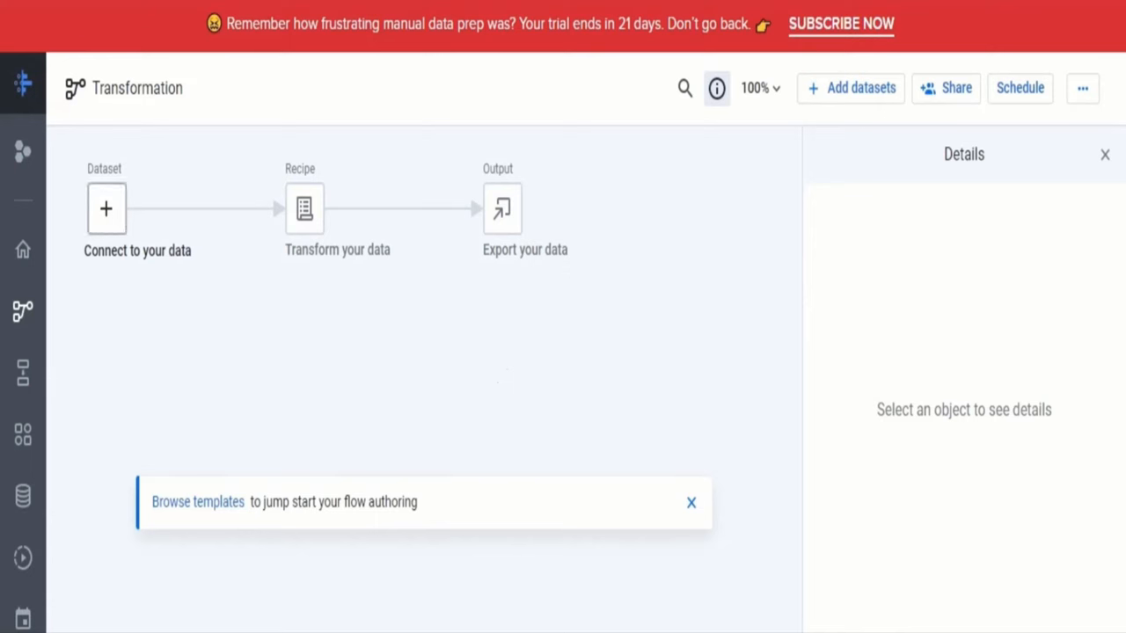
Add lab_2013, lab_2014, lab_2015 transactions and lab_customers.csv as datasets in the flow
{"action": "left_click", "coordinate": [849, 87]}
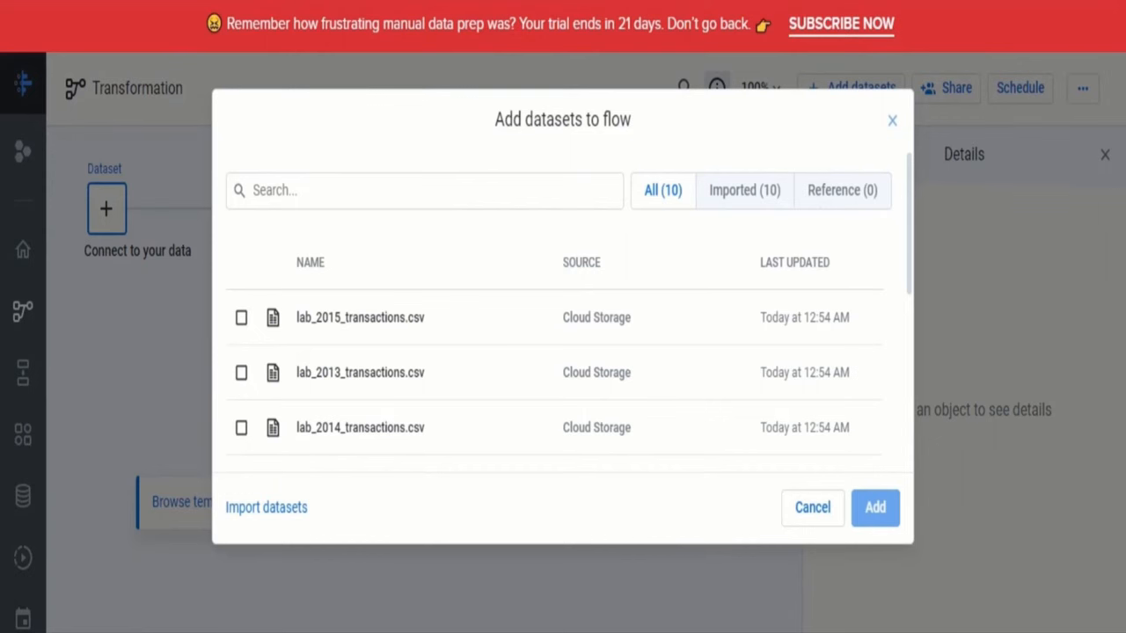
{"action": "mouse_move", "coordinate": [274, 343]}
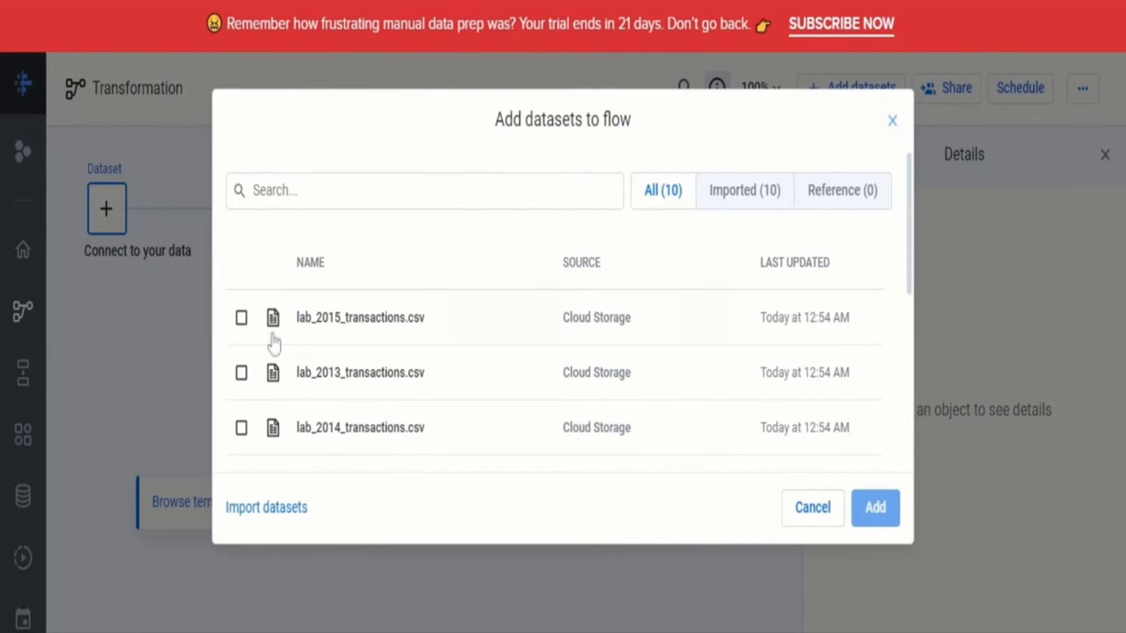
{"action": "scroll", "scroll_direction": "down", "scroll_amount": 3}
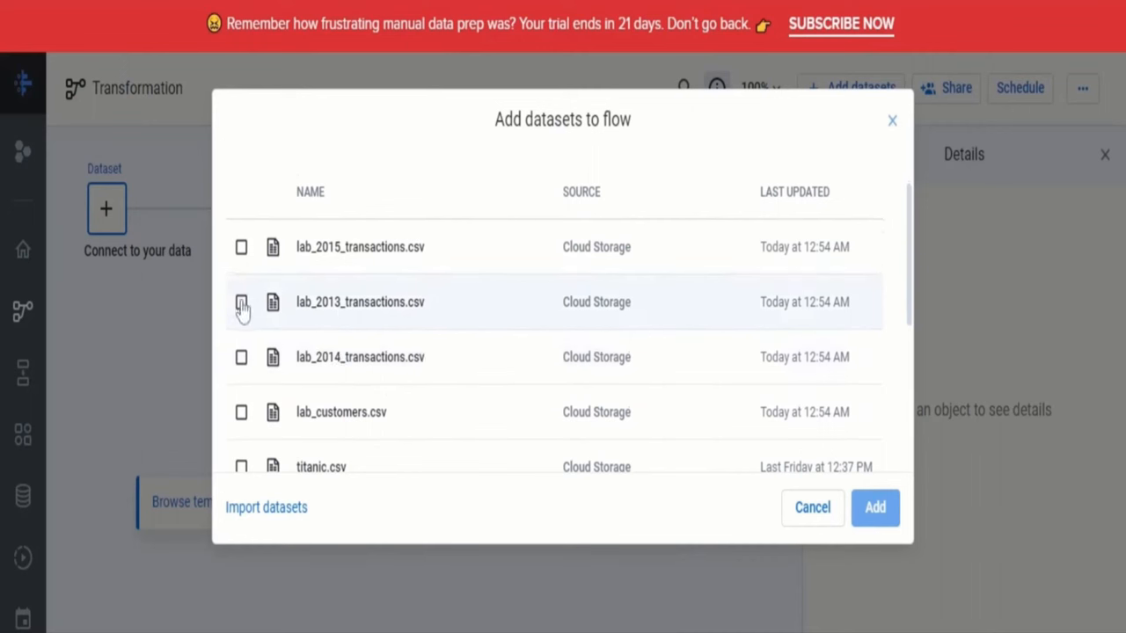
{"action": "left_click", "coordinate": [241, 302]}
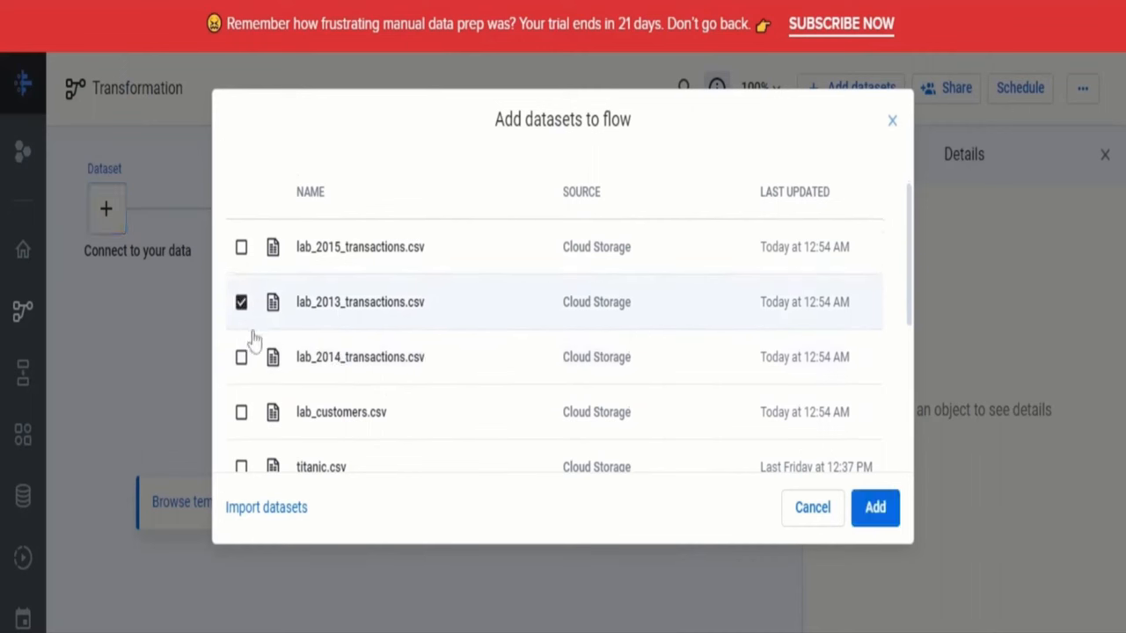
{"action": "mouse_move", "coordinate": [235, 378]}
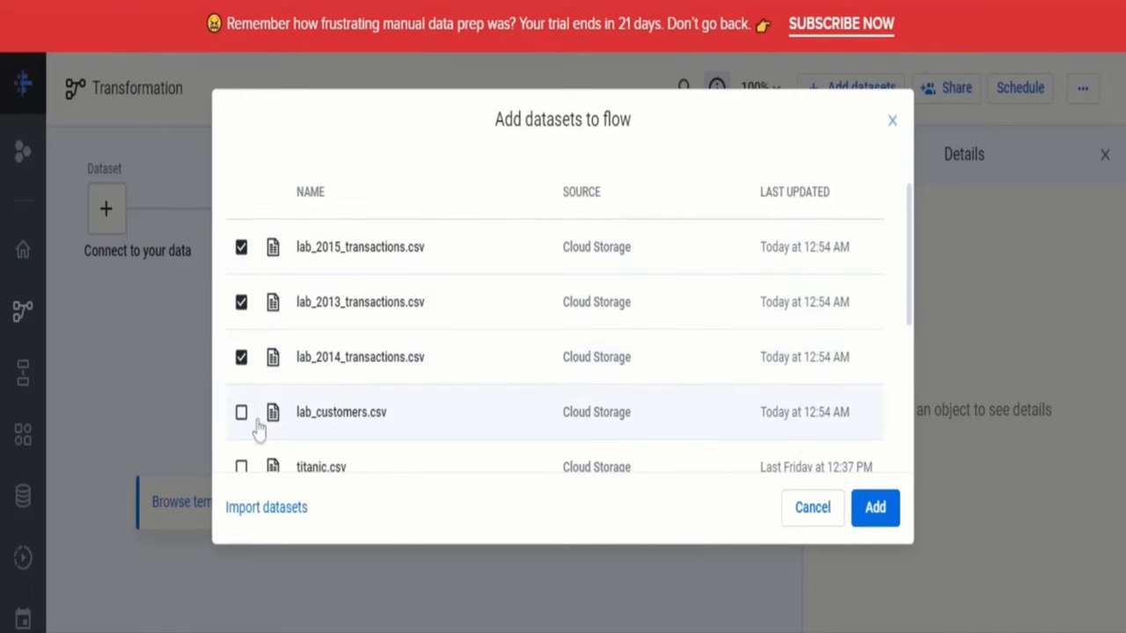
{"action": "left_click", "coordinate": [241, 412]}
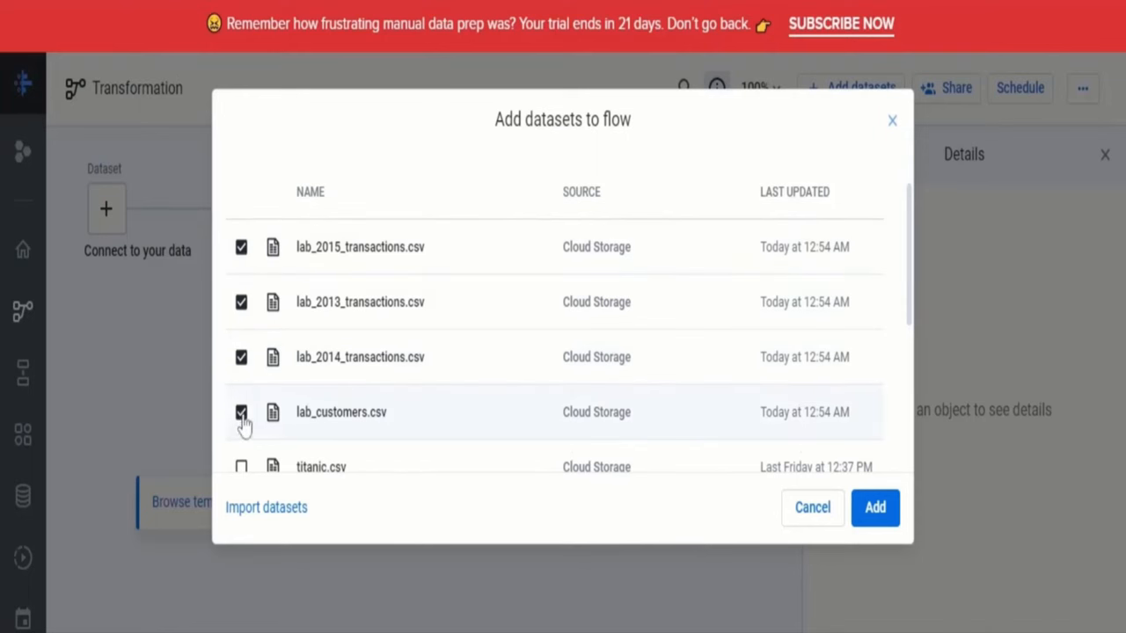
{"action": "left_click", "coordinate": [875, 507]}
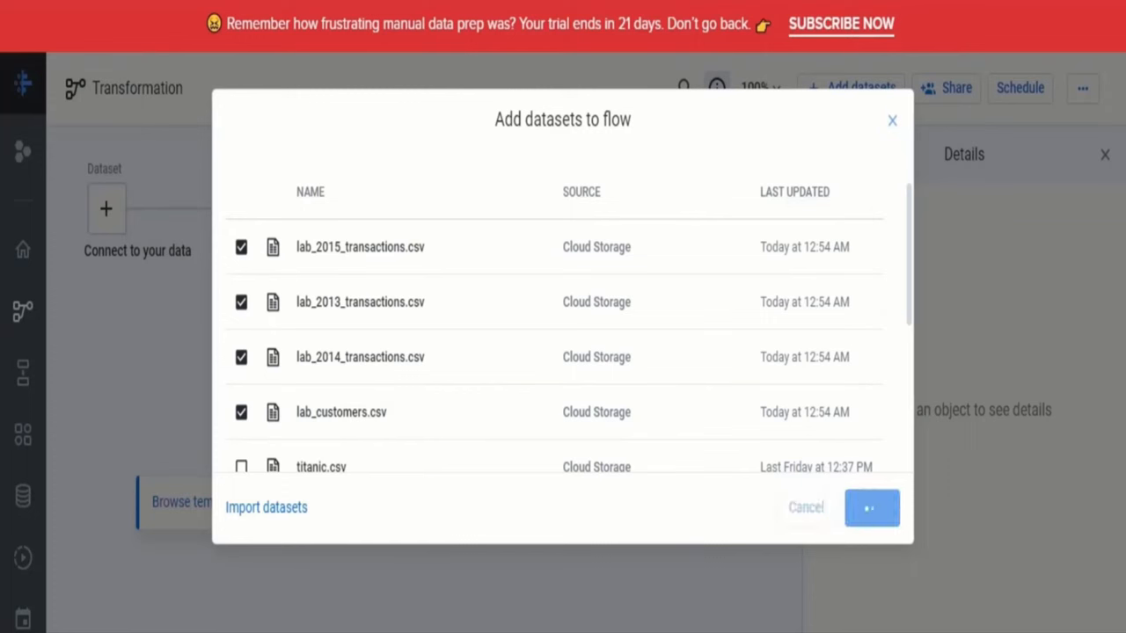
{"action": "left_click", "coordinate": [871, 508]}
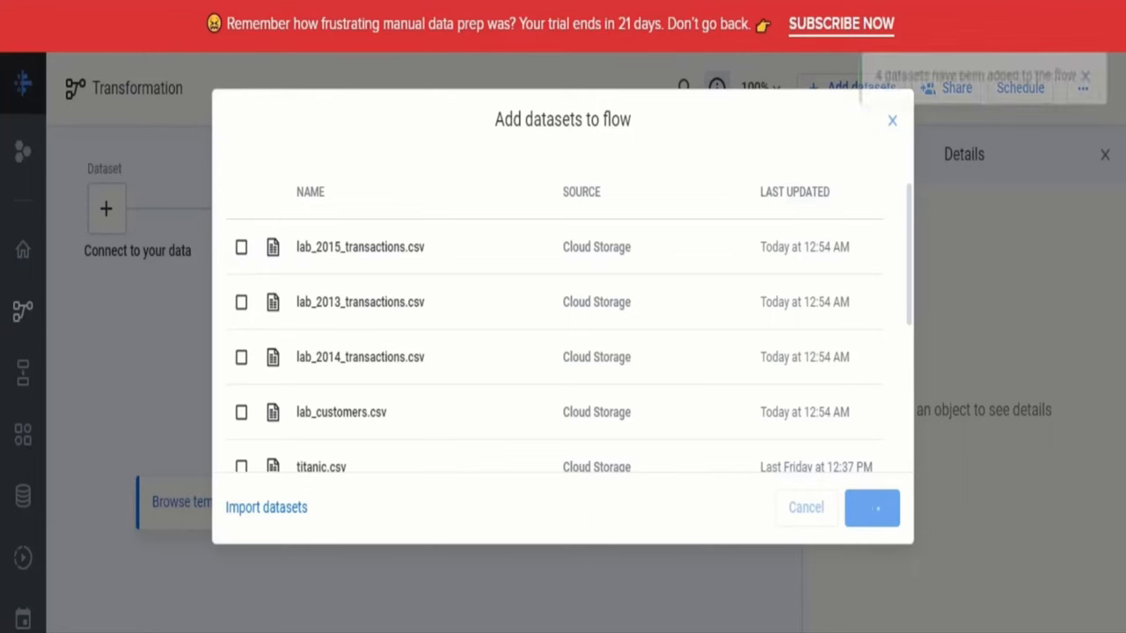
{"action": "left_click", "coordinate": [871, 507]}
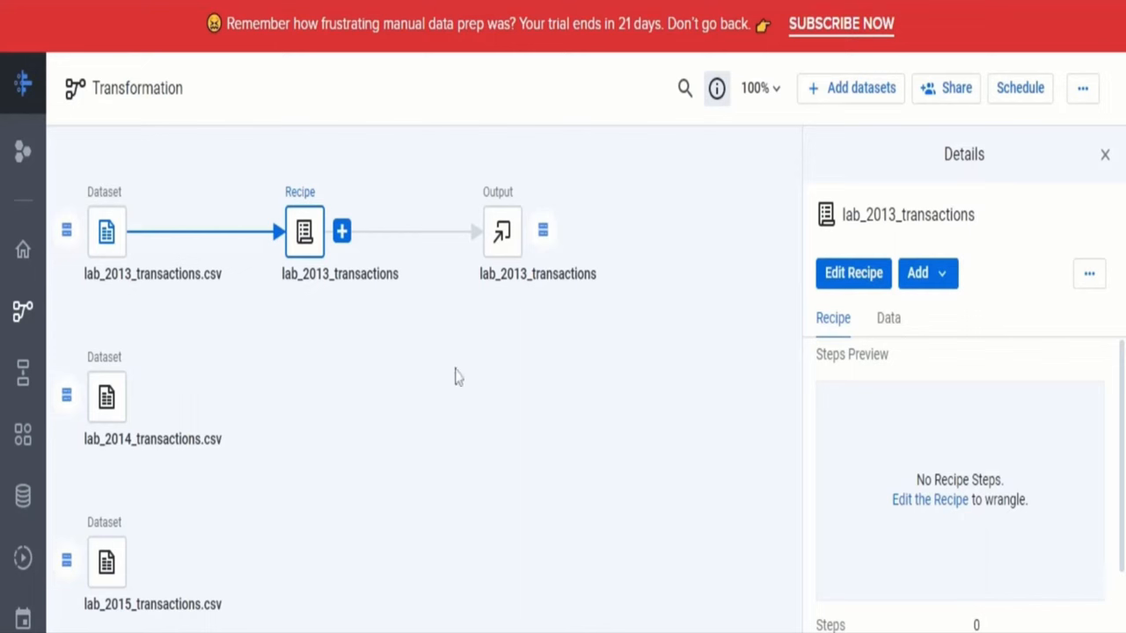
Scroll the flow canvas down to bring lab_customers.csv into view
{"action": "scroll", "scroll_direction": "down", "scroll_amount": 3}
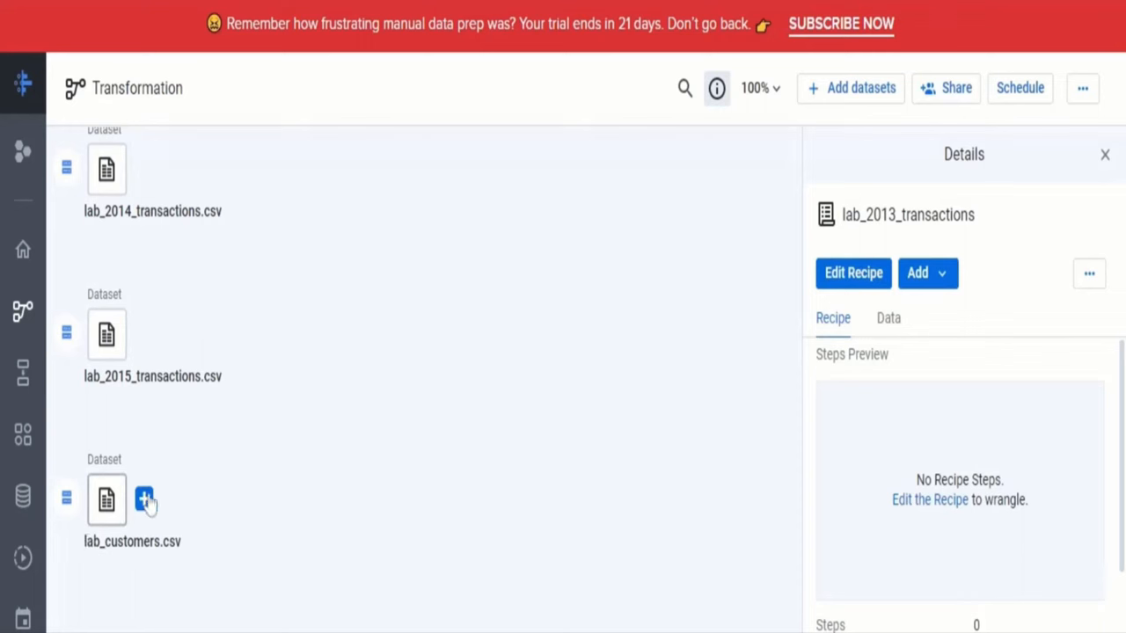
{"action": "mouse_move", "coordinate": [148, 508]}
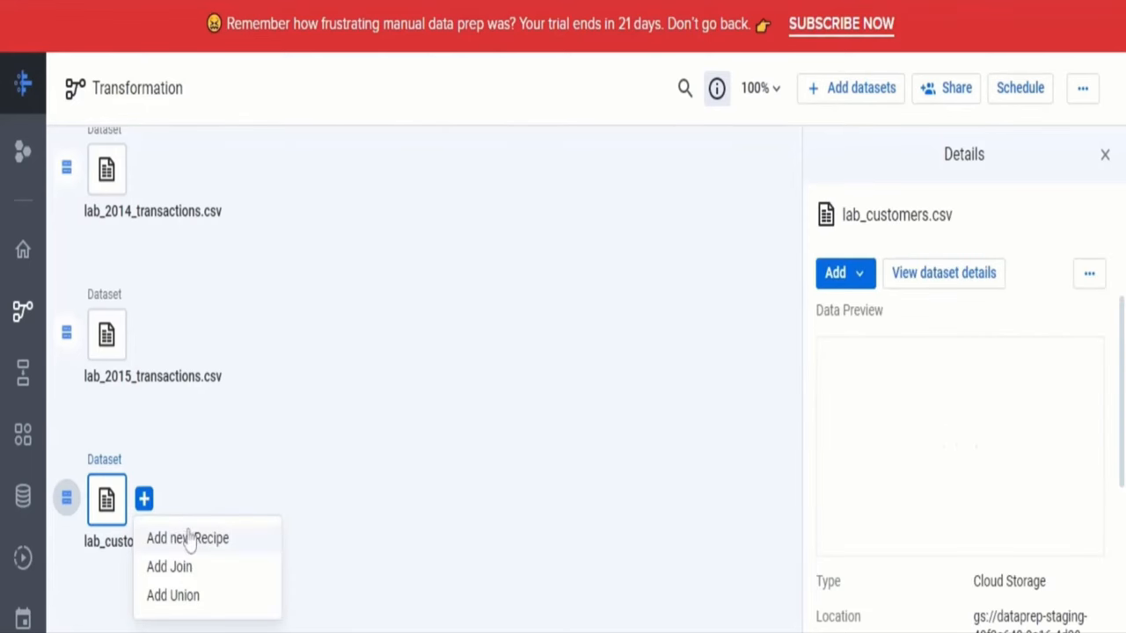
Create a recipe named 'lab_customers' from lab_customers.csv and select it
{"action": "left_click", "coordinate": [186, 537]}
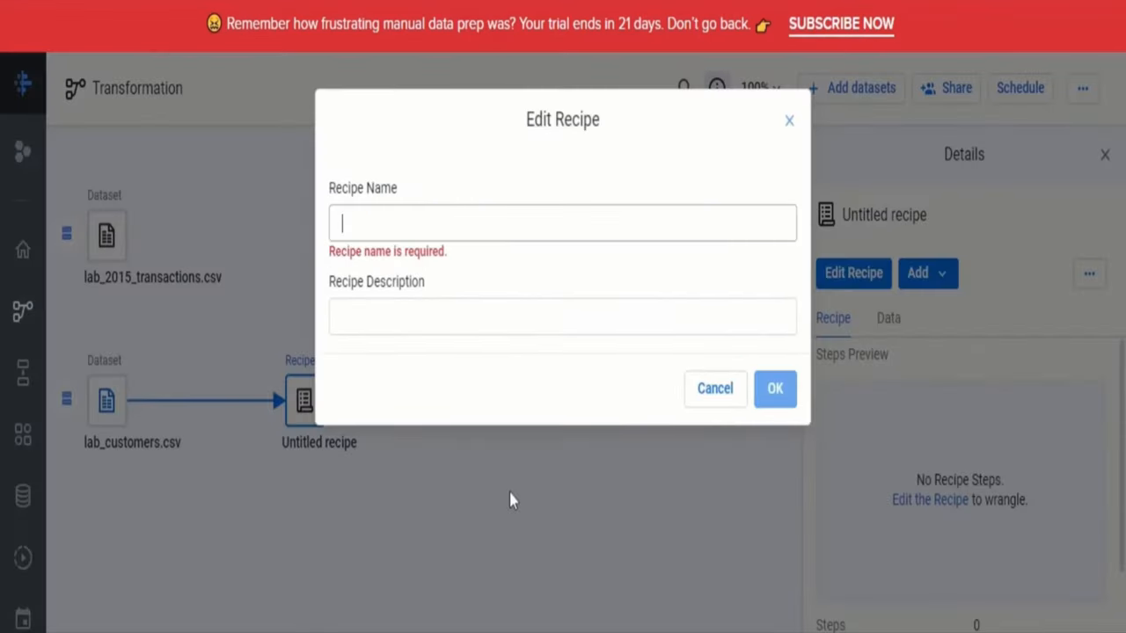
{"action": "type", "text": "lab_customers"}
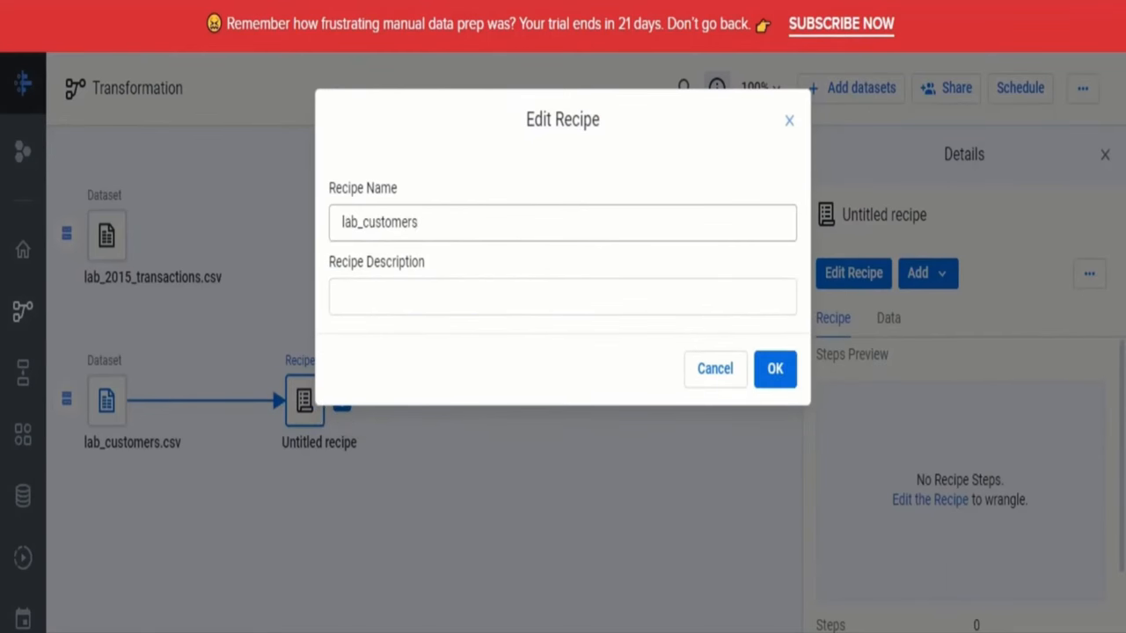
{"action": "left_click", "coordinate": [774, 368]}
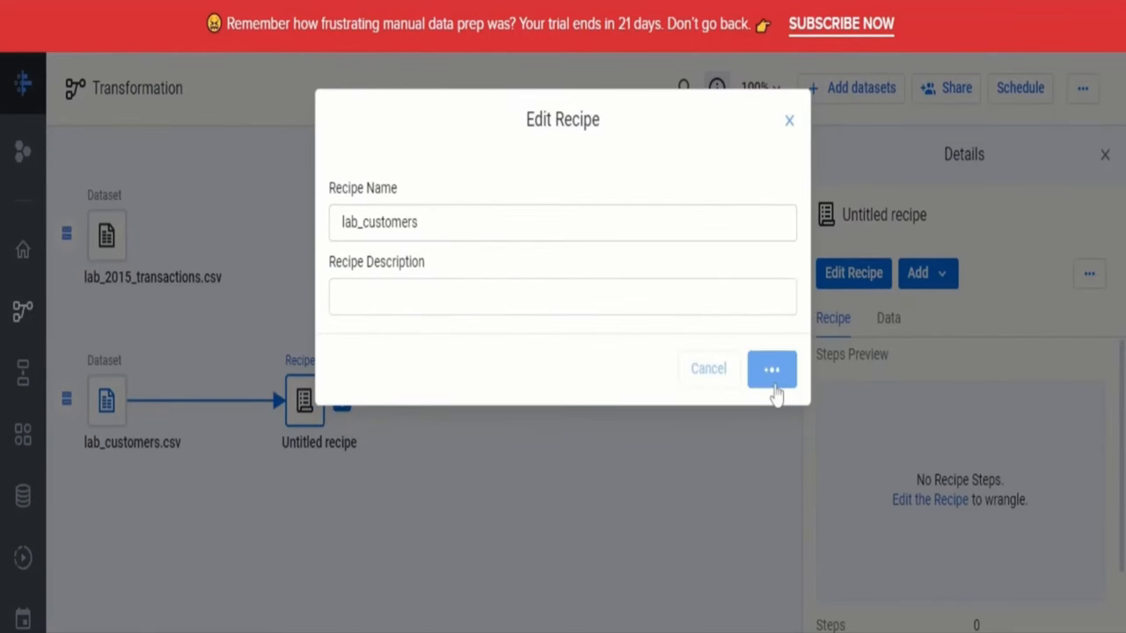
{"action": "left_click", "coordinate": [771, 368]}
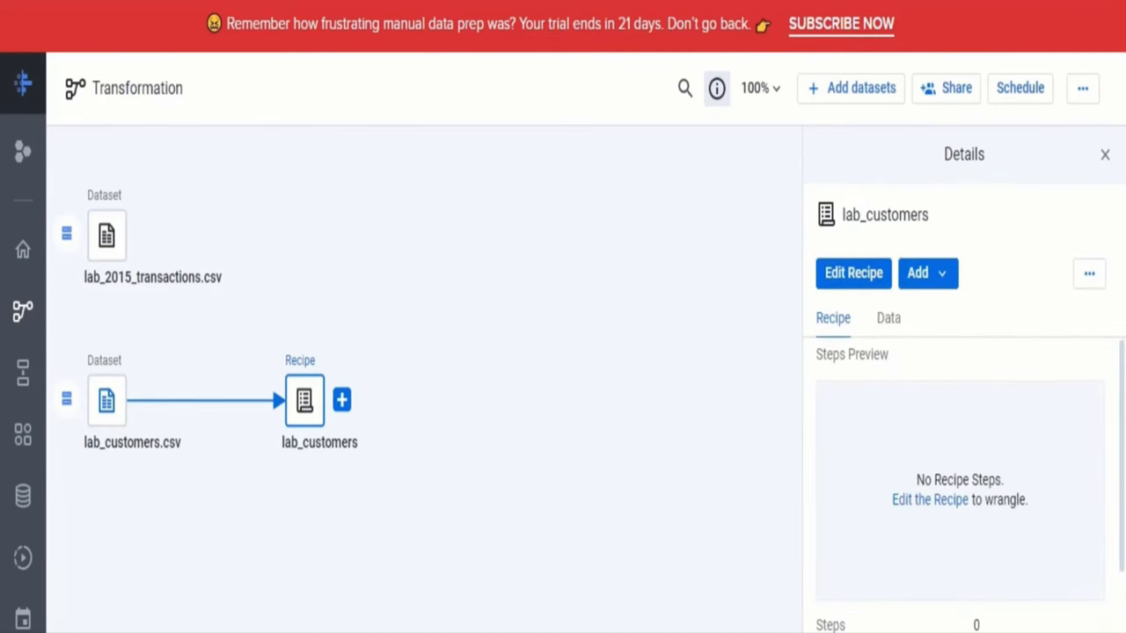
{"action": "mouse_move", "coordinate": [473, 411]}
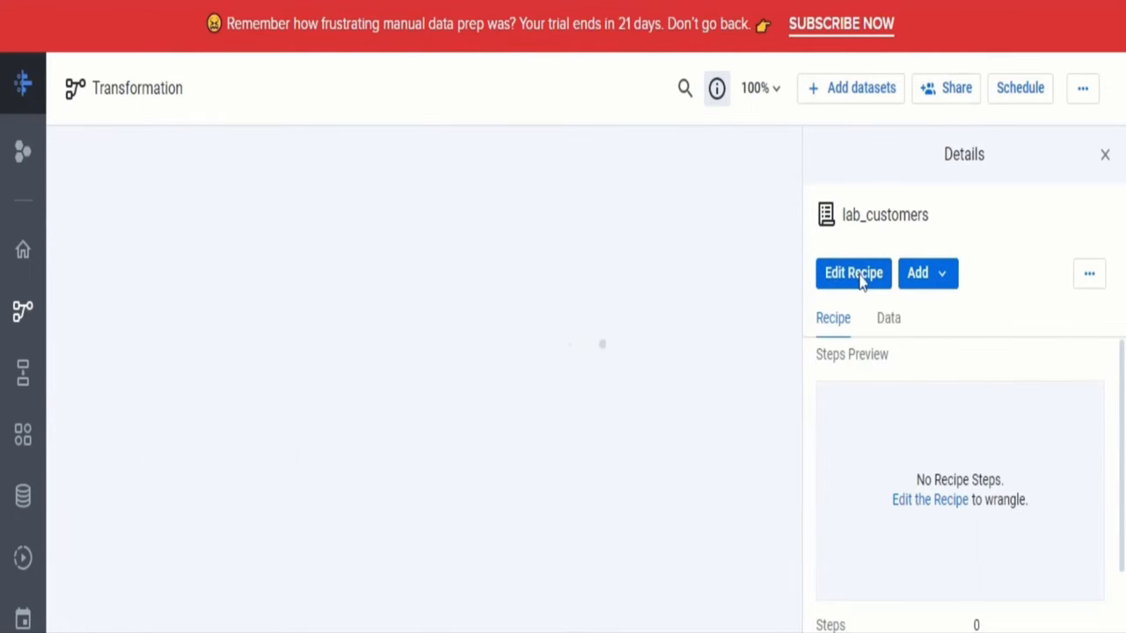
Edit the lab_customers recipe and scroll the grid right to the start_date column
{"action": "left_click", "coordinate": [852, 273]}
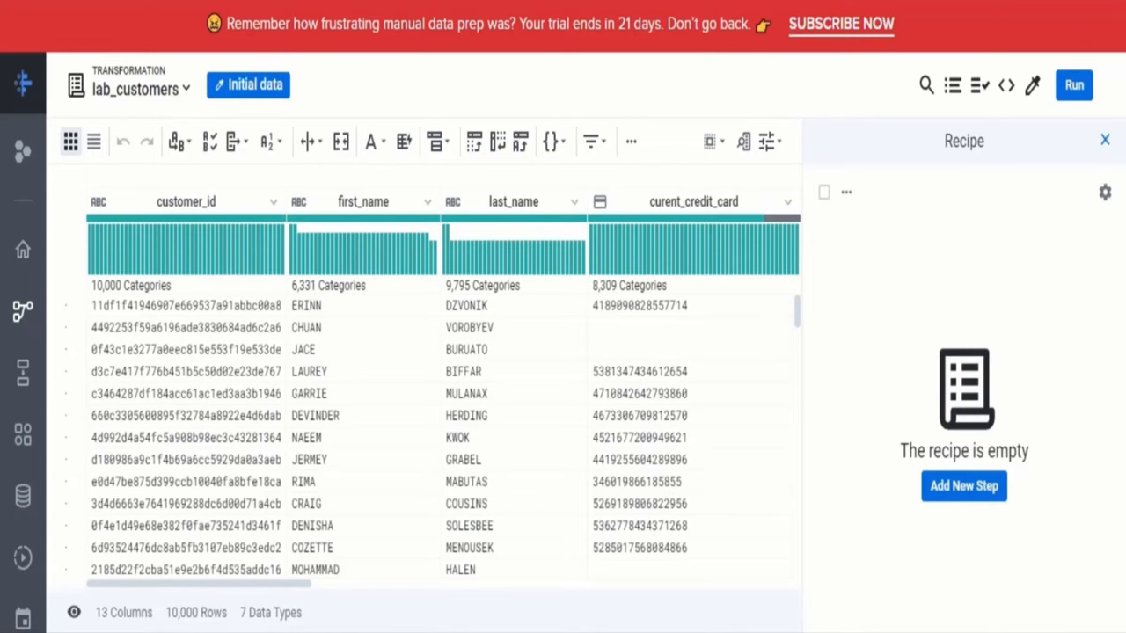
{"action": "mouse_move", "coordinate": [227, 192]}
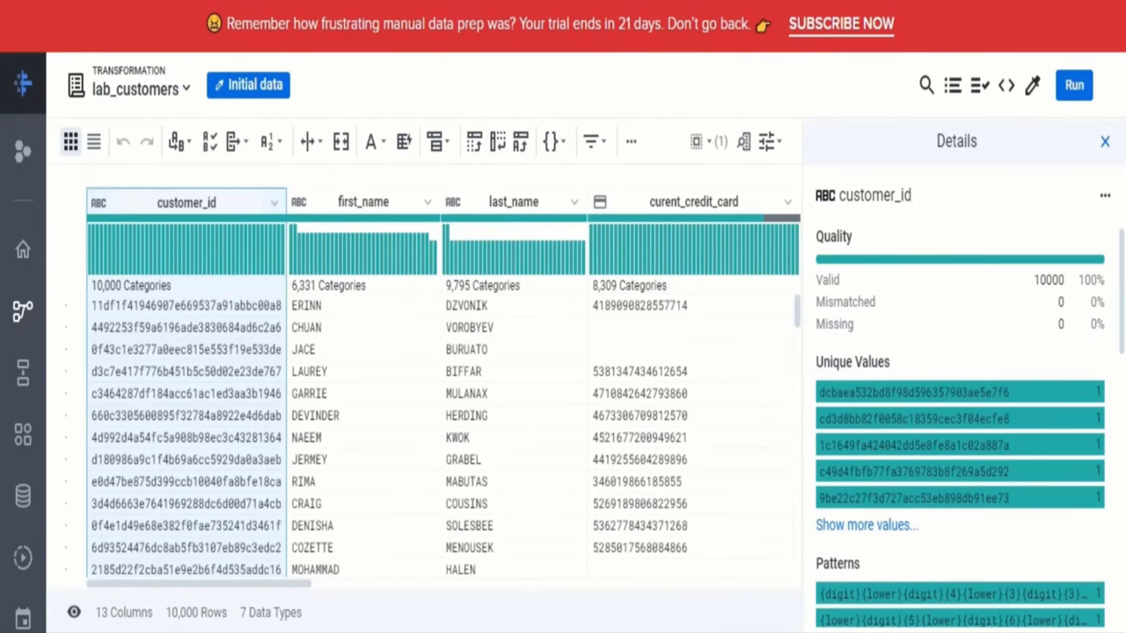
{"action": "scroll", "scroll_direction": "right", "scroll_amount": 3}
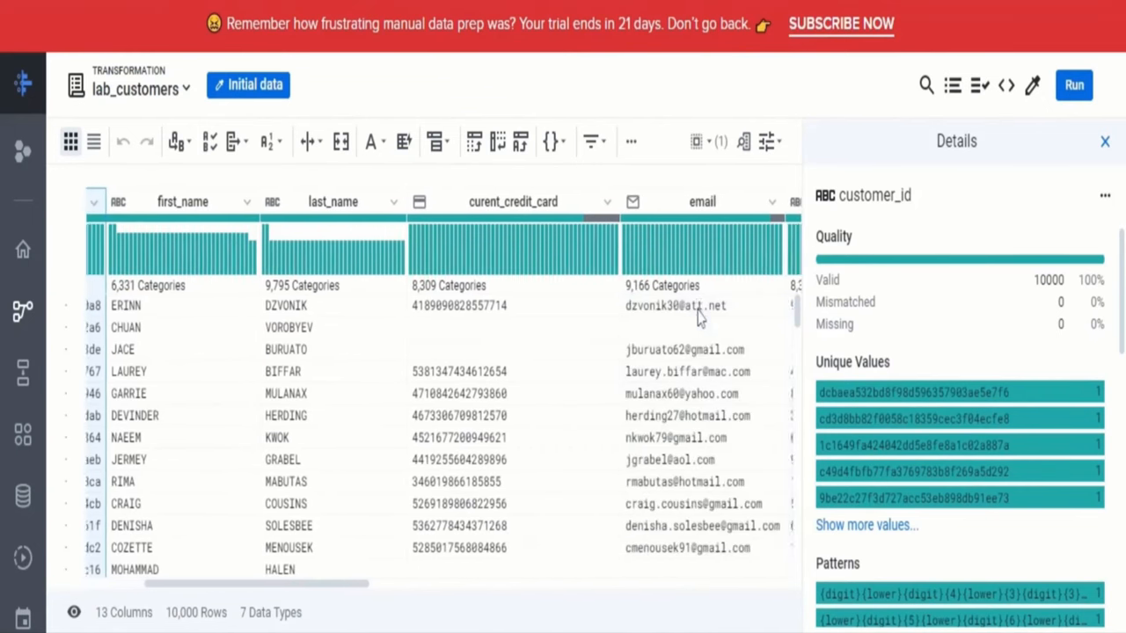
{"action": "scroll", "scroll_direction": "right", "scroll_amount": 3}
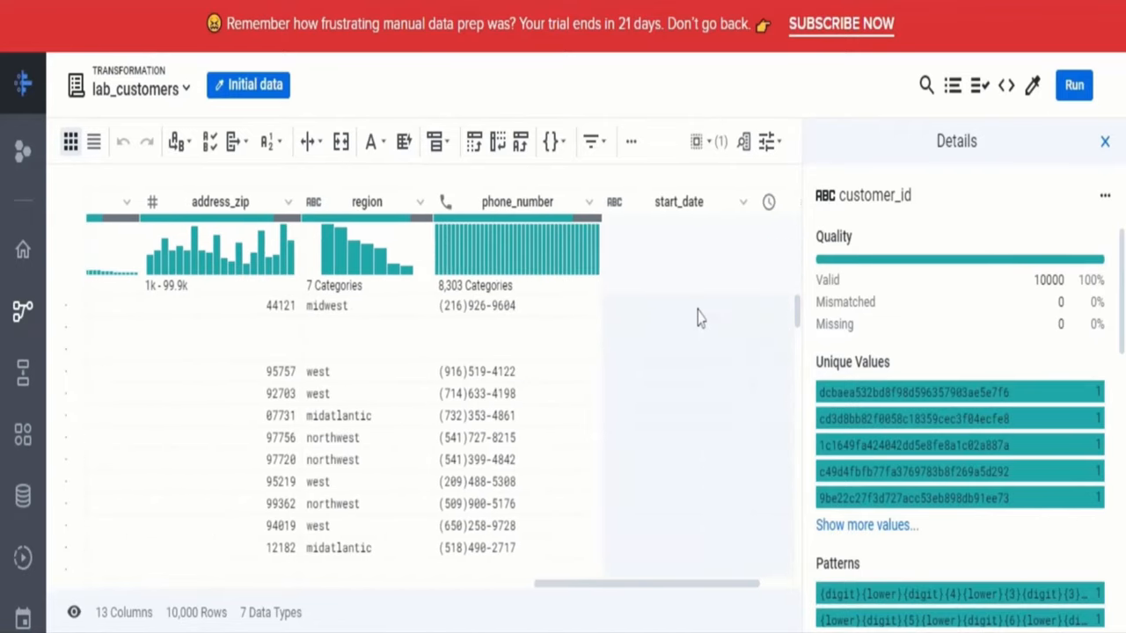
{"action": "scroll", "scroll_direction": "right", "scroll_amount": 3}
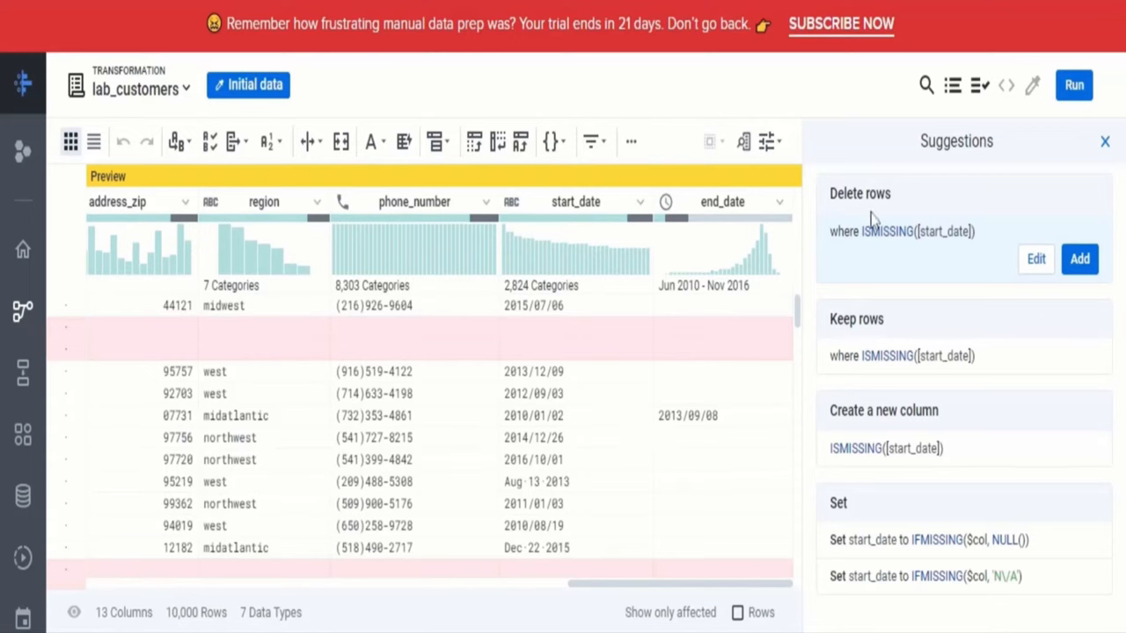
{"action": "mouse_move", "coordinate": [862, 235]}
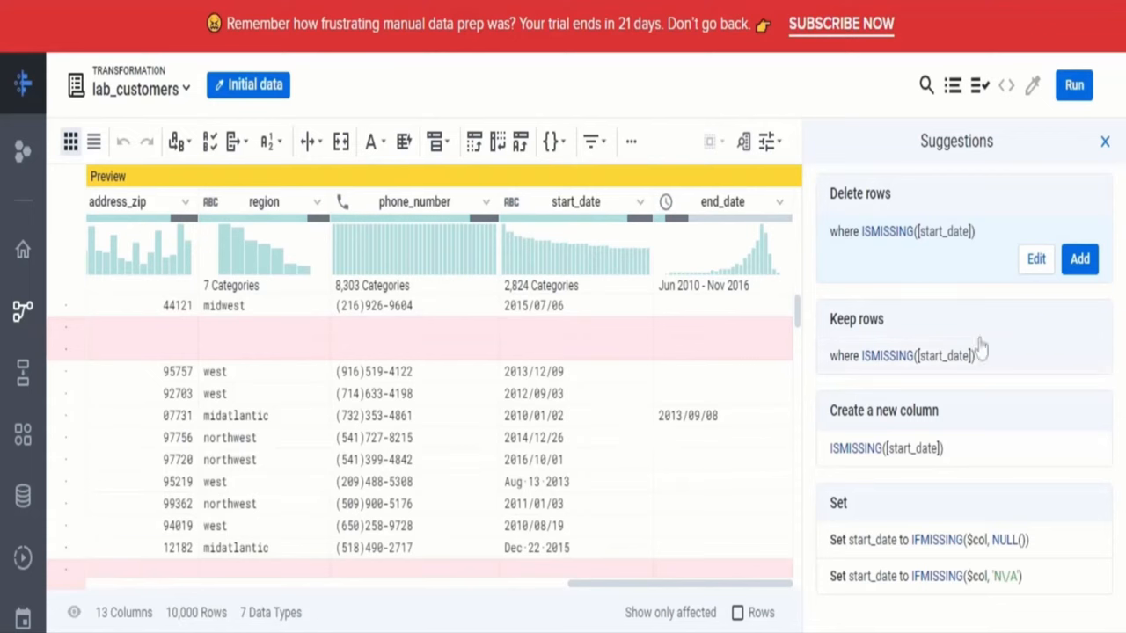
{"action": "mouse_move", "coordinate": [1082, 298]}
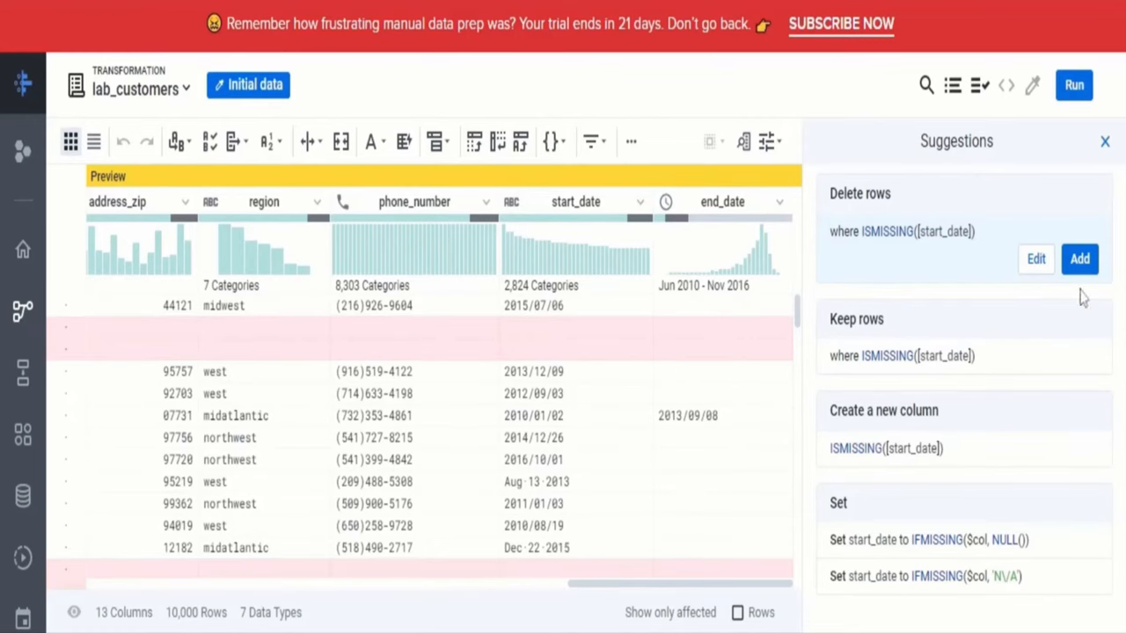
{"action": "mouse_move", "coordinate": [541, 373]}
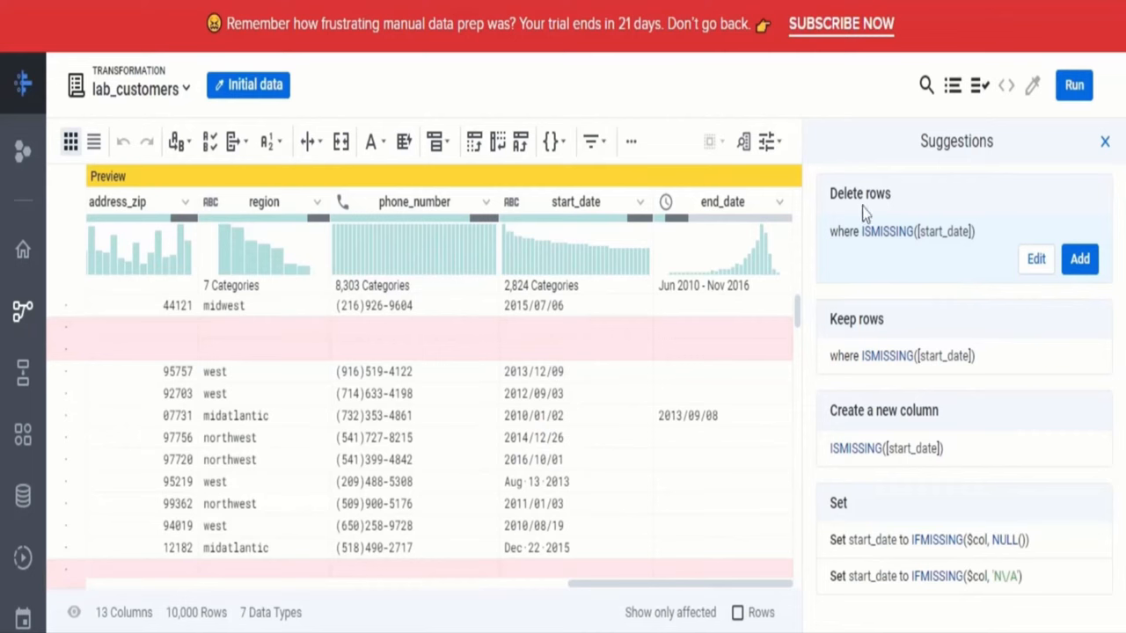
{"action": "mouse_move", "coordinate": [867, 242]}
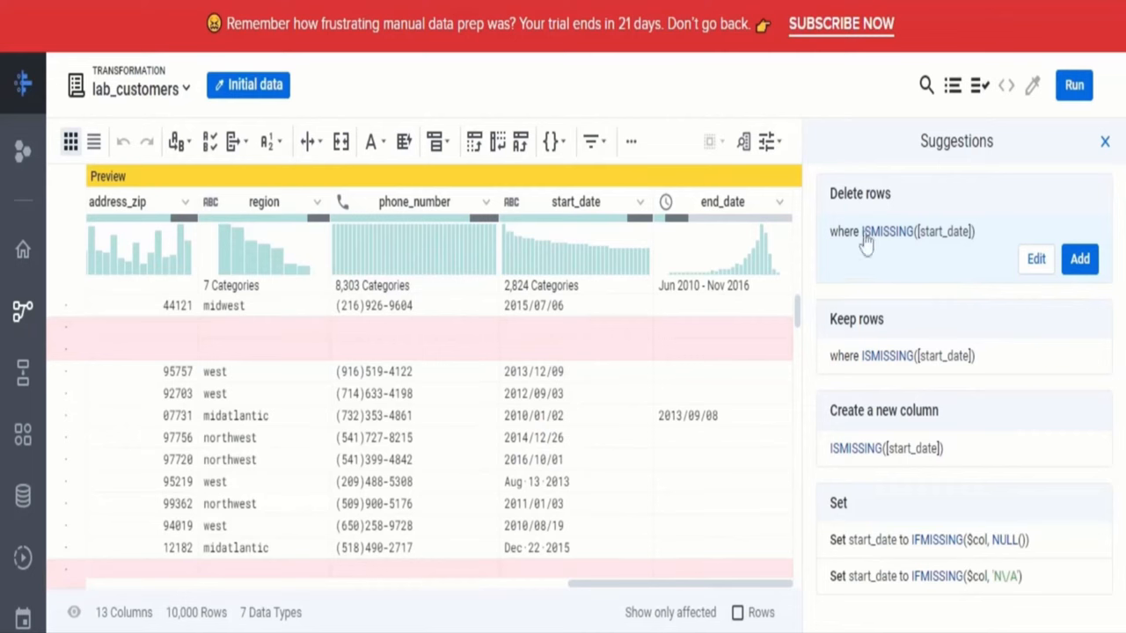
{"action": "mouse_move", "coordinate": [642, 427]}
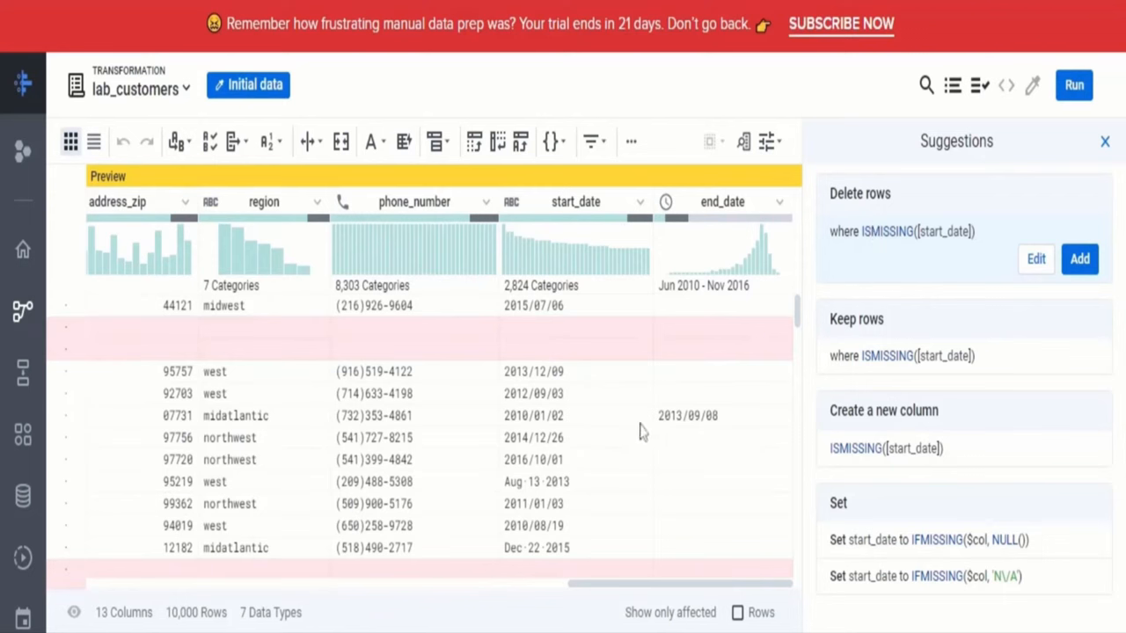
{"action": "mouse_move", "coordinate": [536, 395]}
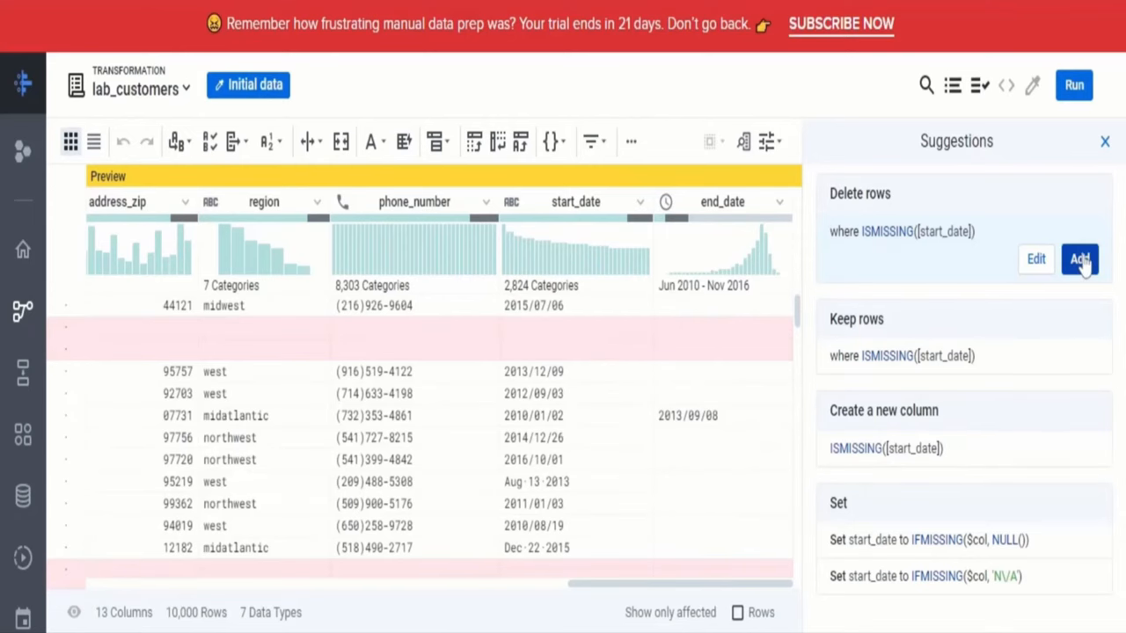
{"action": "left_click", "coordinate": [1080, 259]}
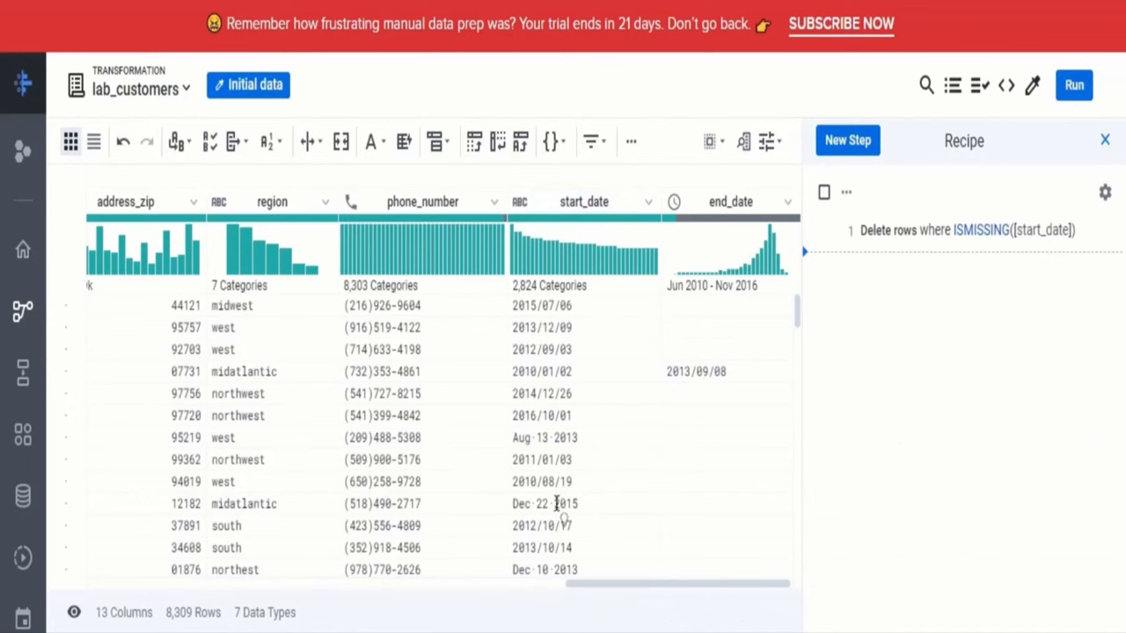
{"action": "mouse_move", "coordinate": [603, 388]}
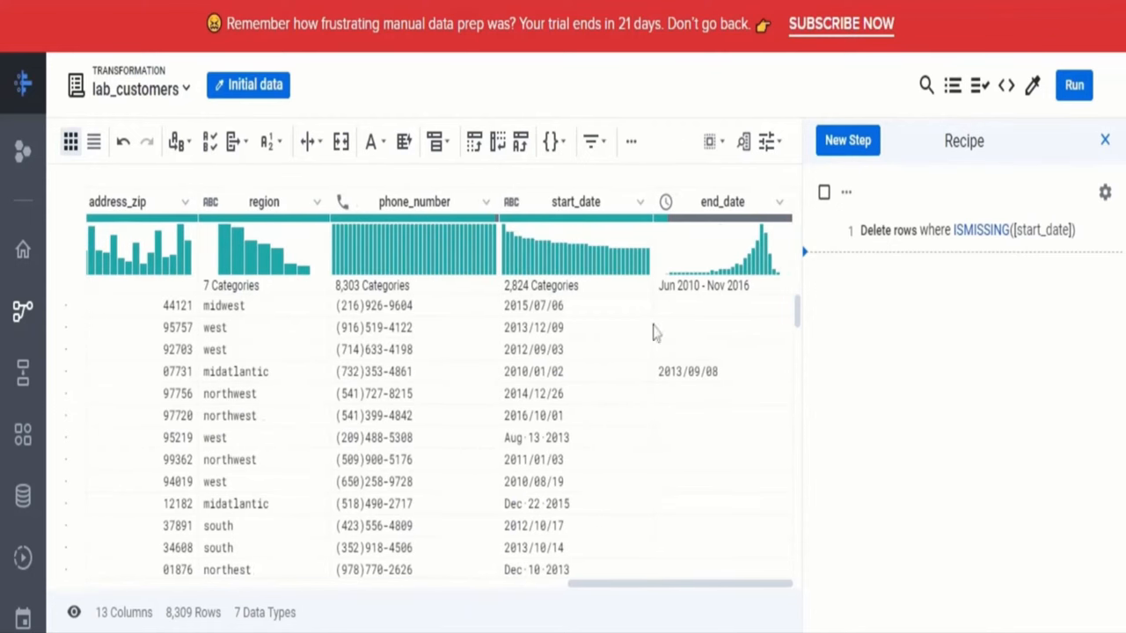
{"action": "mouse_move", "coordinate": [728, 220]}
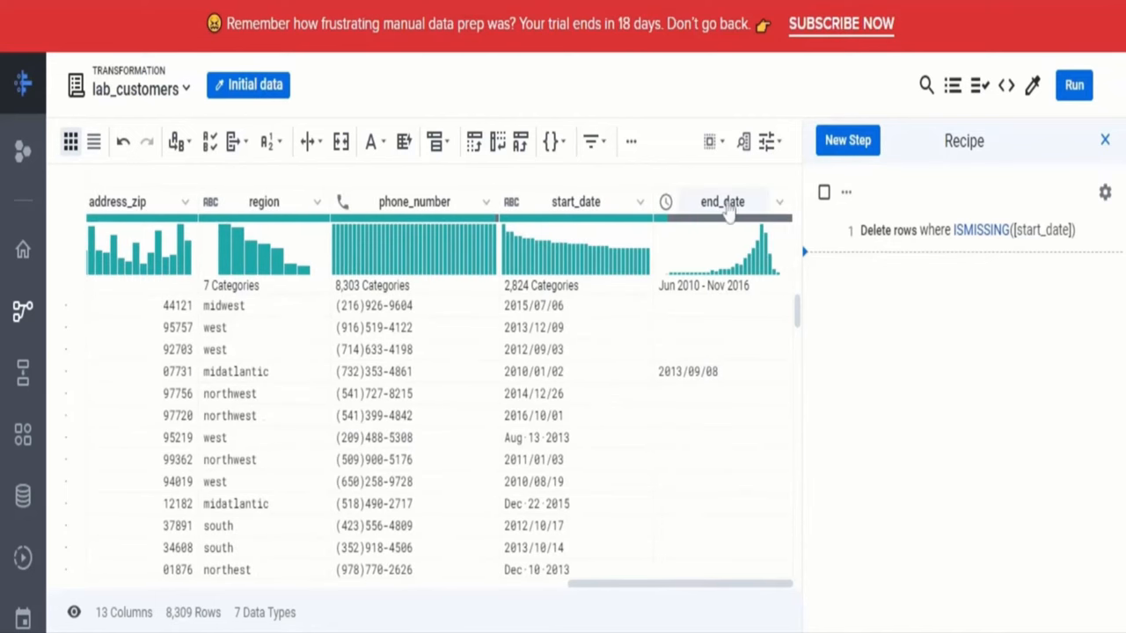
{"action": "mouse_move", "coordinate": [735, 299]}
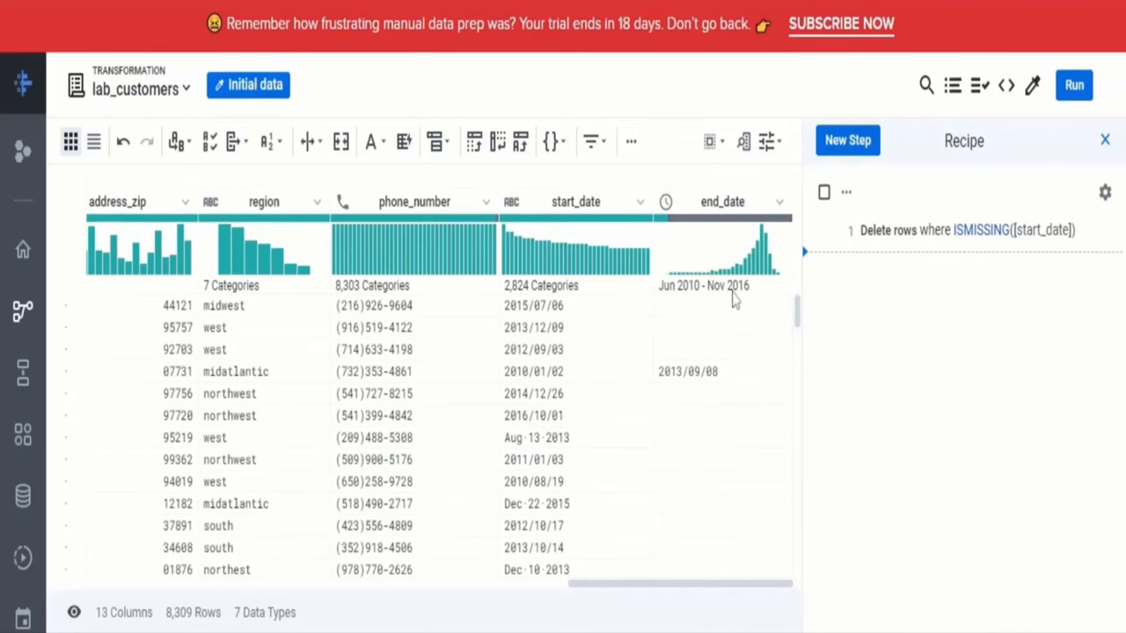
{"action": "scroll", "scroll_direction": "down", "scroll_amount": 3}
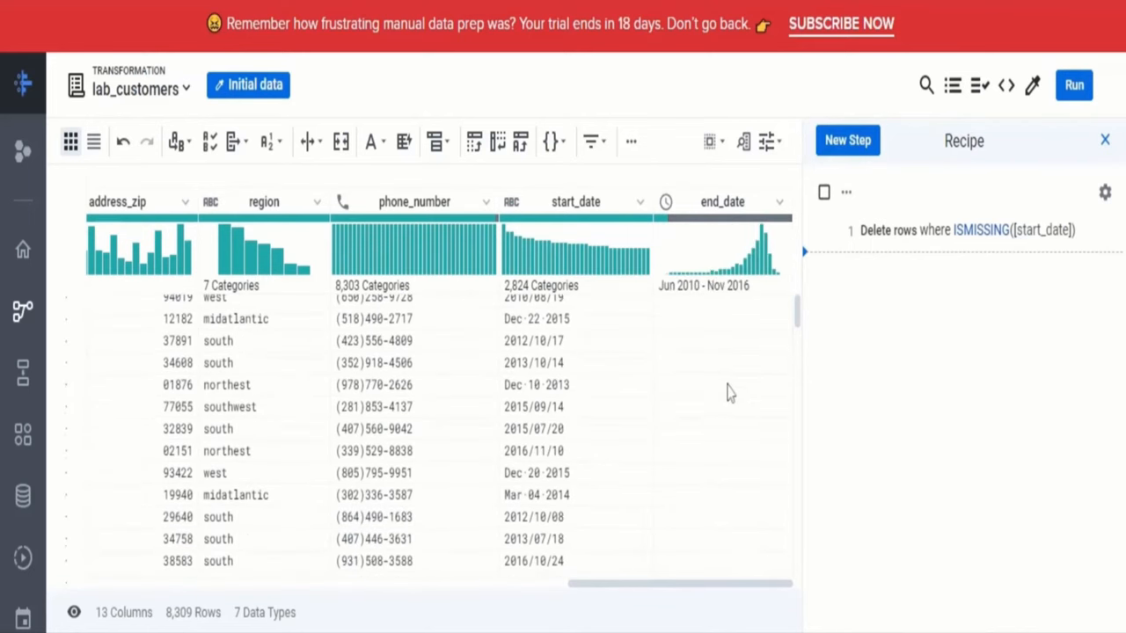
{"action": "scroll", "scroll_direction": "down", "scroll_amount": 3}
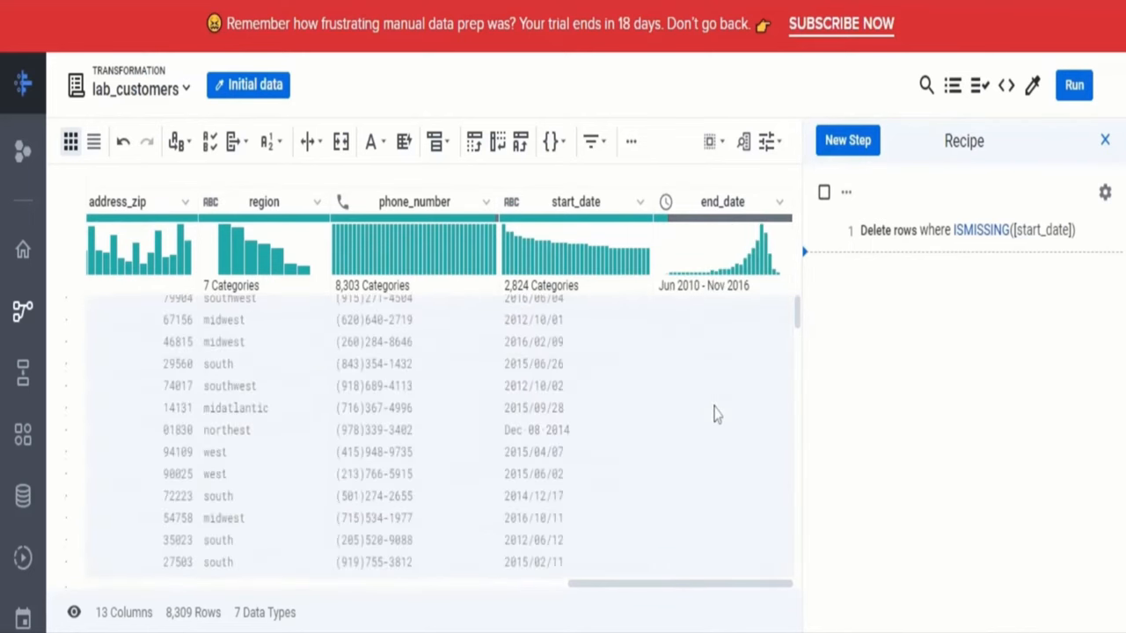
{"action": "scroll", "scroll_direction": "down", "scroll_amount": 3}
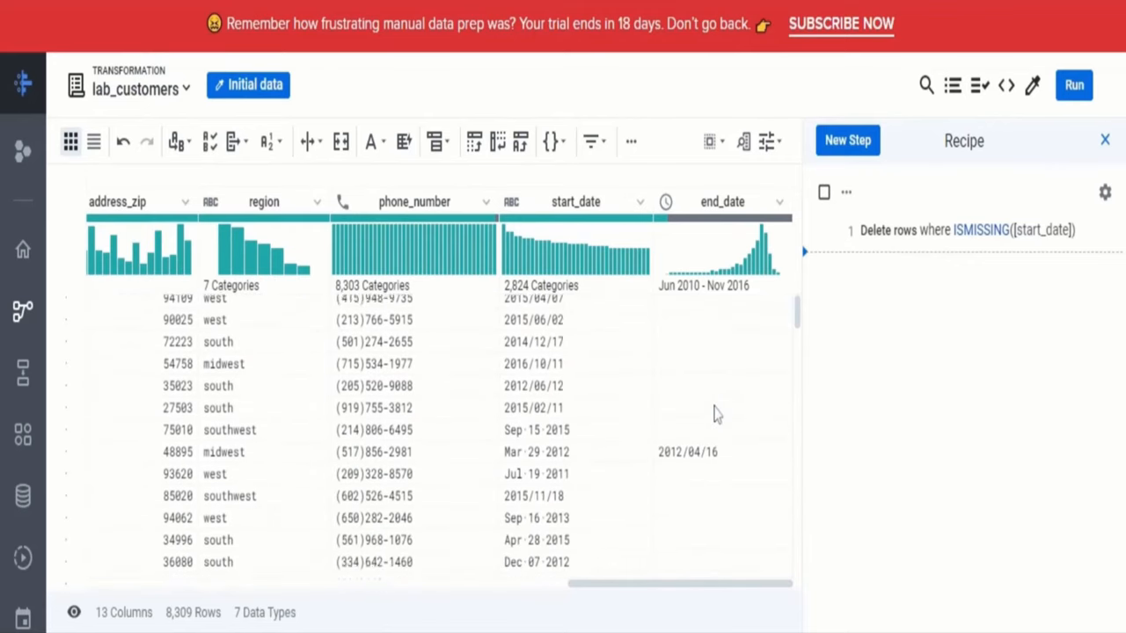
{"action": "scroll", "scroll_direction": "down", "scroll_amount": 3}
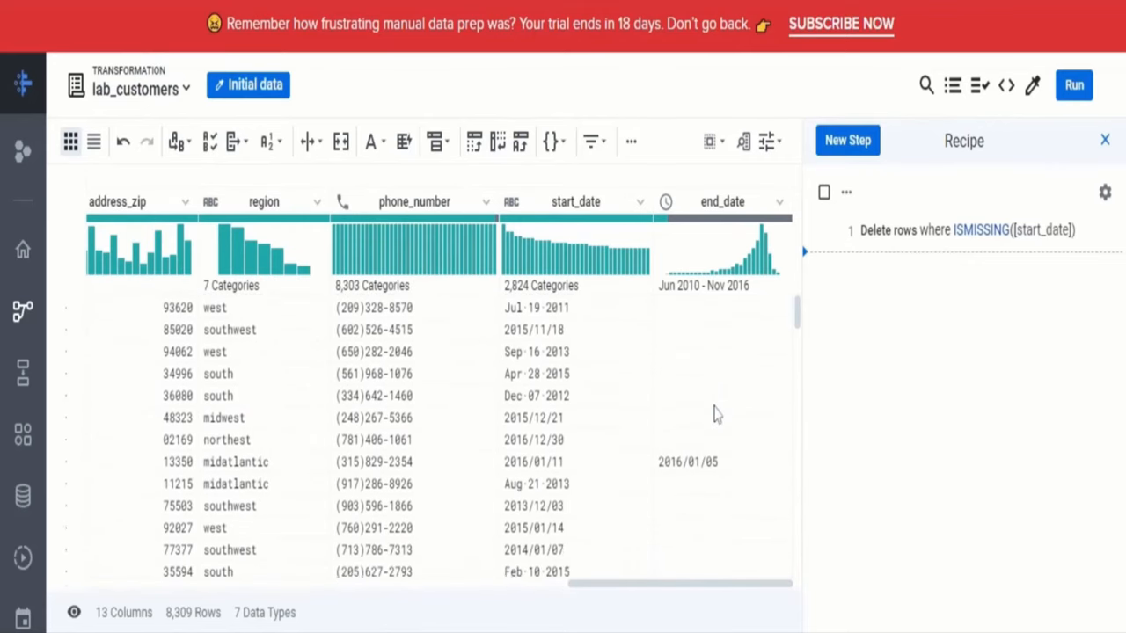
{"action": "scroll", "scroll_direction": "down", "scroll_amount": 3}
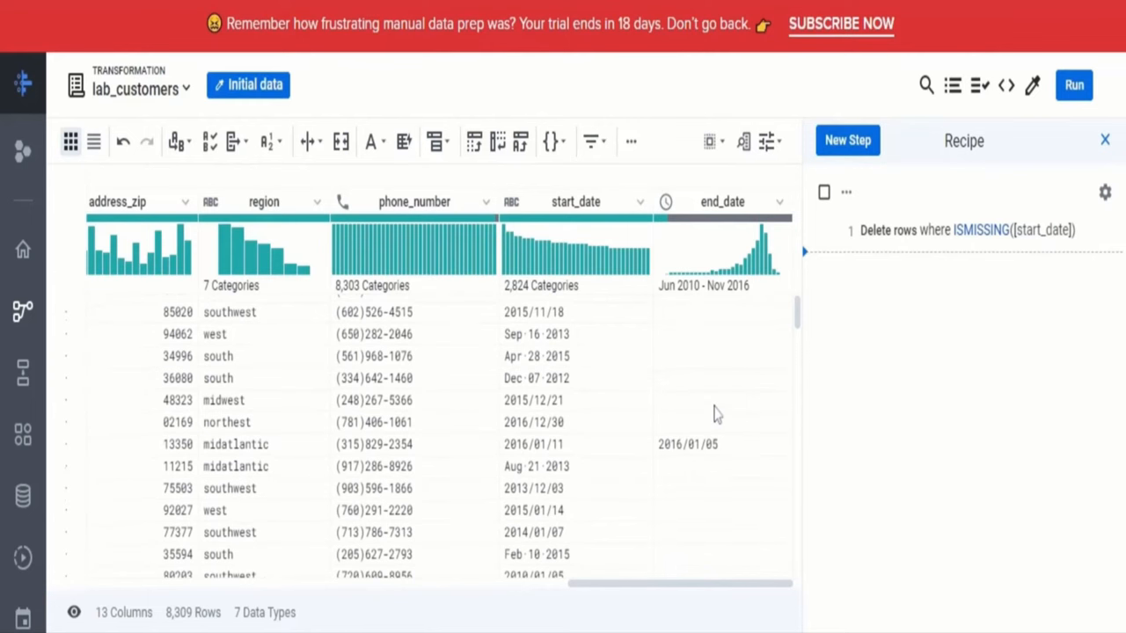
{"action": "scroll", "scroll_direction": "down", "scroll_amount": 3}
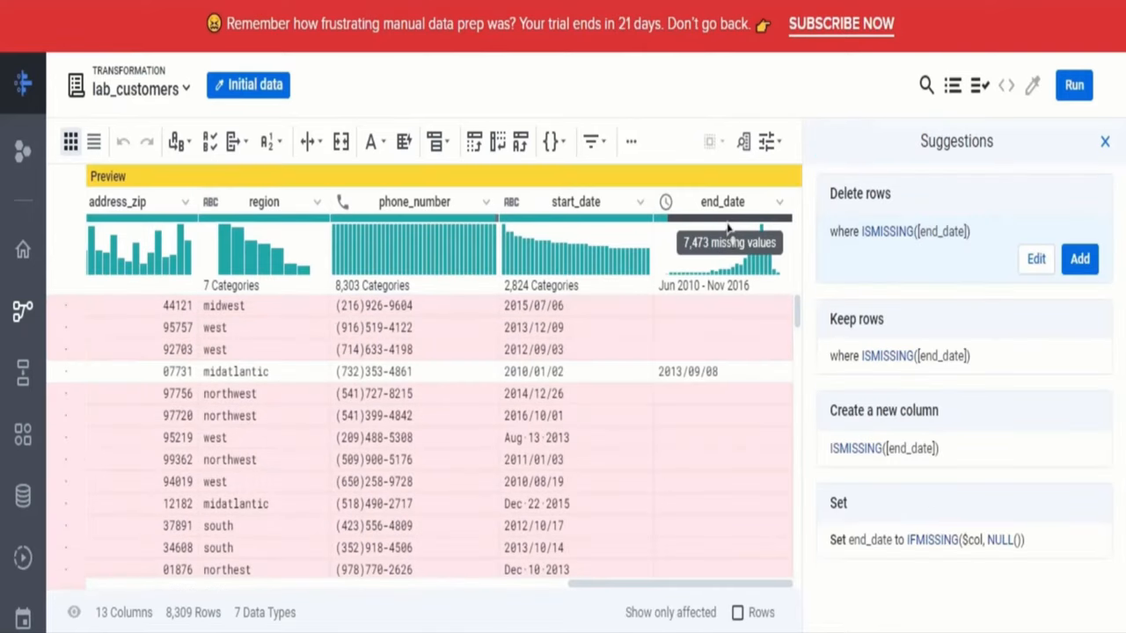
{"action": "mouse_move", "coordinate": [666, 319]}
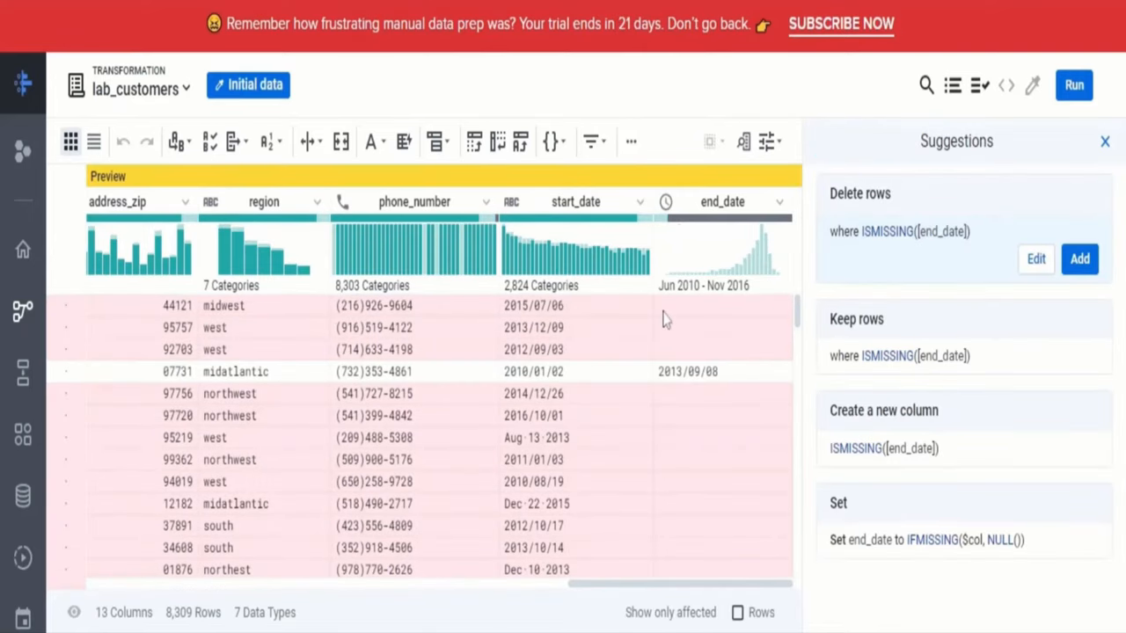
{"action": "mouse_move", "coordinate": [697, 492]}
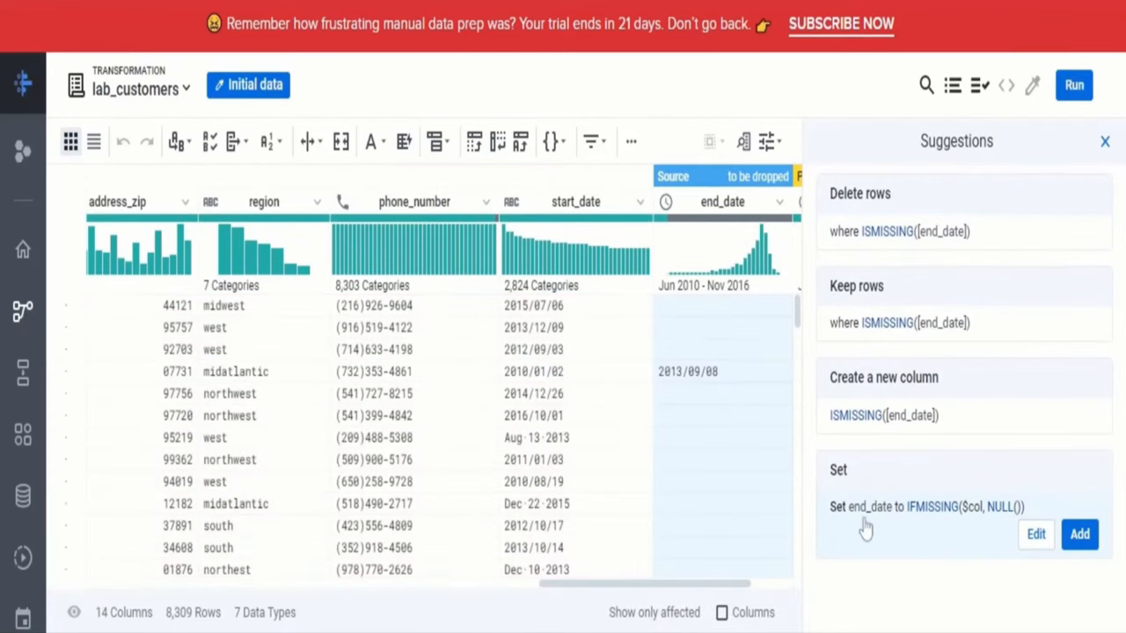
{"action": "mouse_move", "coordinate": [945, 545]}
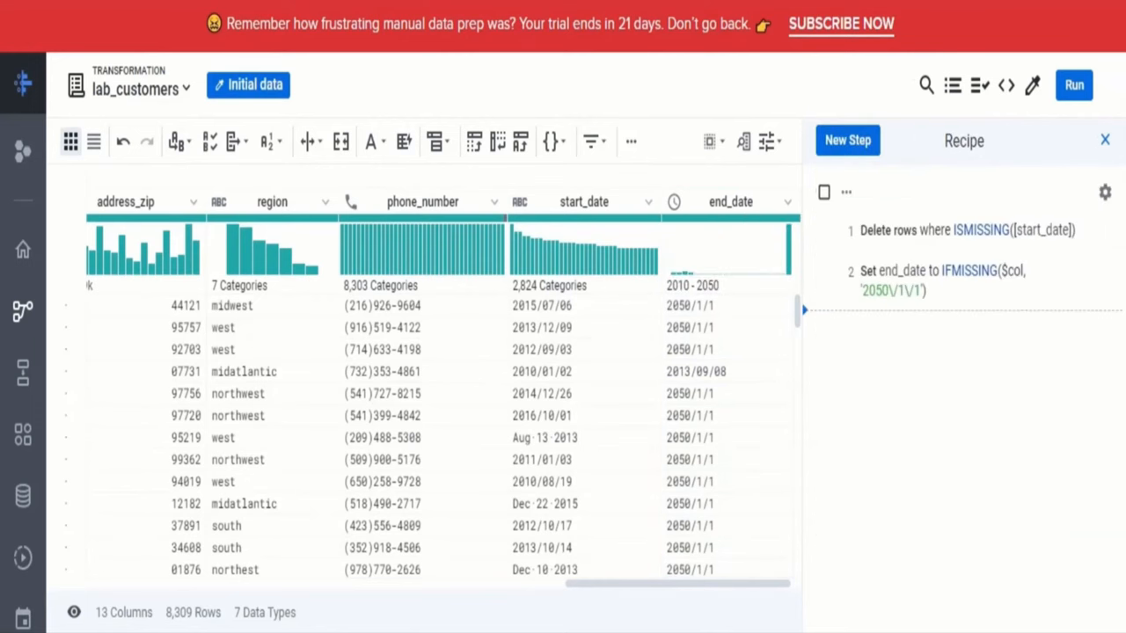
{"action": "mouse_move", "coordinate": [803, 424]}
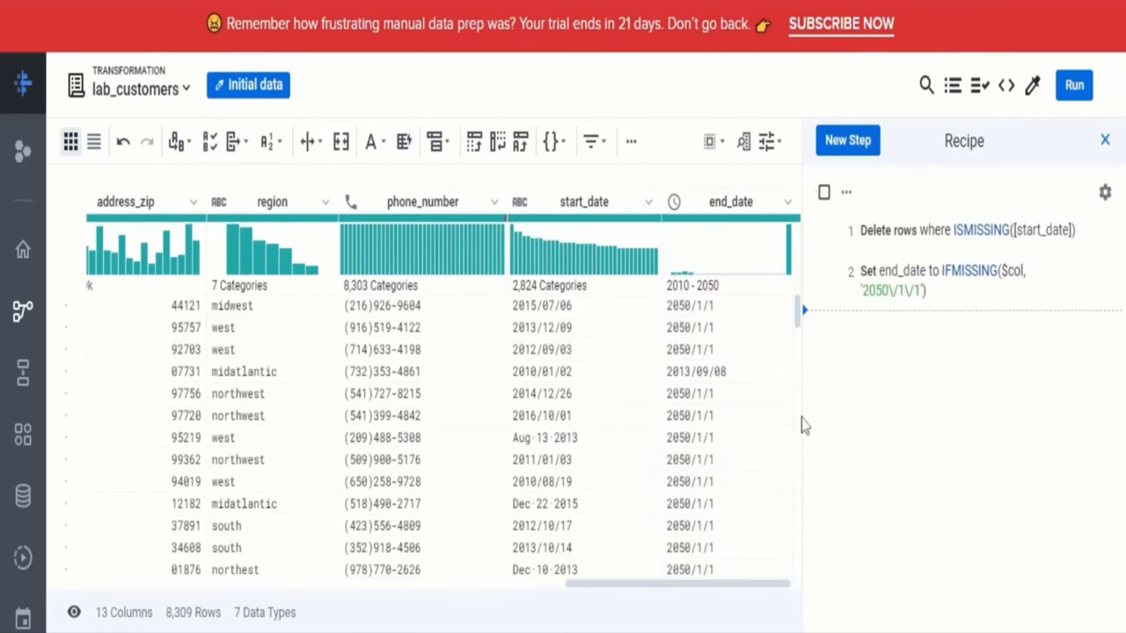
{"action": "scroll", "scroll_direction": "down", "scroll_amount": 3}
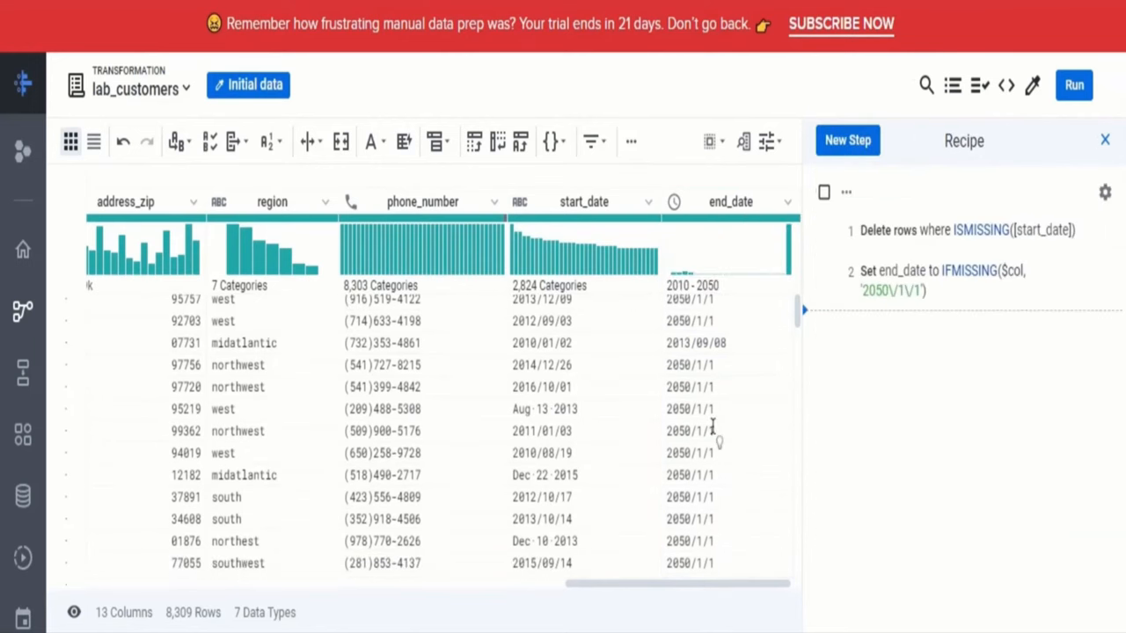
{"action": "scroll", "scroll_direction": "down", "scroll_amount": 3}
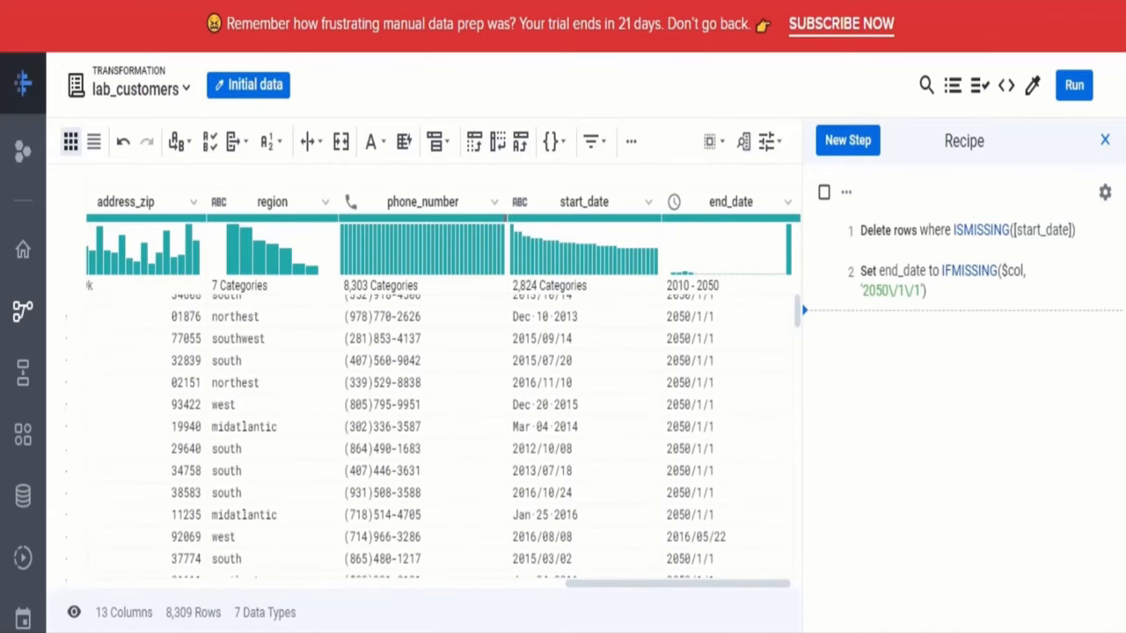
{"action": "scroll", "scroll_direction": "down", "scroll_amount": 3}
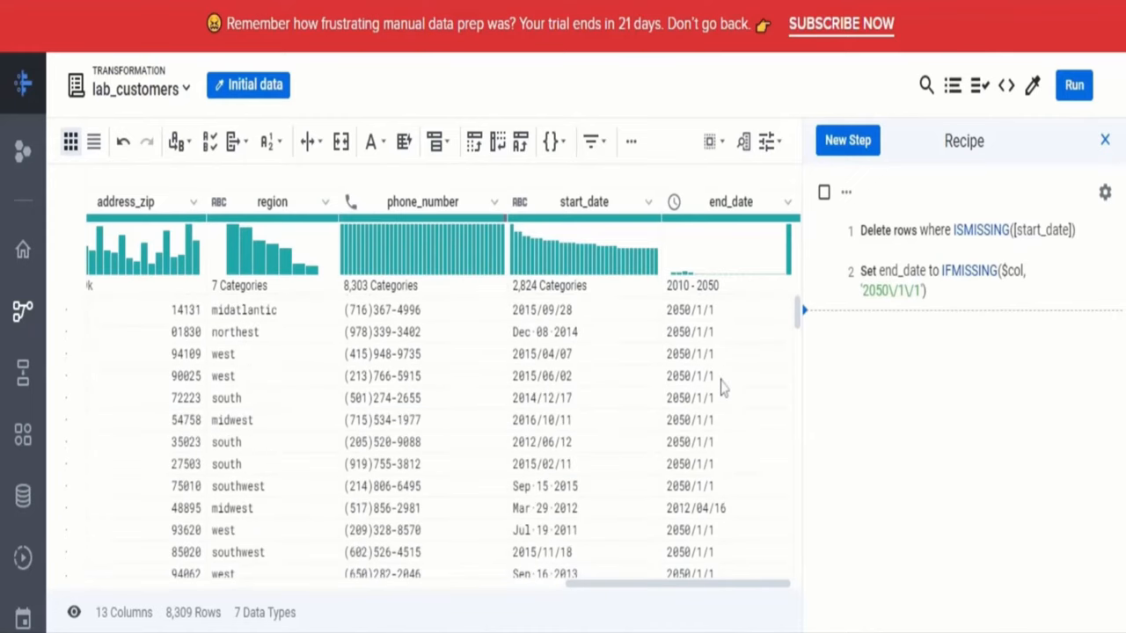
{"action": "scroll", "scroll_direction": "down", "scroll_amount": 3}
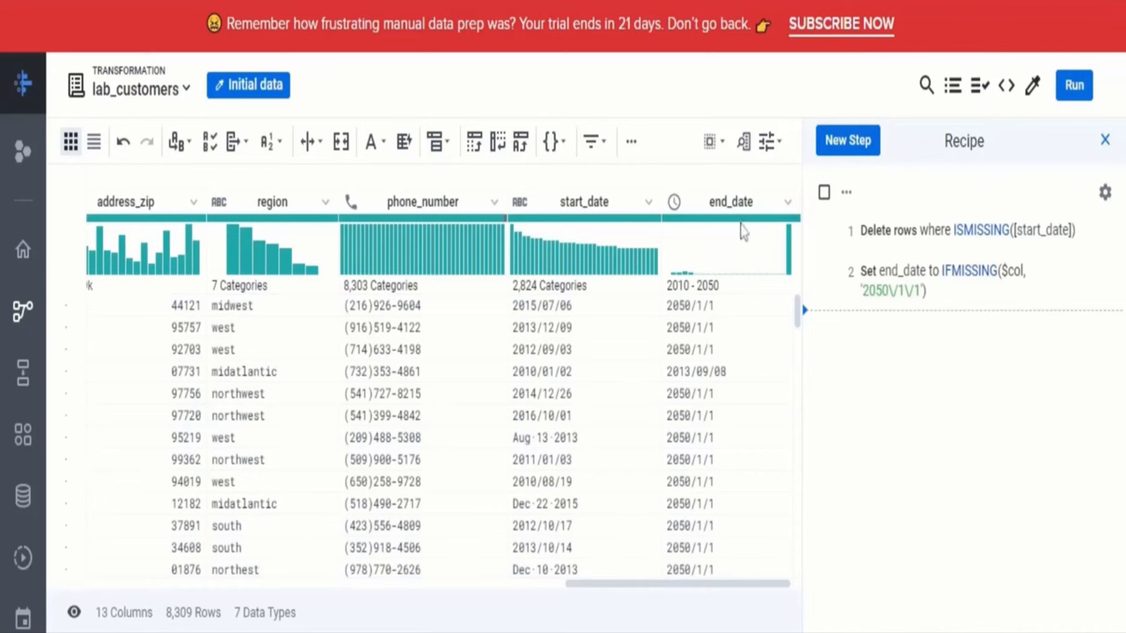
{"action": "mouse_move", "coordinate": [742, 229]}
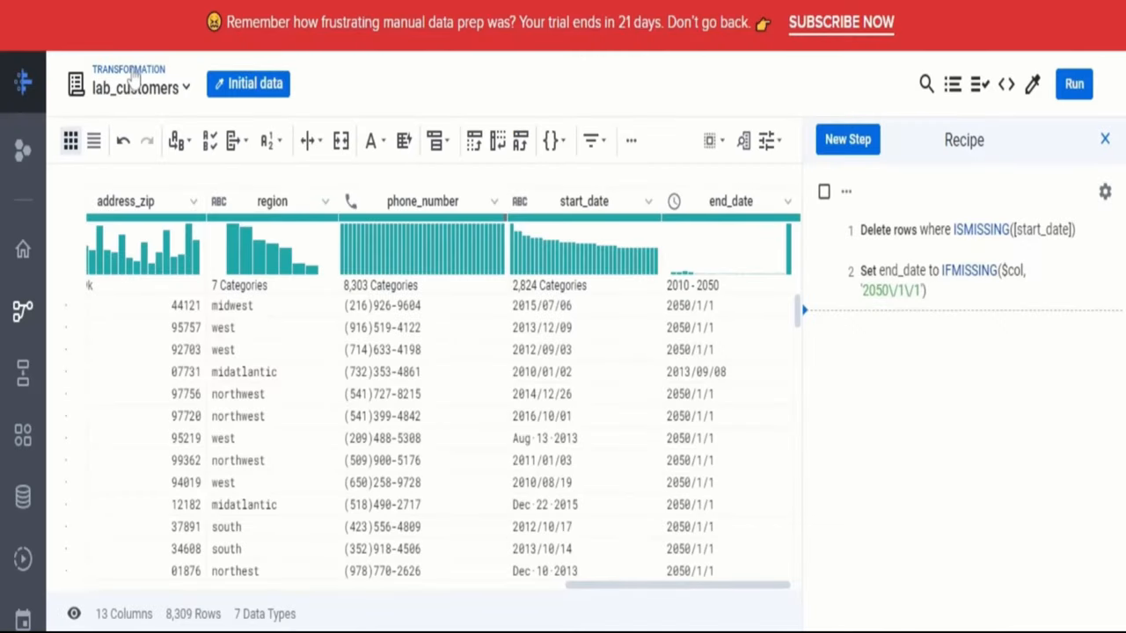
Return to the Transformation flow and bring up the options for lab_2013_transactions.csv
{"action": "left_click", "coordinate": [1105, 139]}
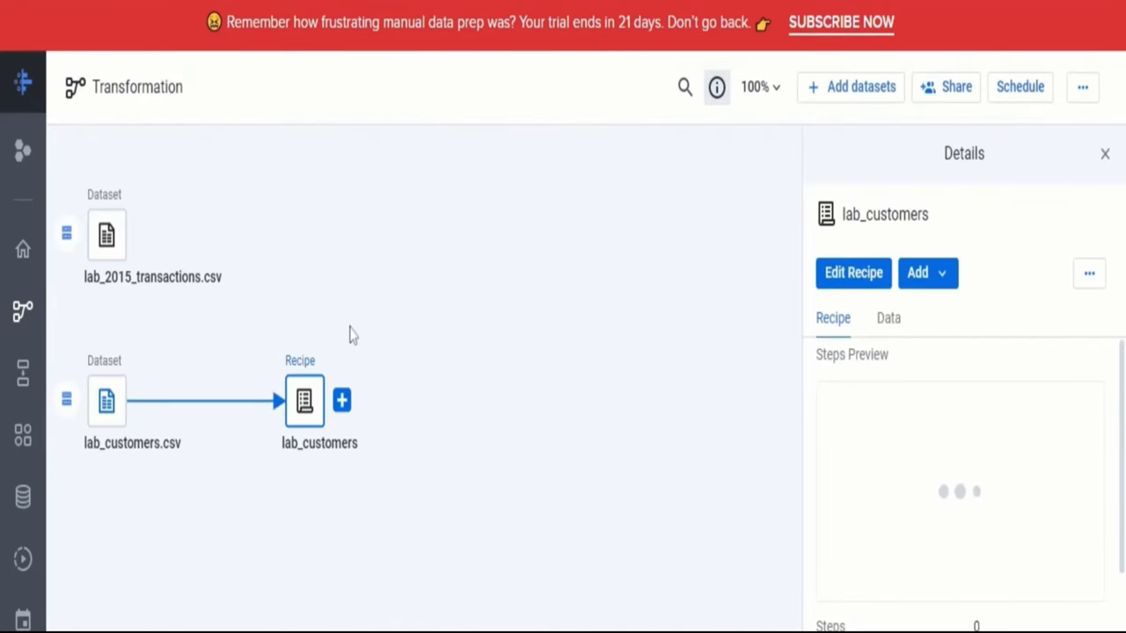
{"action": "scroll", "scroll_direction": "up", "scroll_amount": 3}
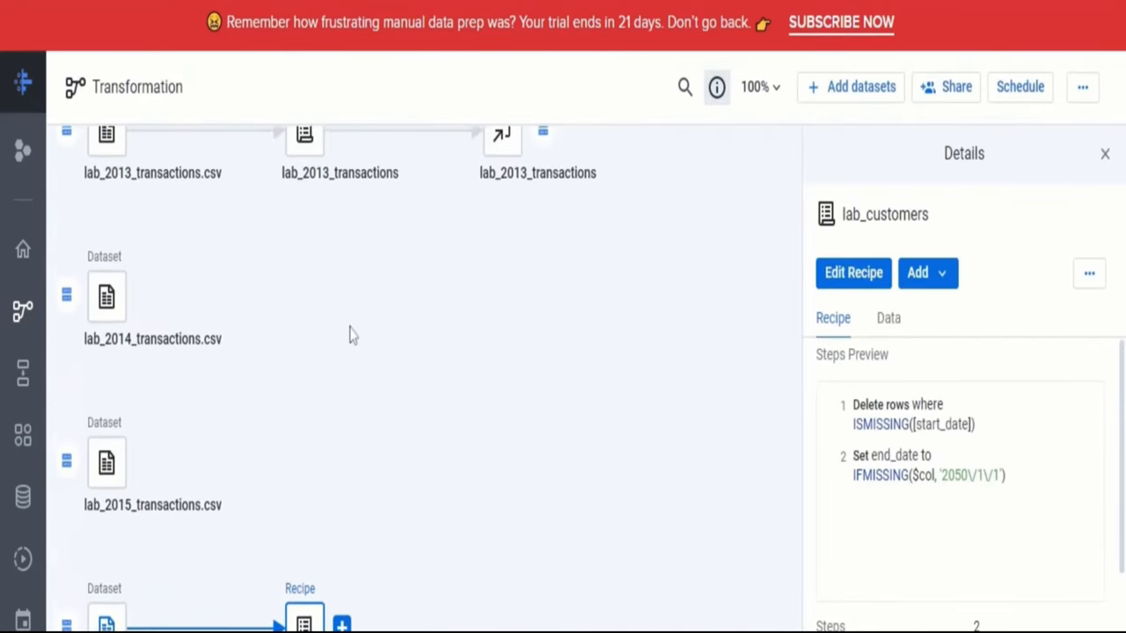
{"action": "scroll", "scroll_direction": "up", "scroll_amount": 3}
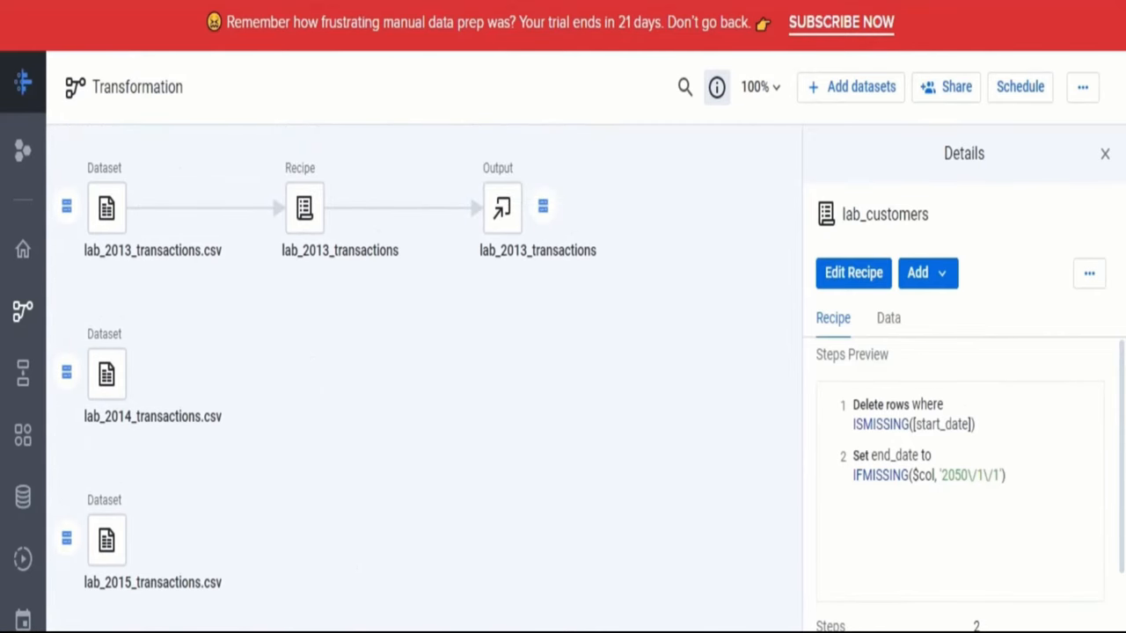
{"action": "mouse_move", "coordinate": [107, 208]}
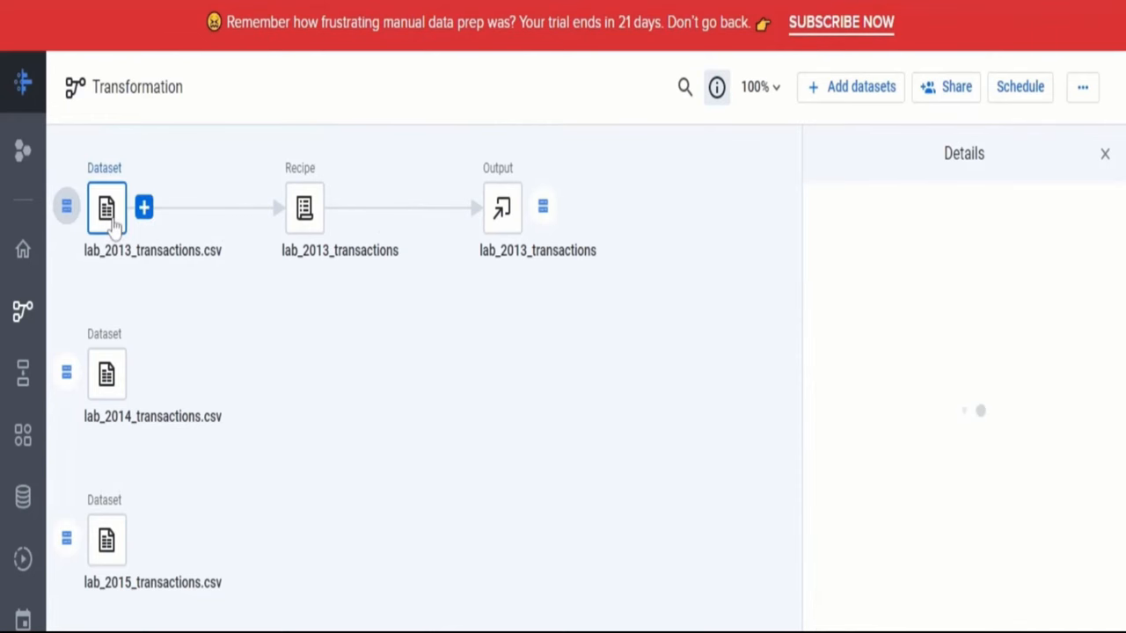
{"action": "right_click", "coordinate": [106, 208]}
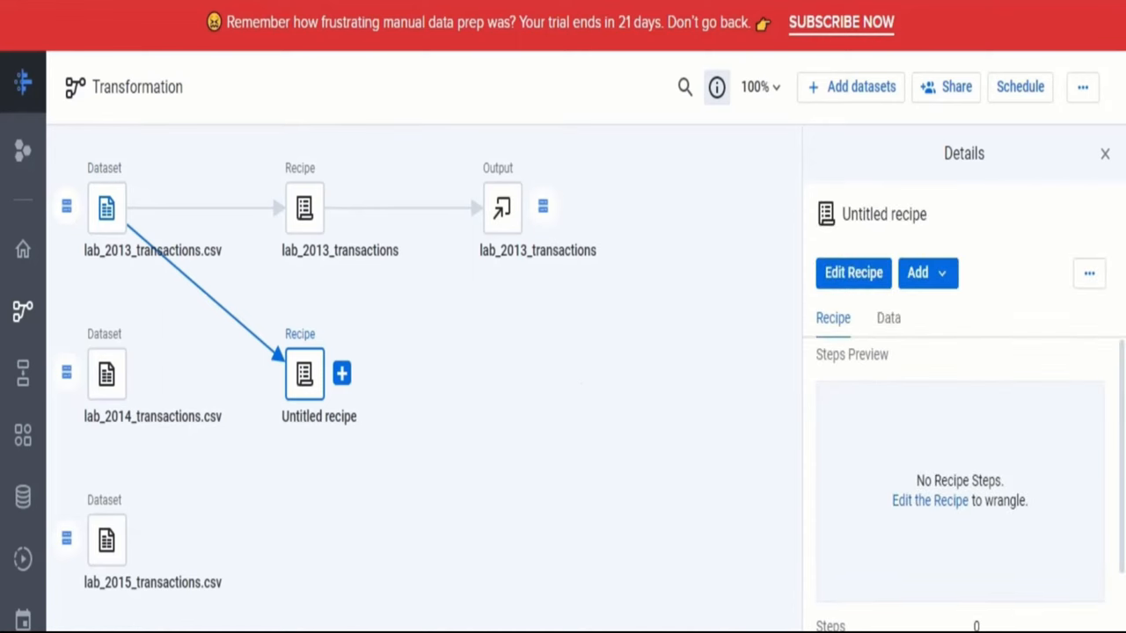
{"action": "mouse_move", "coordinate": [382, 374]}
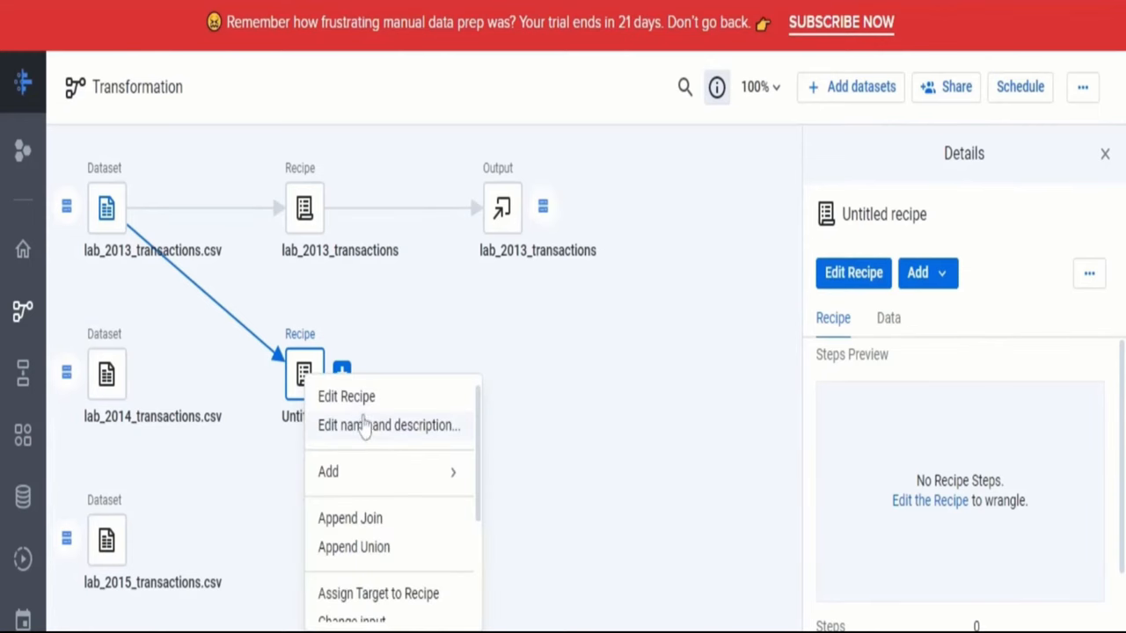
Name the untitled recipe 'Combined Transactions' and open it for editing
{"action": "left_click", "coordinate": [389, 424]}
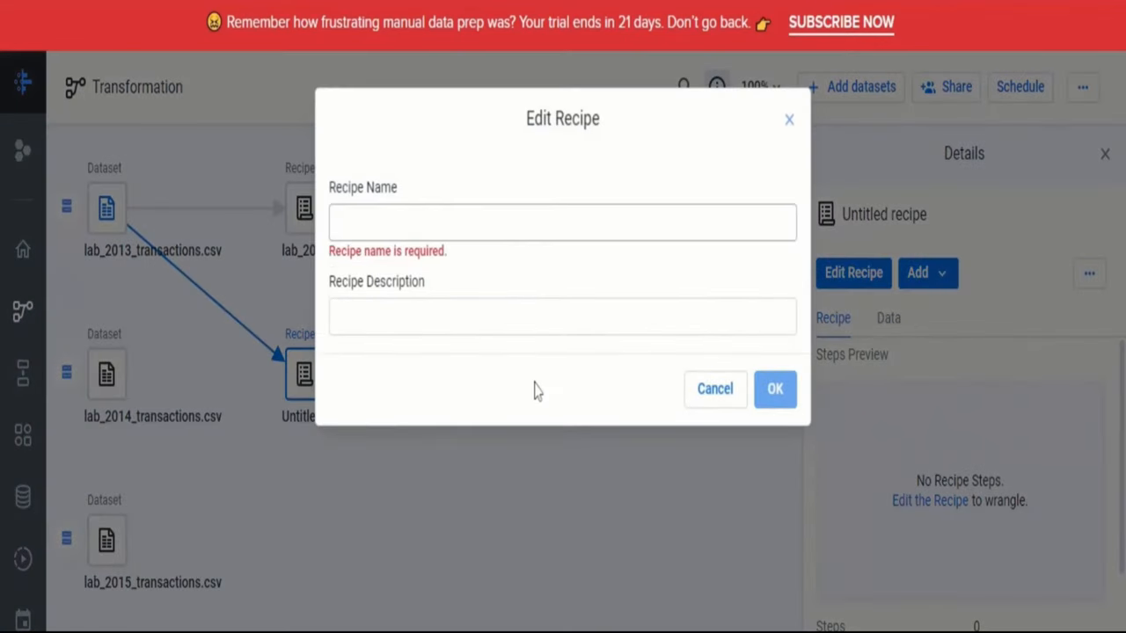
{"action": "type", "text": "Combined Transactions"}
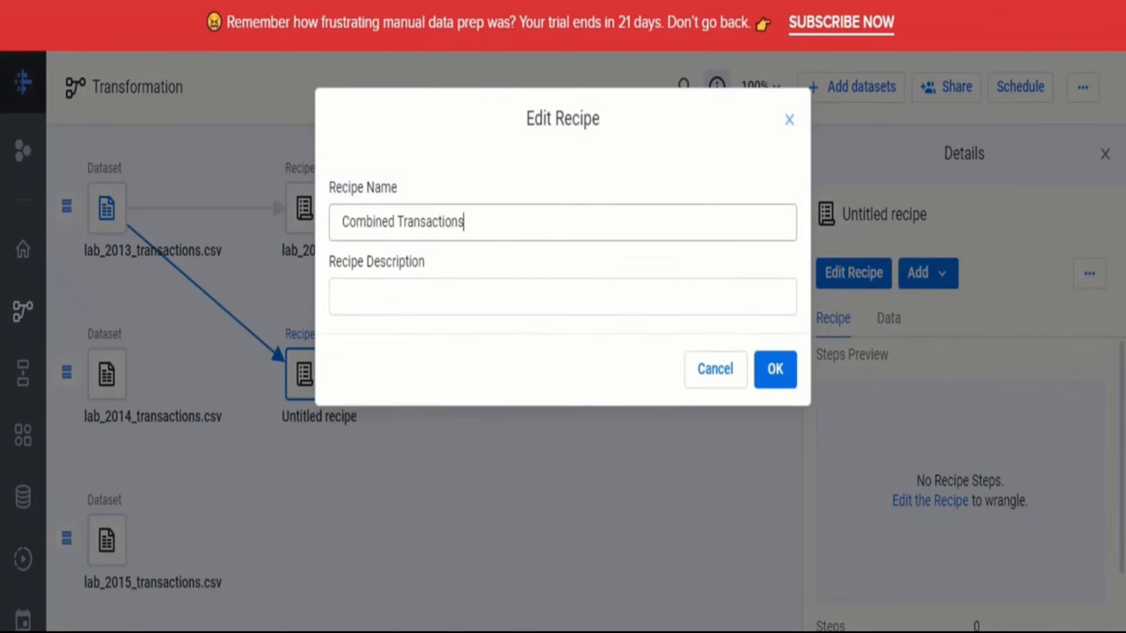
{"action": "left_click", "coordinate": [775, 369]}
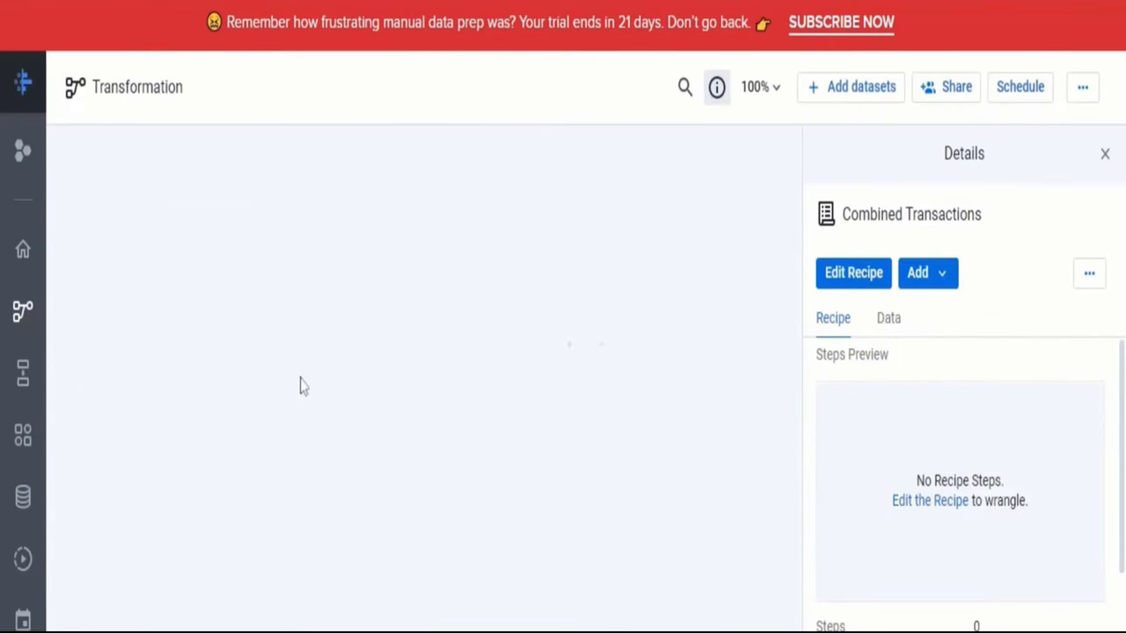
{"action": "left_click", "coordinate": [852, 273]}
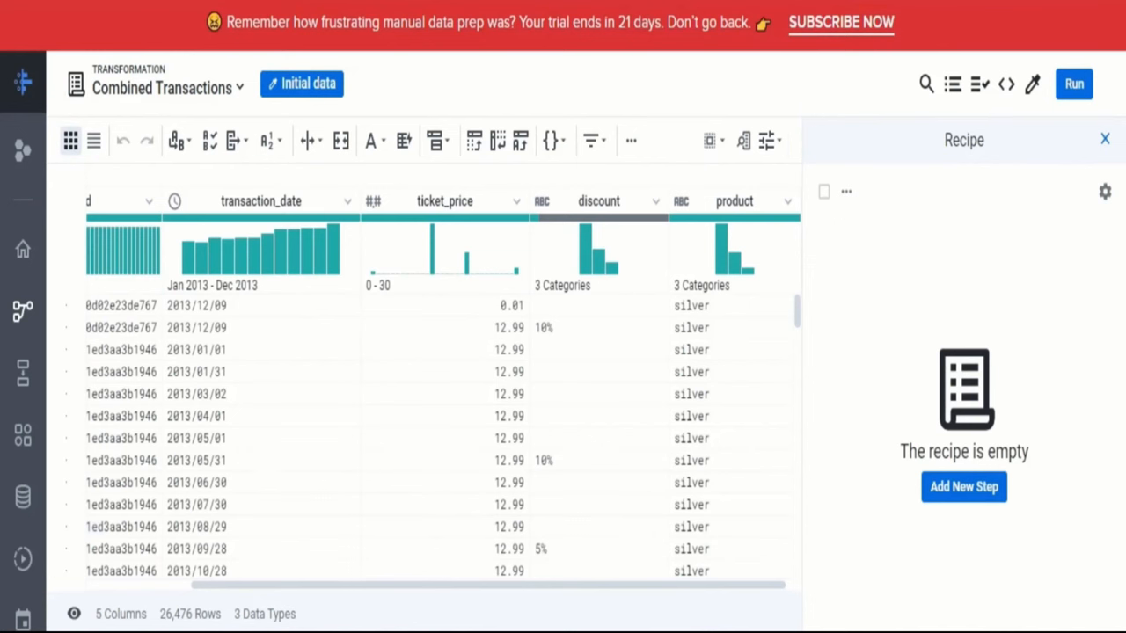
{"action": "mouse_move", "coordinate": [439, 534]}
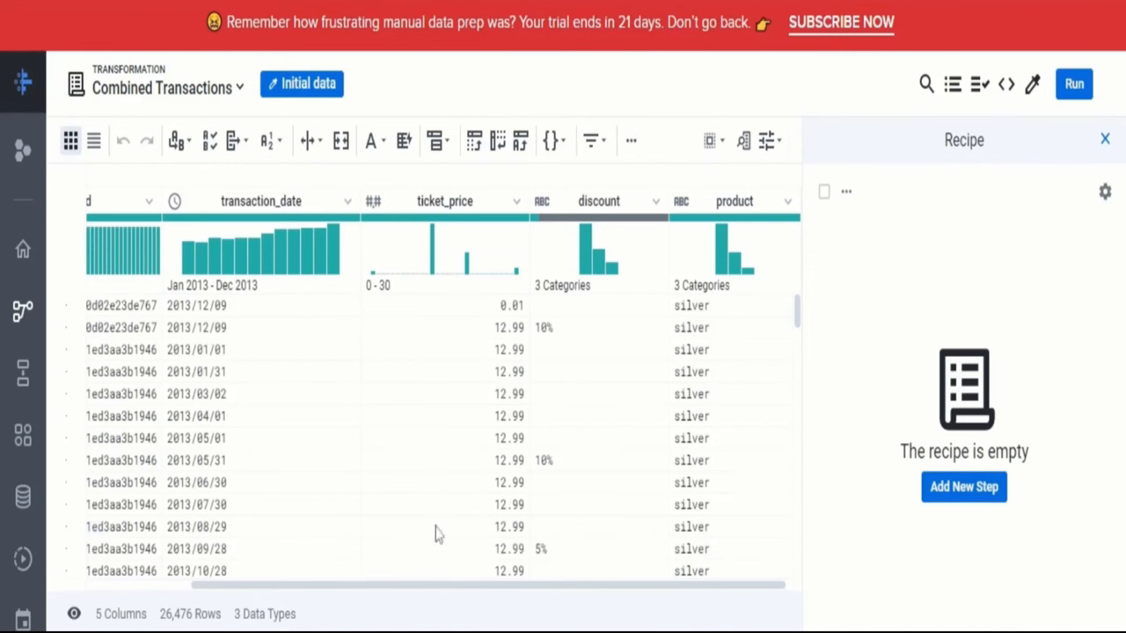
{"action": "mouse_move", "coordinate": [211, 352]}
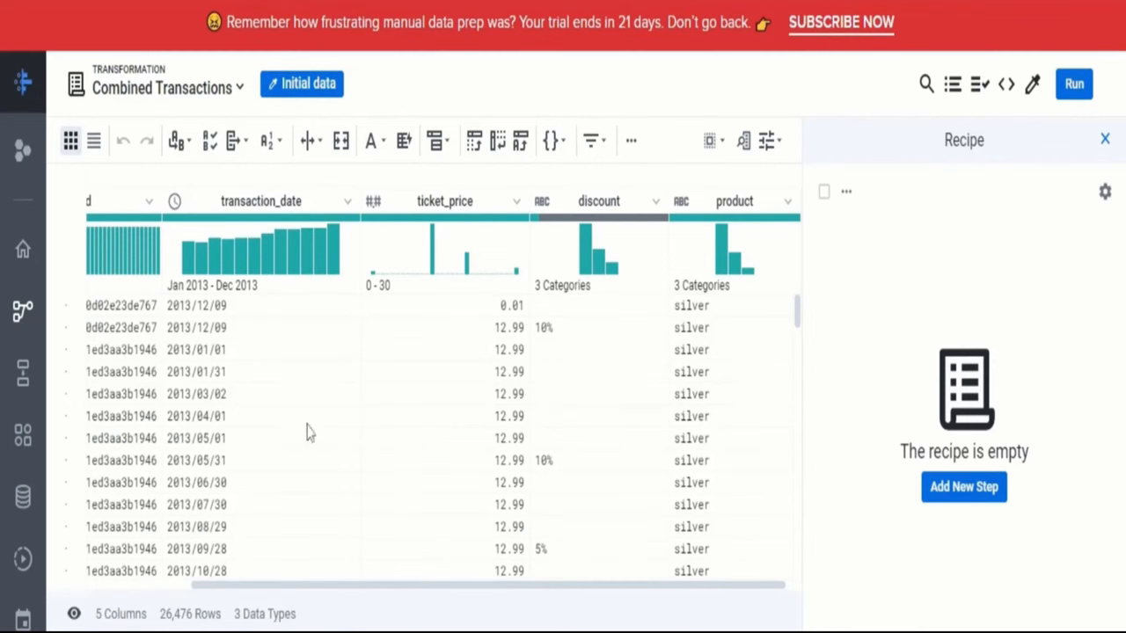
{"action": "mouse_move", "coordinate": [313, 610]}
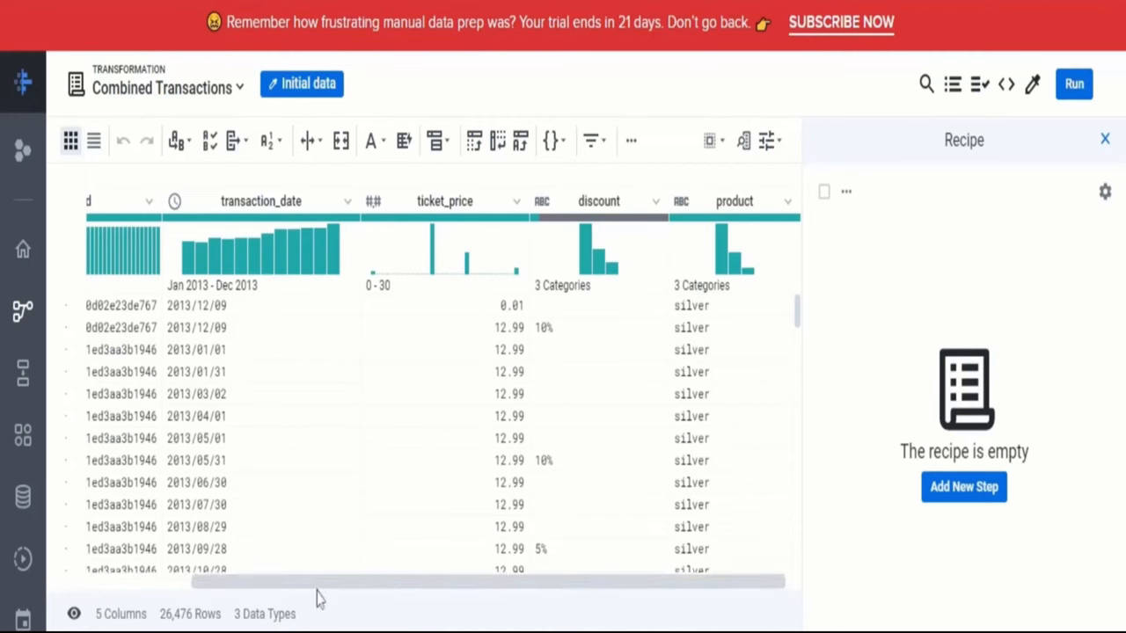
{"action": "mouse_move", "coordinate": [319, 599]}
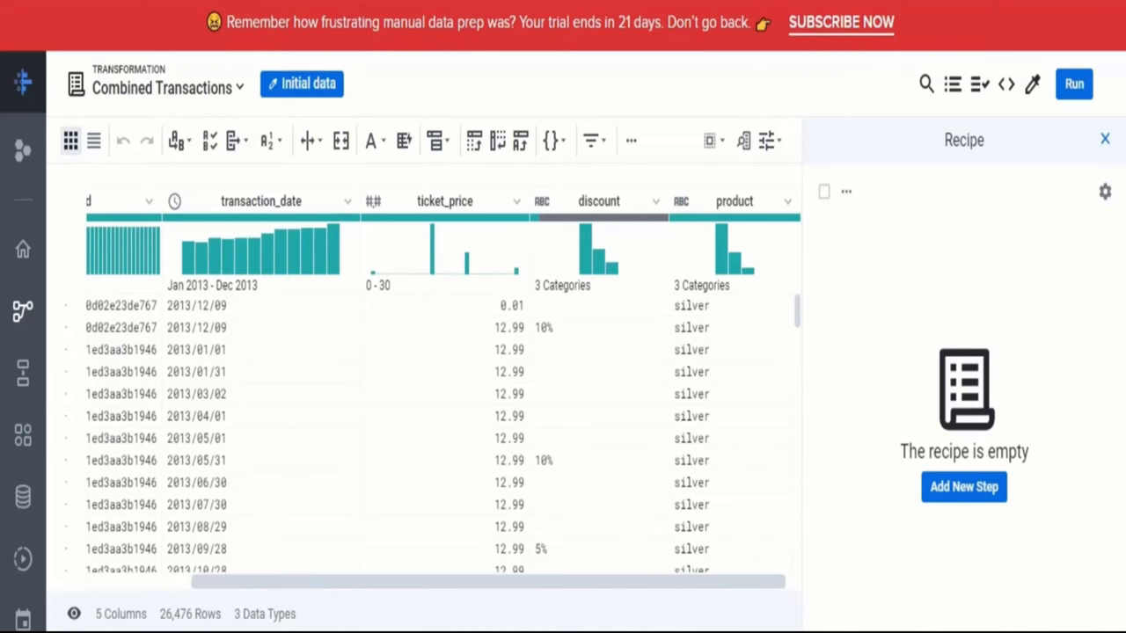
{"action": "mouse_move", "coordinate": [951, 84]}
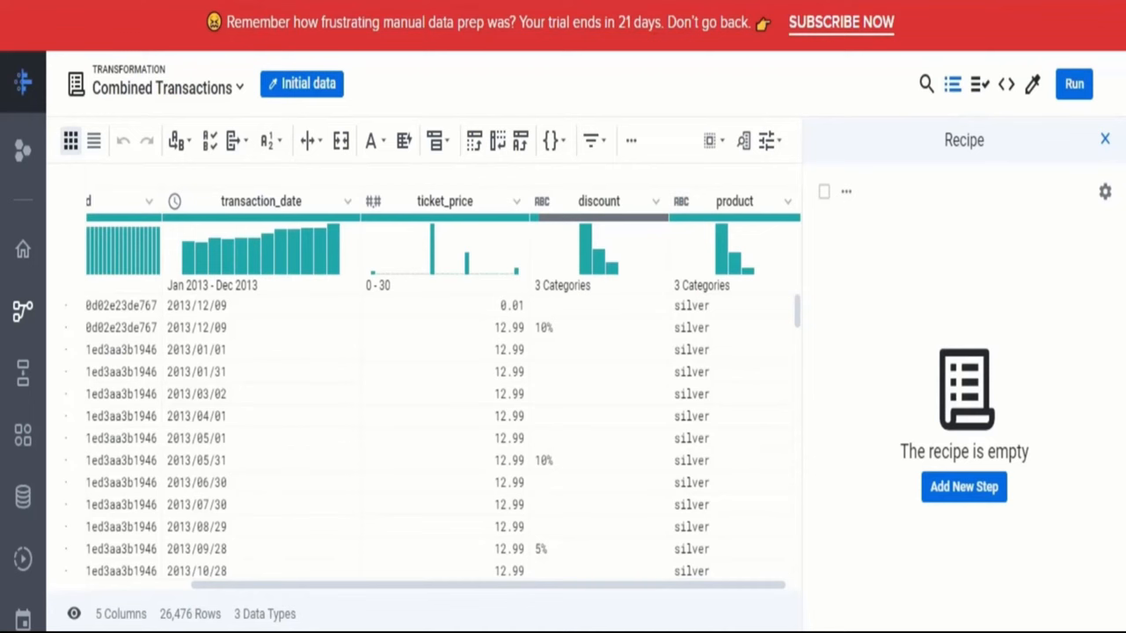
Start a Union datasets transformation found by searching 'unic'
{"action": "left_click", "coordinate": [963, 487]}
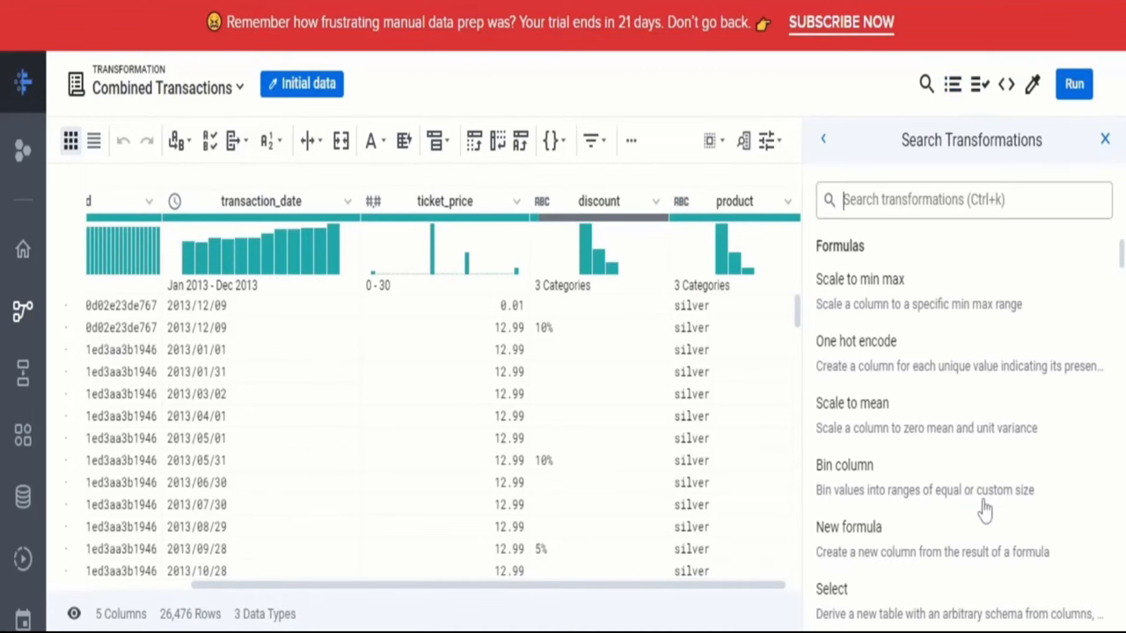
{"action": "mouse_move", "coordinate": [930, 317]}
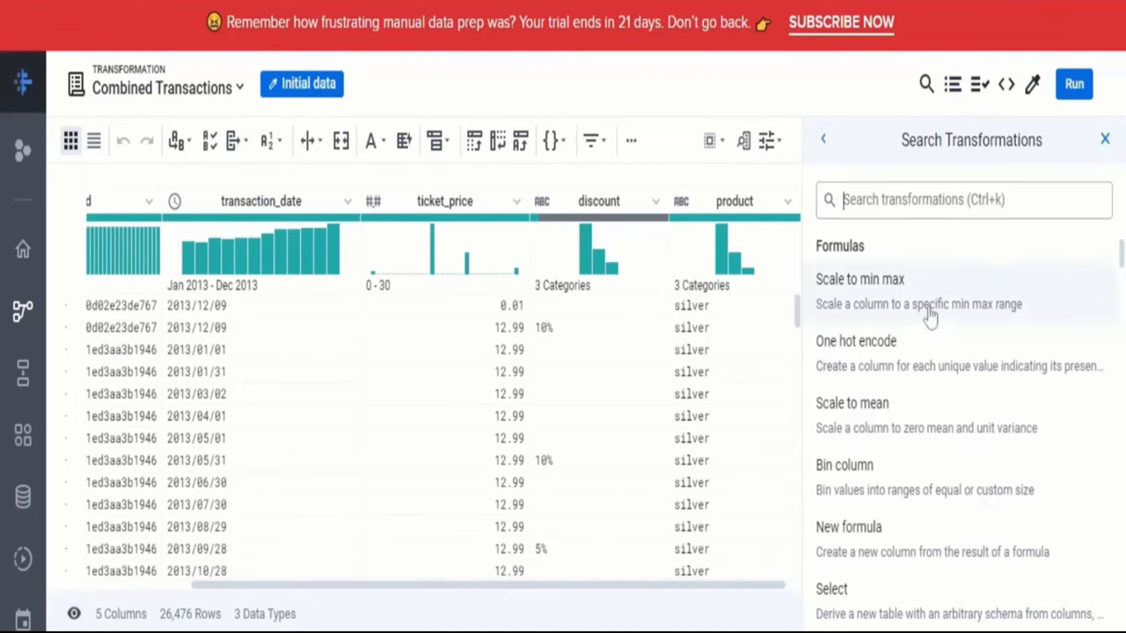
{"action": "type", "text": "unic"}
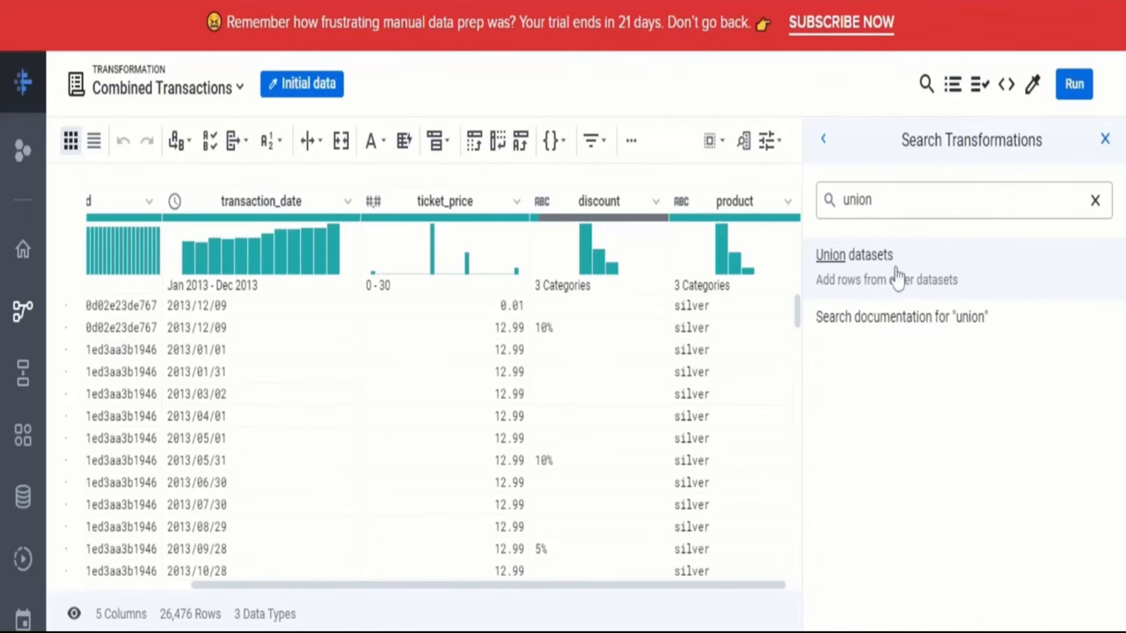
{"action": "left_click", "coordinate": [853, 254]}
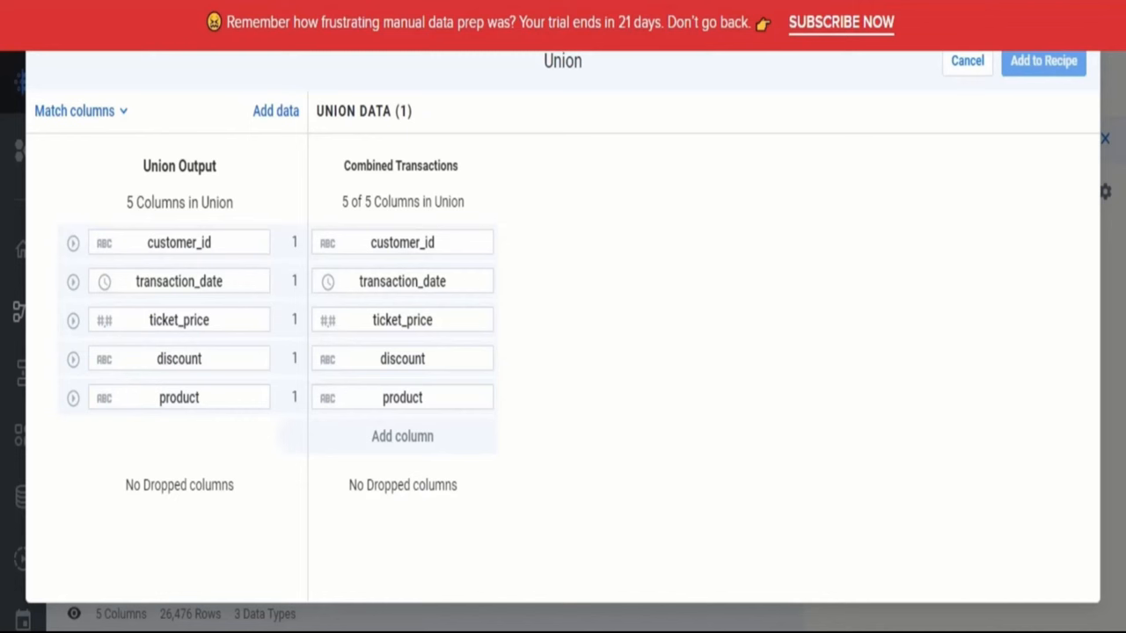
{"action": "mouse_move", "coordinate": [673, 132]}
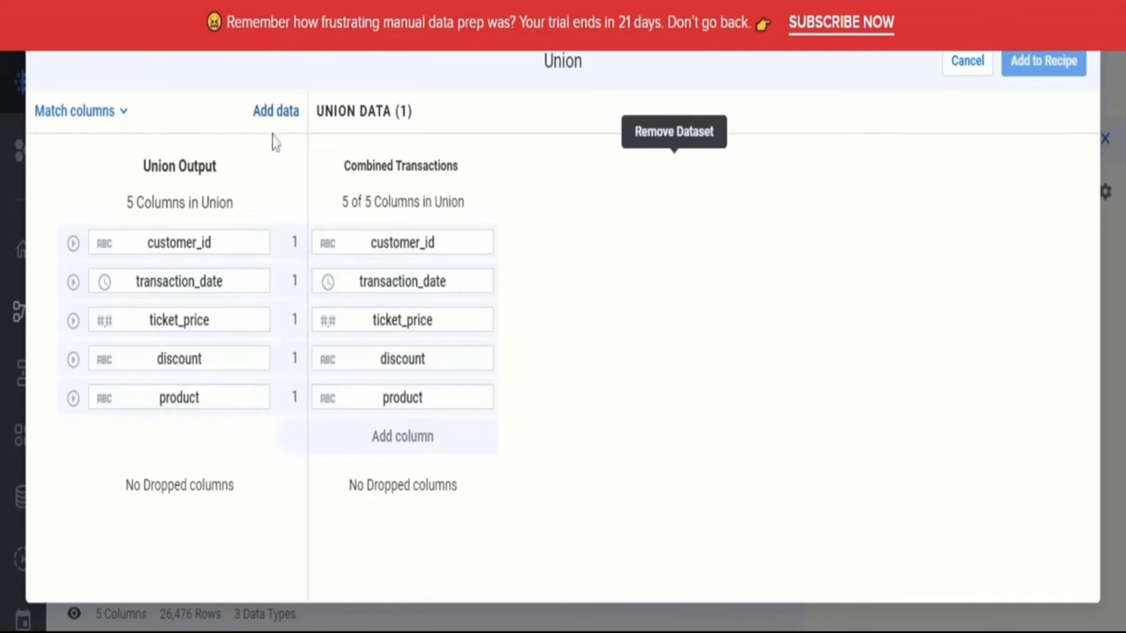
Add lab_2014_transactions.csv to the union with columns aligned by name
{"action": "left_click", "coordinate": [275, 111]}
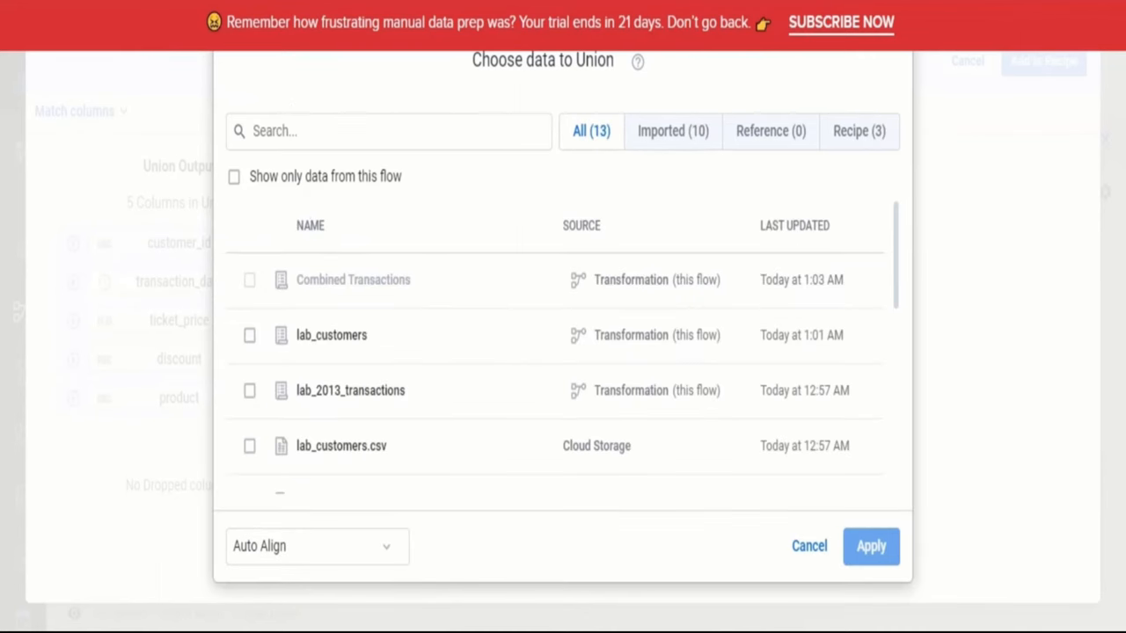
{"action": "scroll", "scroll_direction": "down", "scroll_amount": 3}
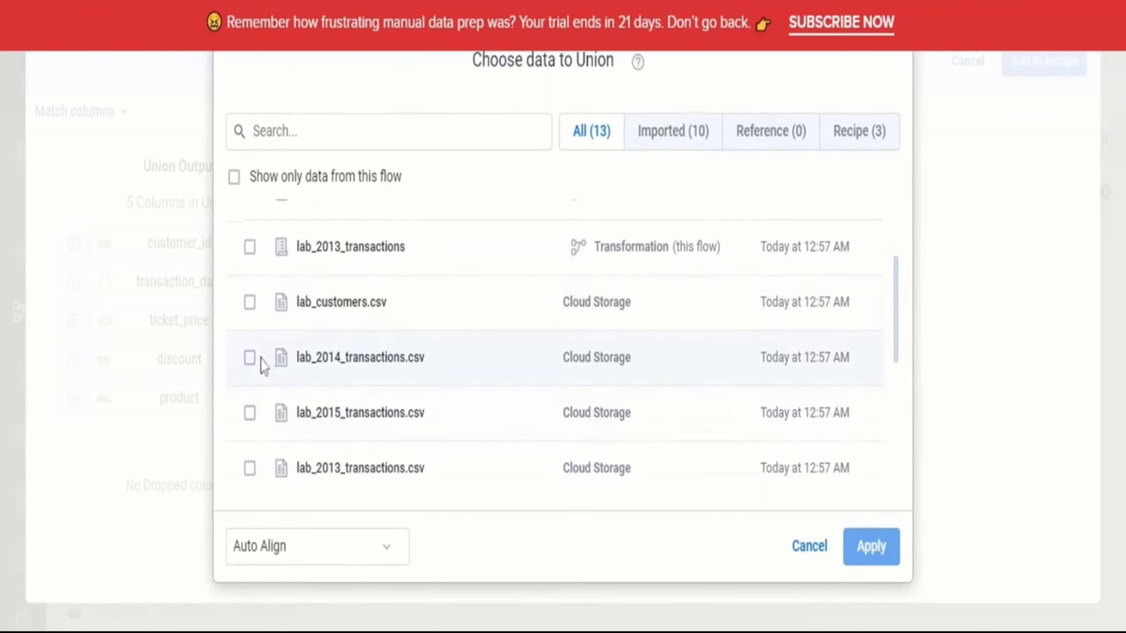
{"action": "left_click", "coordinate": [250, 357]}
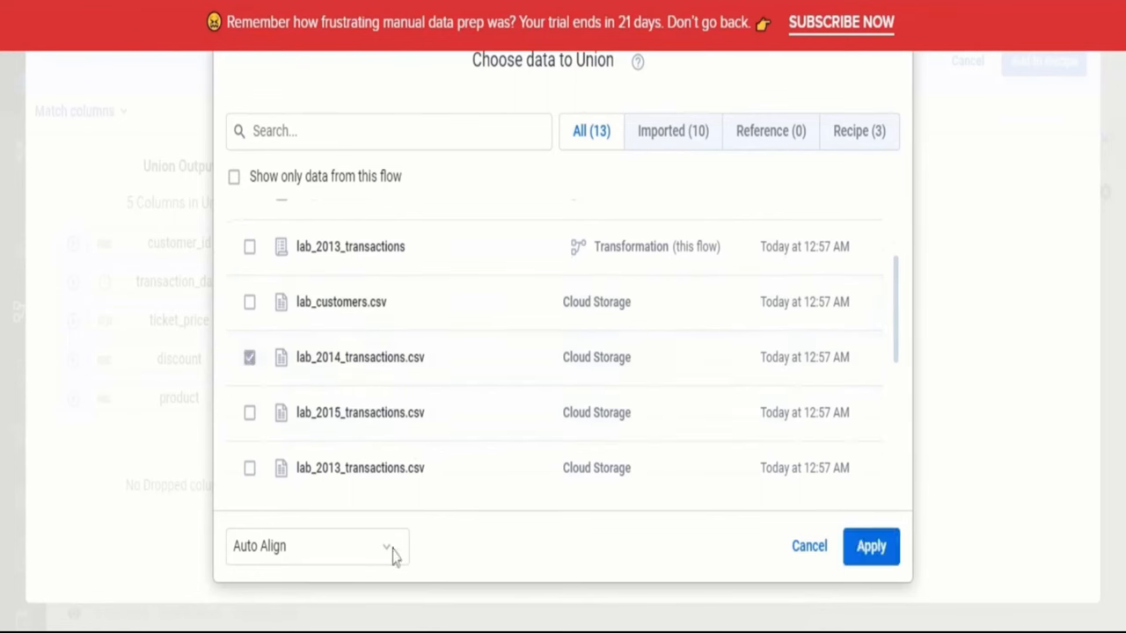
{"action": "left_click", "coordinate": [312, 545]}
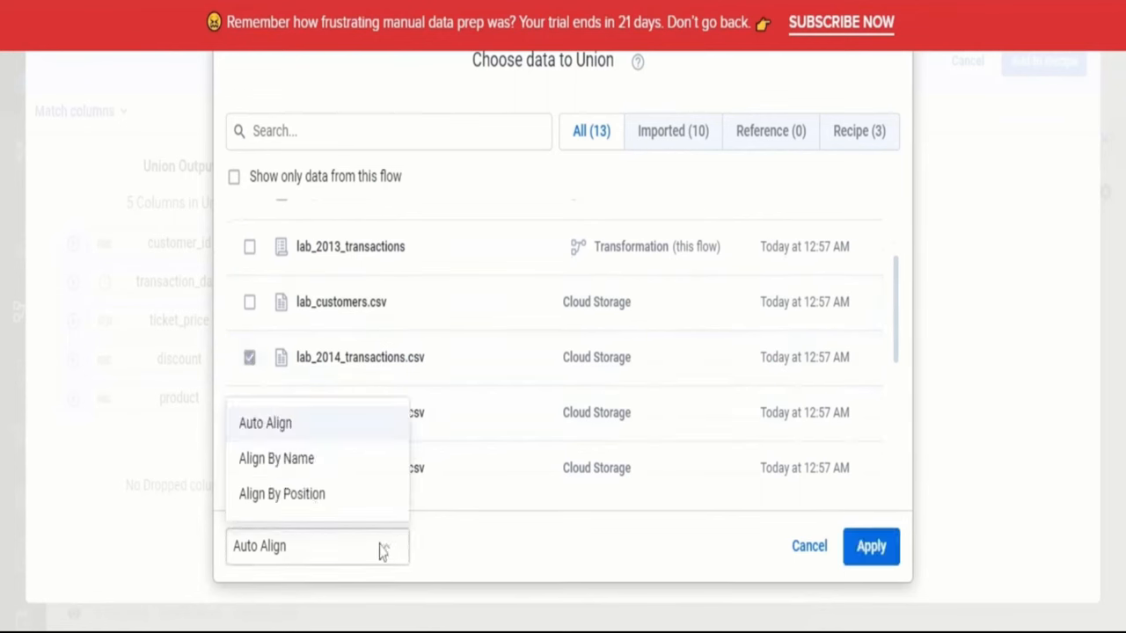
{"action": "mouse_move", "coordinate": [276, 458]}
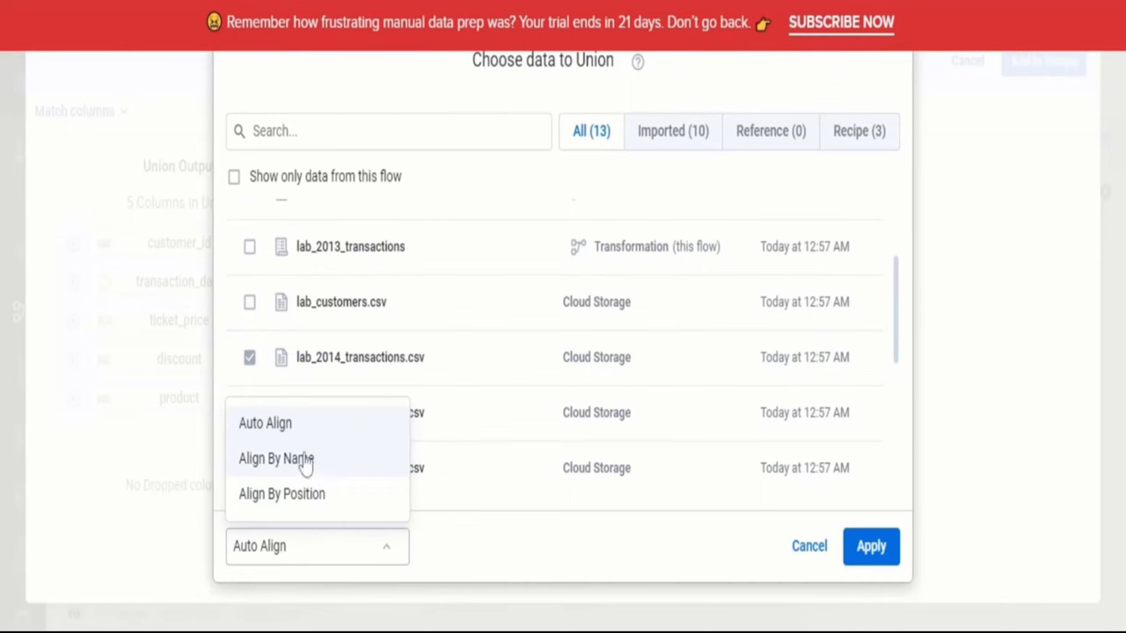
{"action": "left_click", "coordinate": [275, 459]}
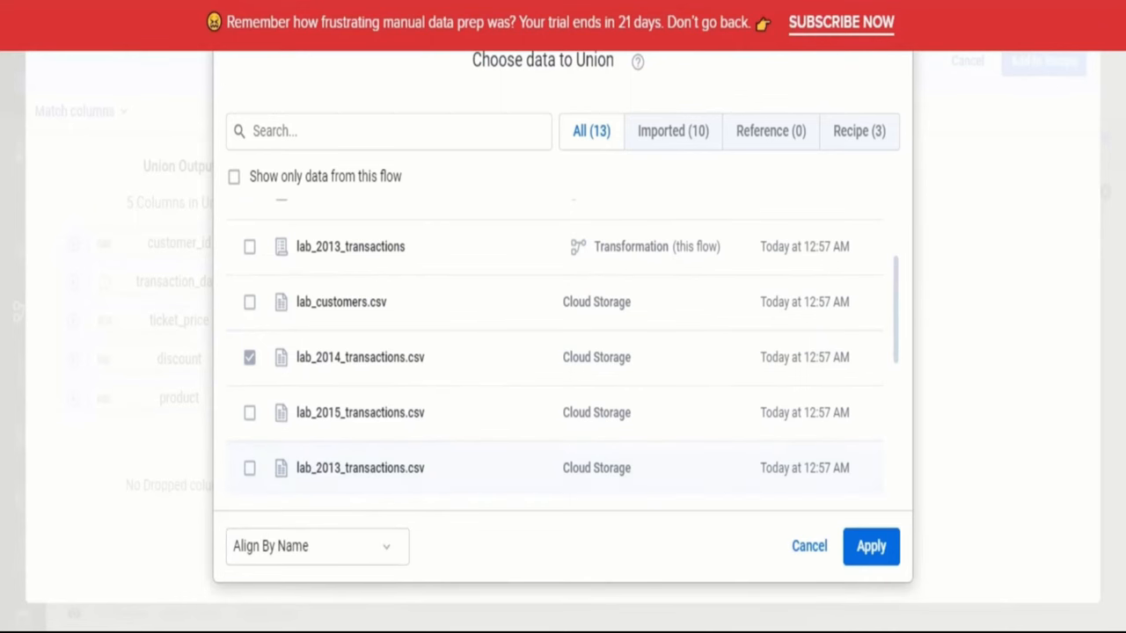
{"action": "left_click", "coordinate": [870, 546]}
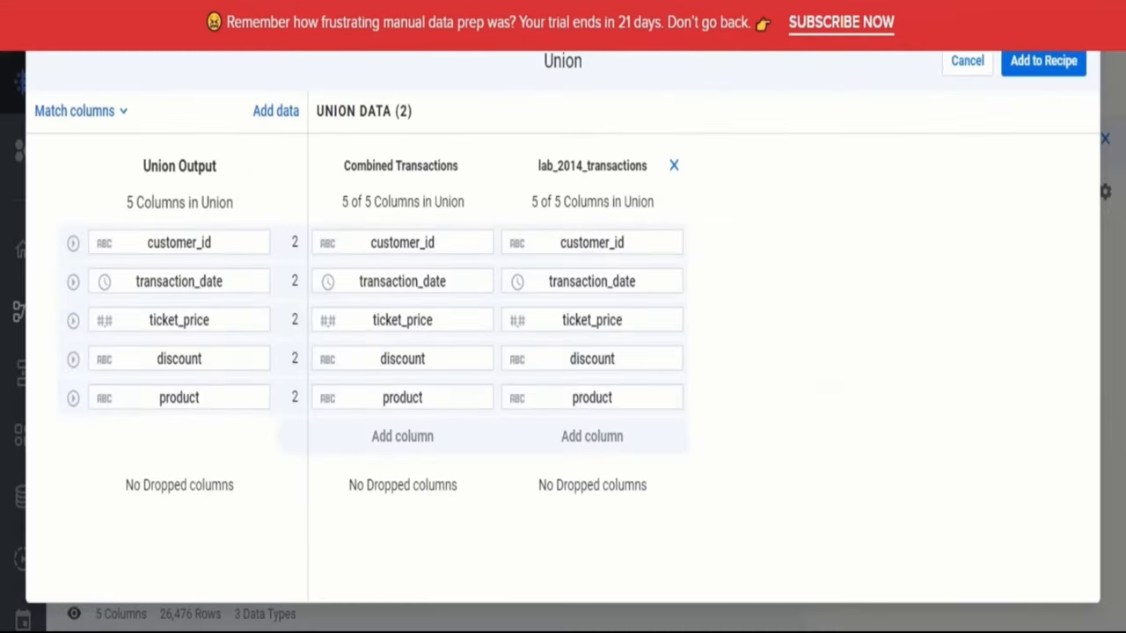
{"action": "mouse_move", "coordinate": [1048, 103]}
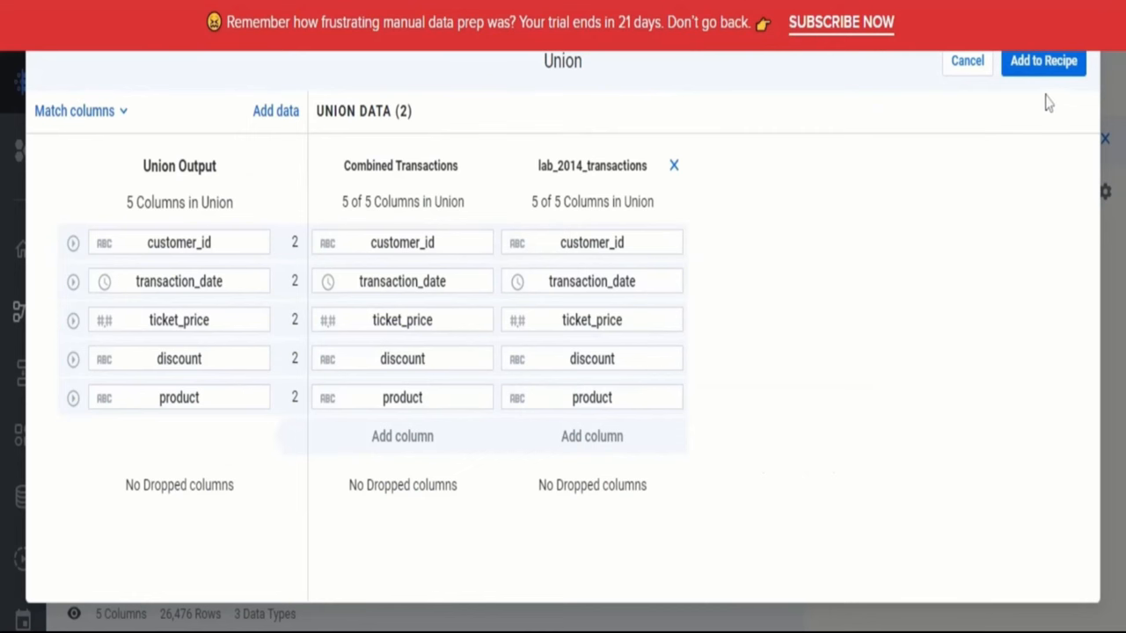
Add the 2014 union to the recipe and check the Jan 2013–Dec 2014 range
{"action": "left_click", "coordinate": [1043, 60]}
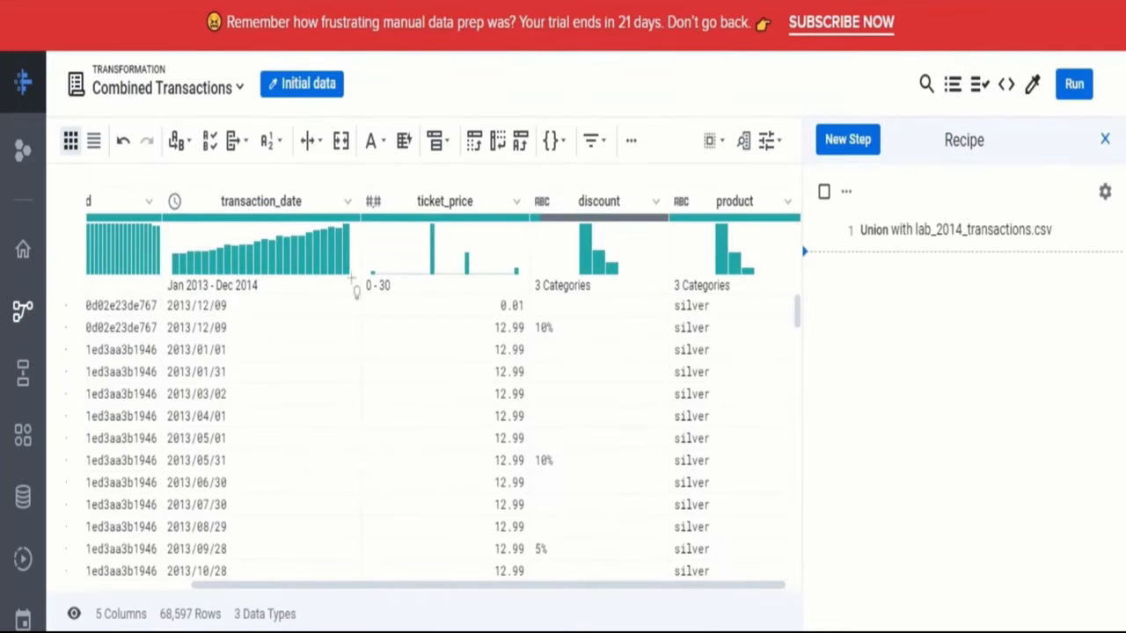
{"action": "mouse_move", "coordinate": [258, 297]}
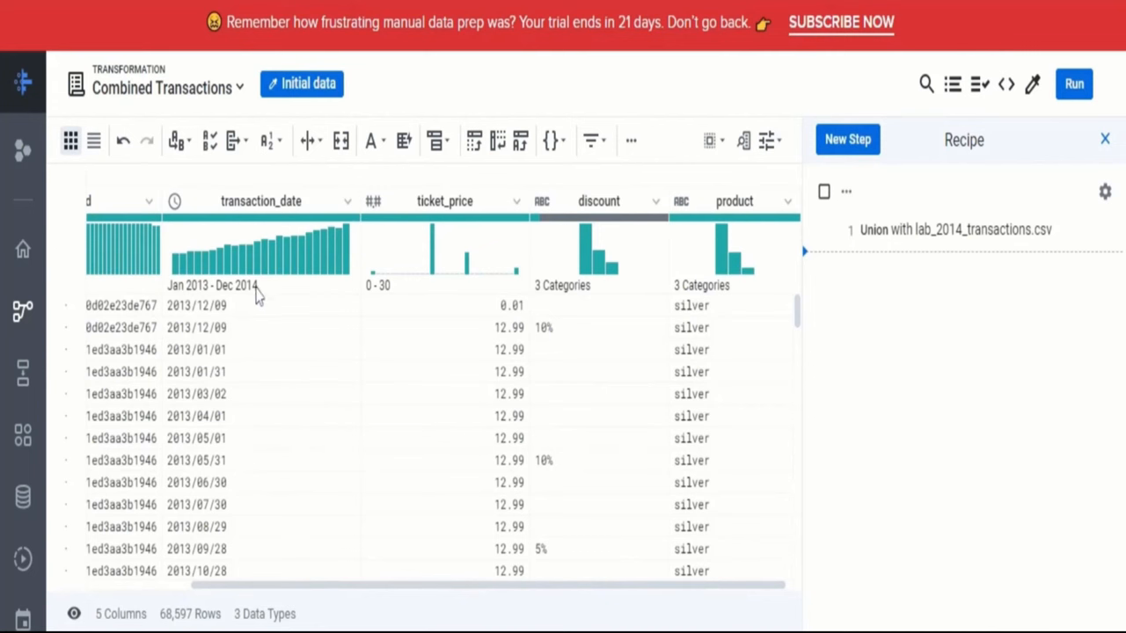
{"action": "mouse_move", "coordinate": [259, 297]}
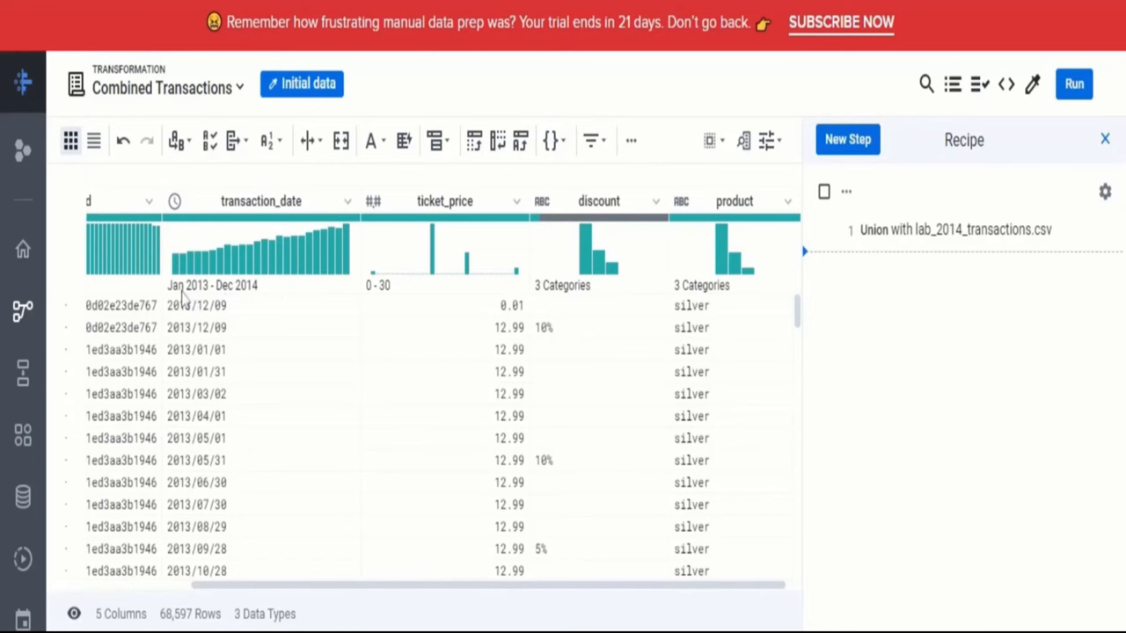
{"action": "mouse_move", "coordinate": [287, 292]}
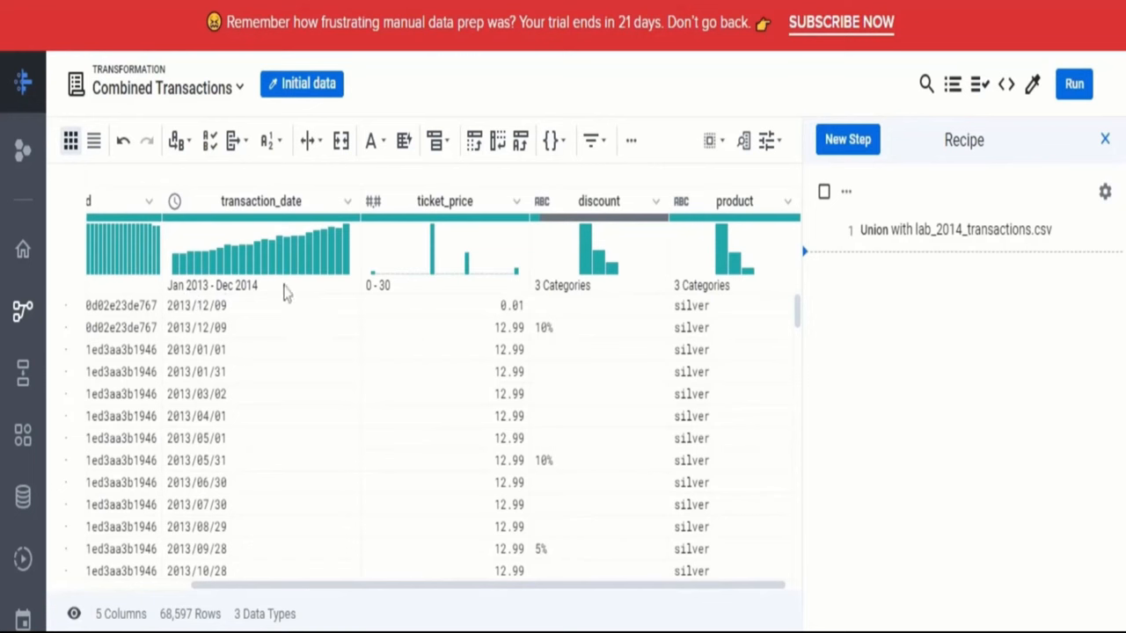
{"action": "mouse_move", "coordinate": [286, 292]}
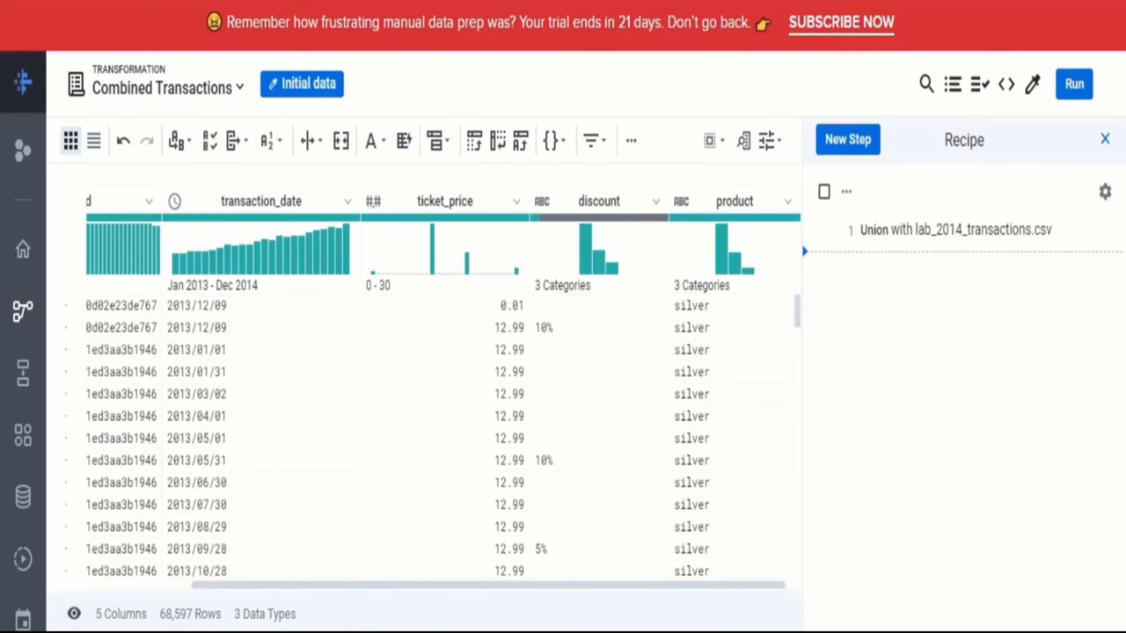
{"action": "double_click", "coordinate": [120, 614]}
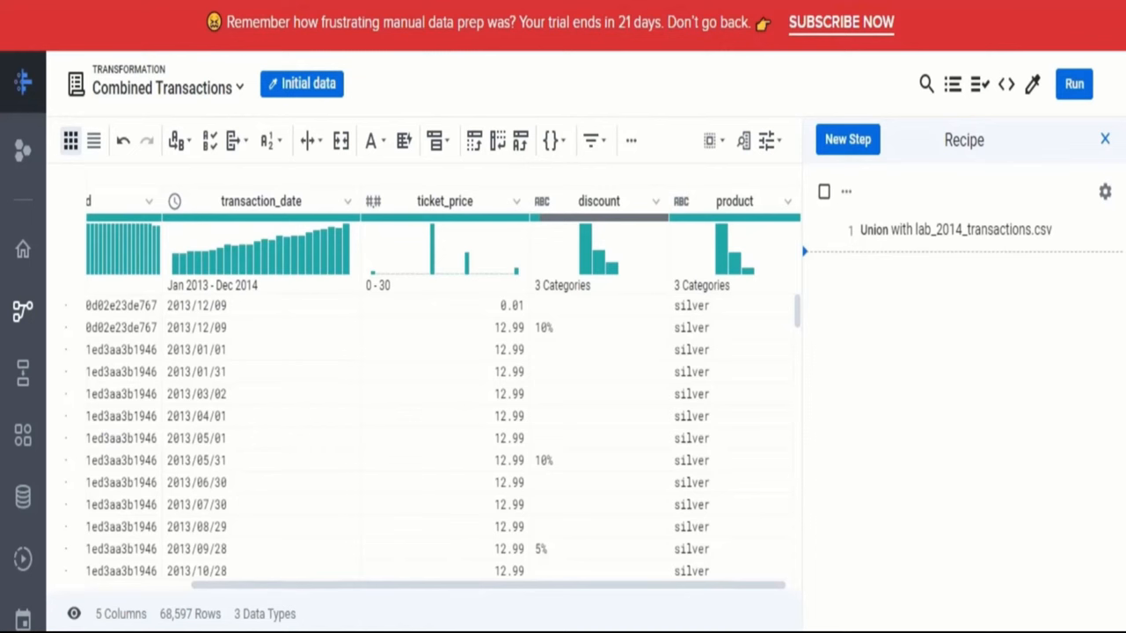
{"action": "mouse_move", "coordinate": [957, 344]}
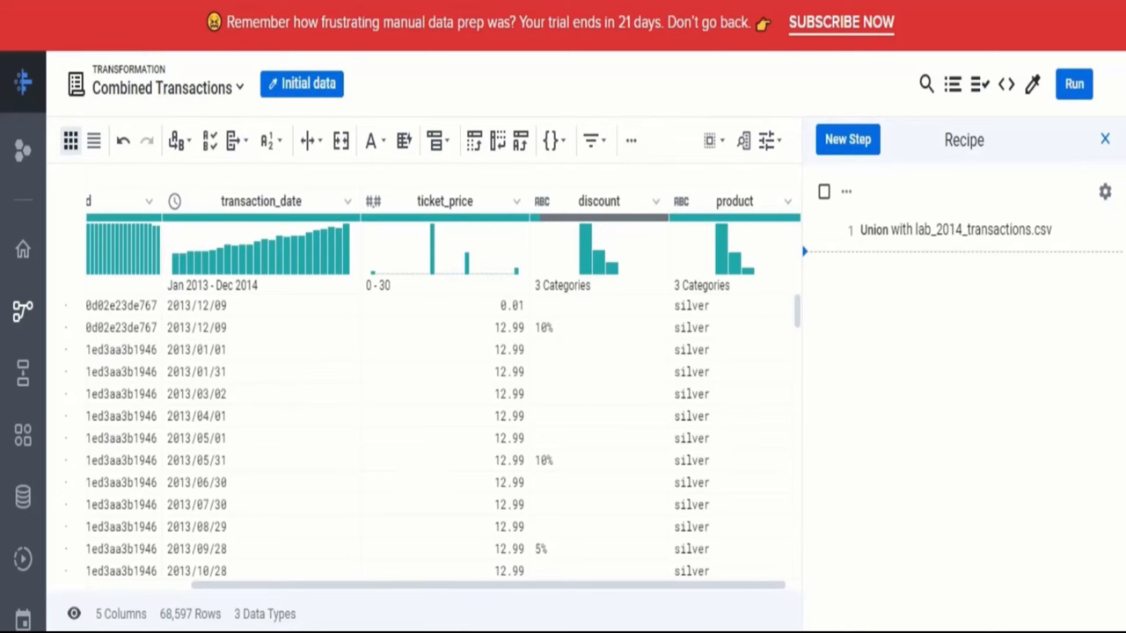
{"action": "mouse_move", "coordinate": [937, 242]}
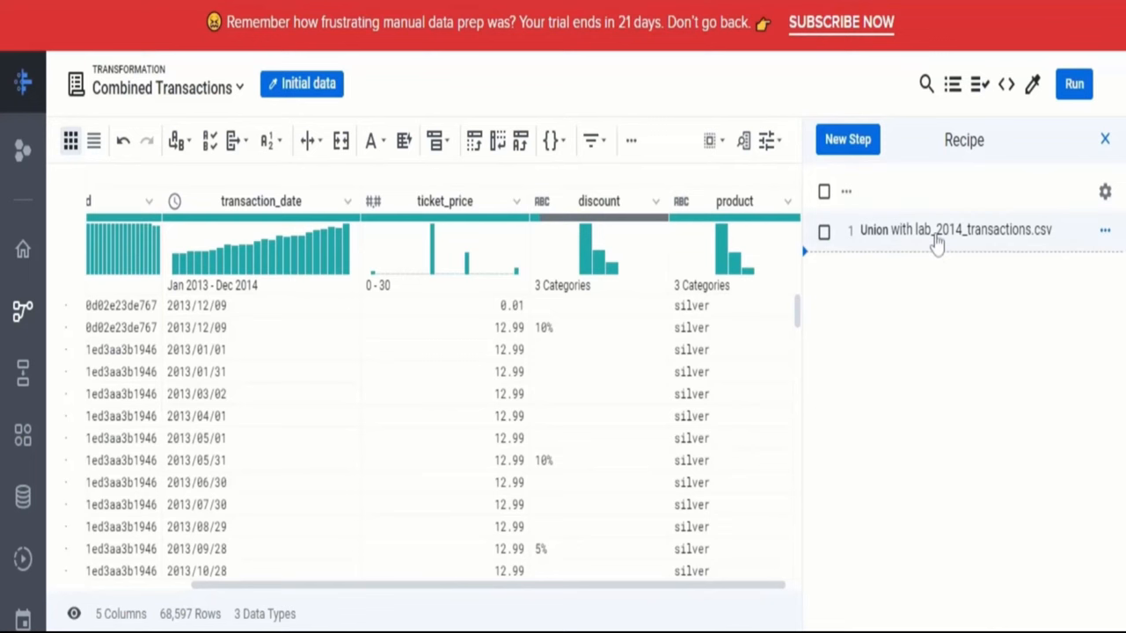
Edit the union step to add lab_2015_transactions.csv, aligned by name, and update the recipe
{"action": "left_click", "coordinate": [1104, 230]}
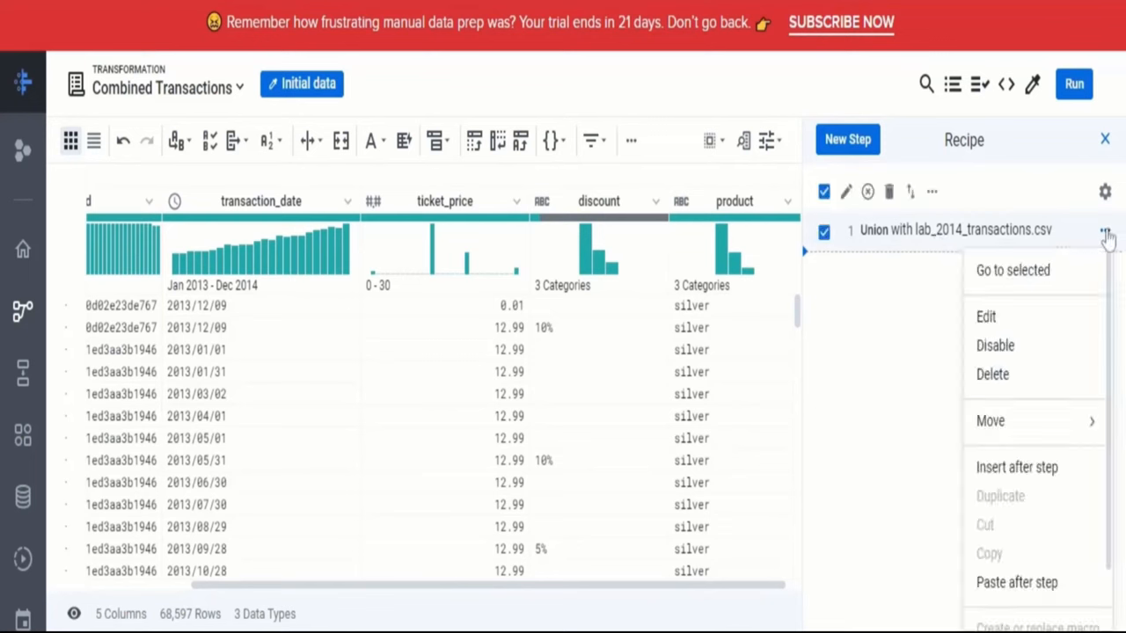
{"action": "left_click", "coordinate": [1017, 333]}
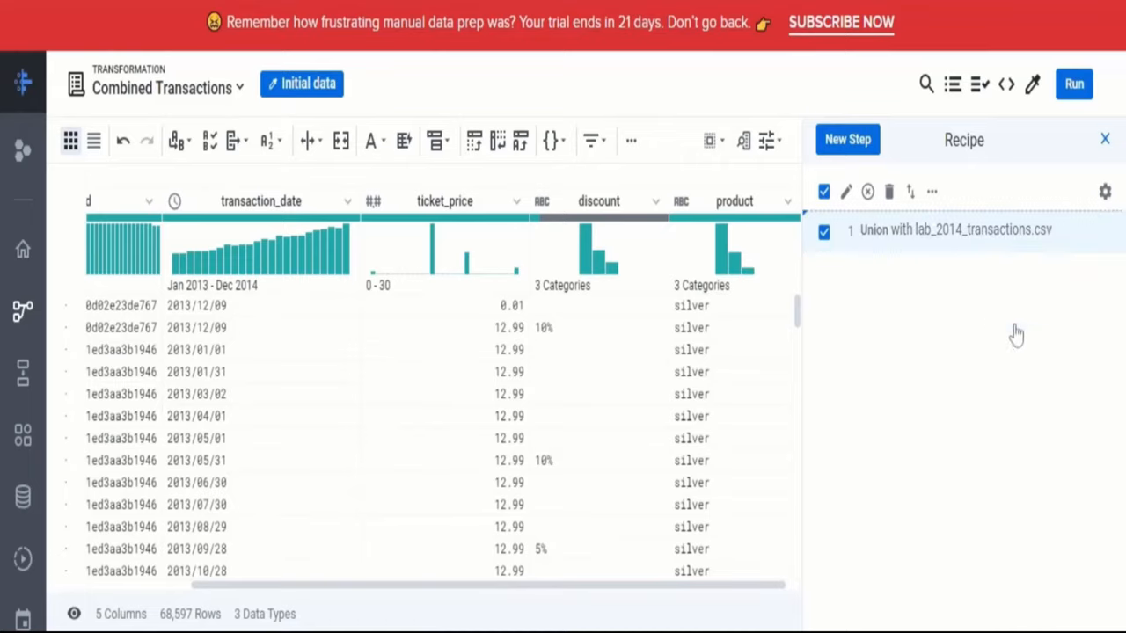
{"action": "left_click", "coordinate": [954, 229]}
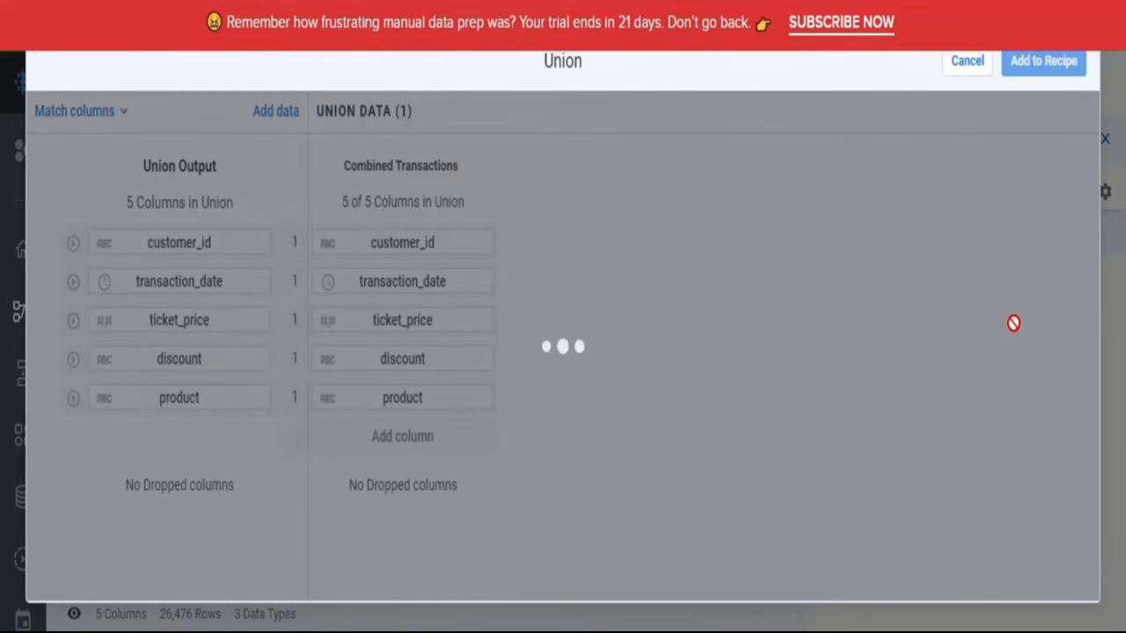
{"action": "left_click", "coordinate": [275, 111]}
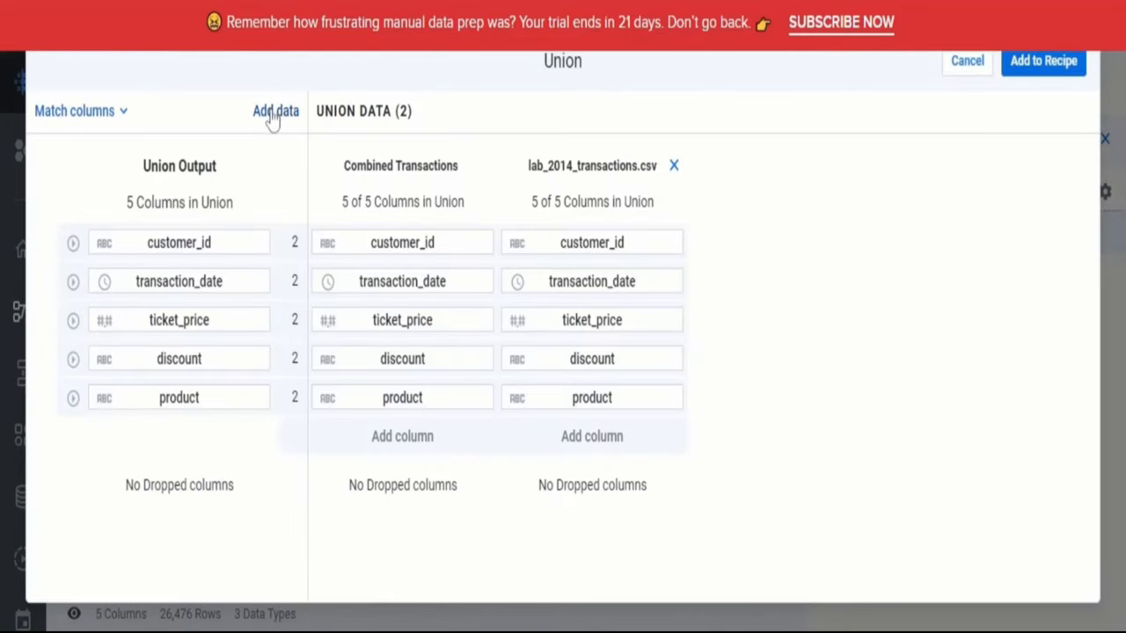
{"action": "left_click", "coordinate": [275, 110]}
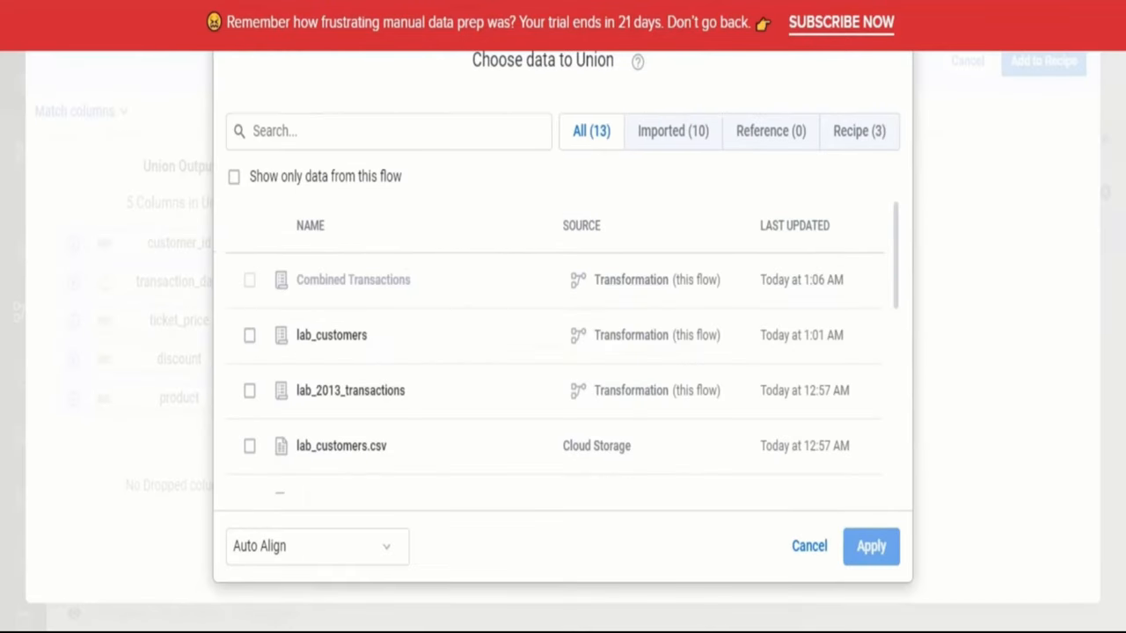
{"action": "scroll", "scroll_direction": "down", "scroll_amount": 3}
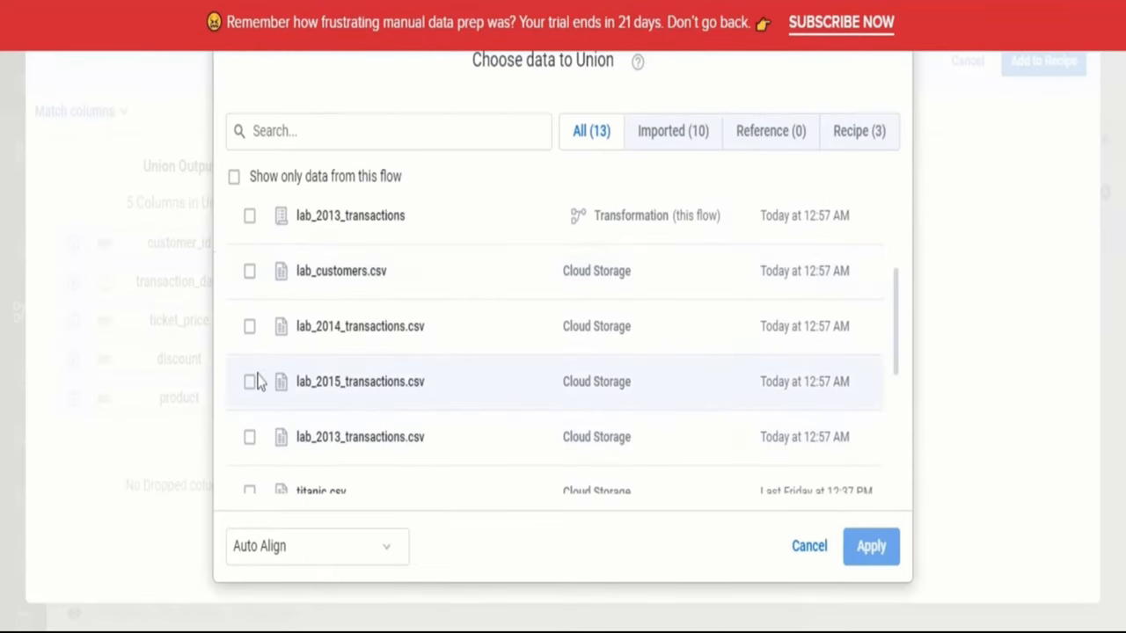
{"action": "left_click", "coordinate": [316, 546]}
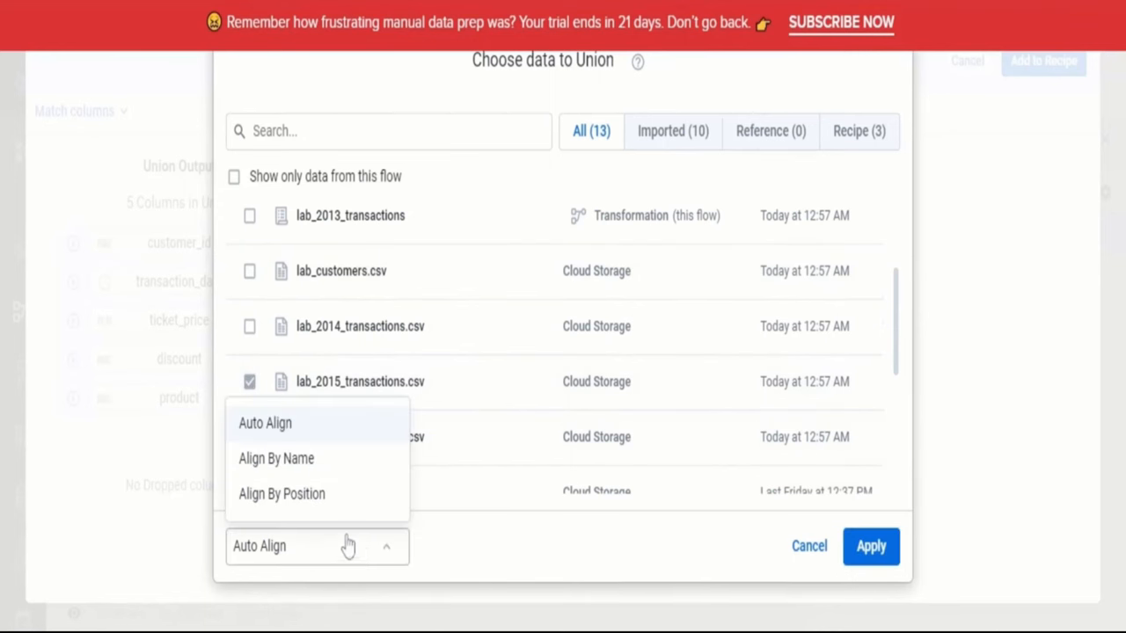
{"action": "left_click", "coordinate": [276, 458]}
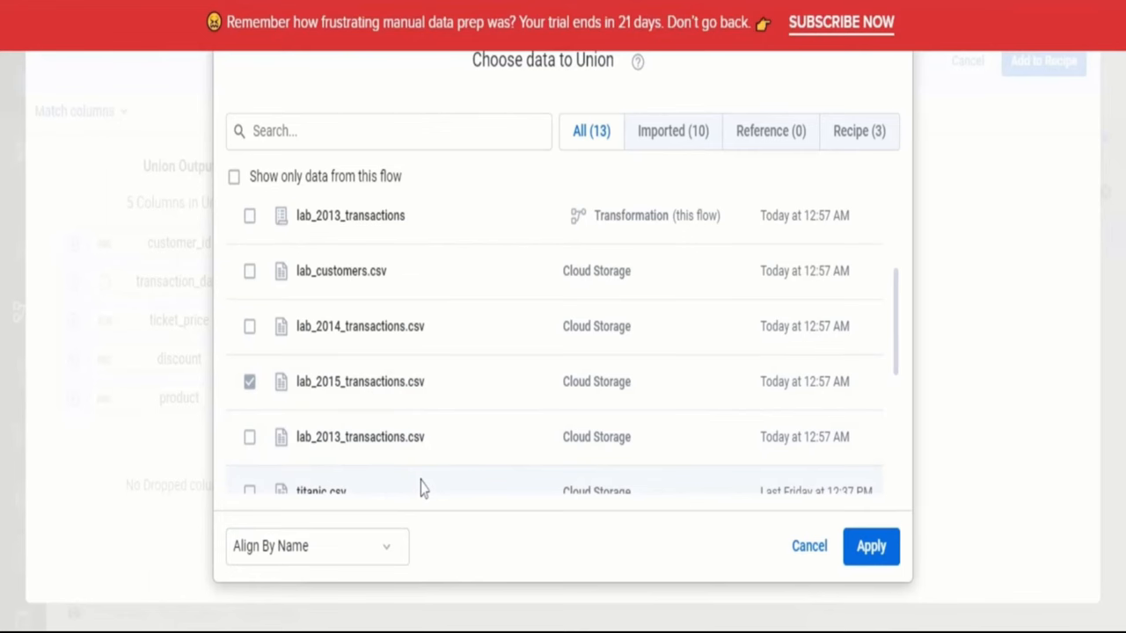
{"action": "mouse_move", "coordinate": [871, 546]}
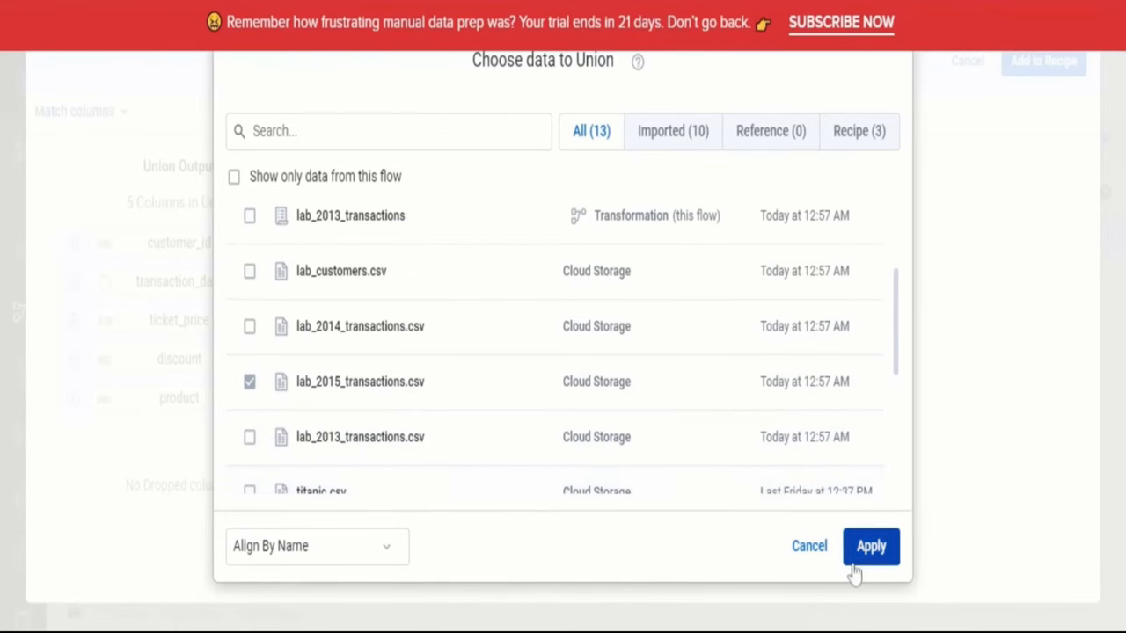
{"action": "left_click", "coordinate": [870, 545]}
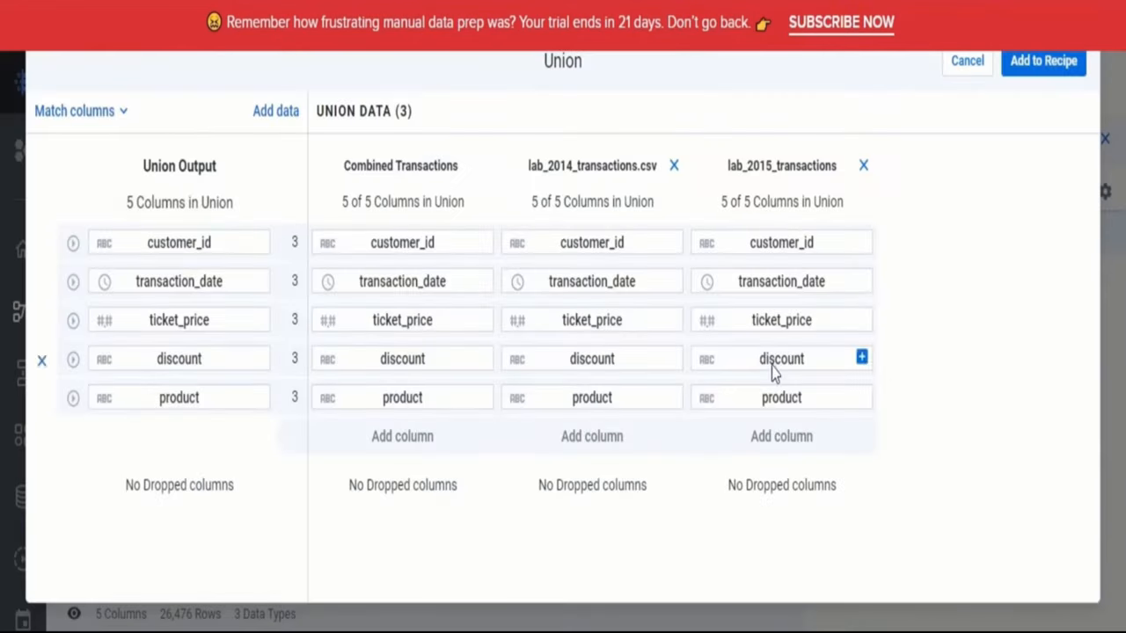
{"action": "mouse_move", "coordinate": [1017, 143]}
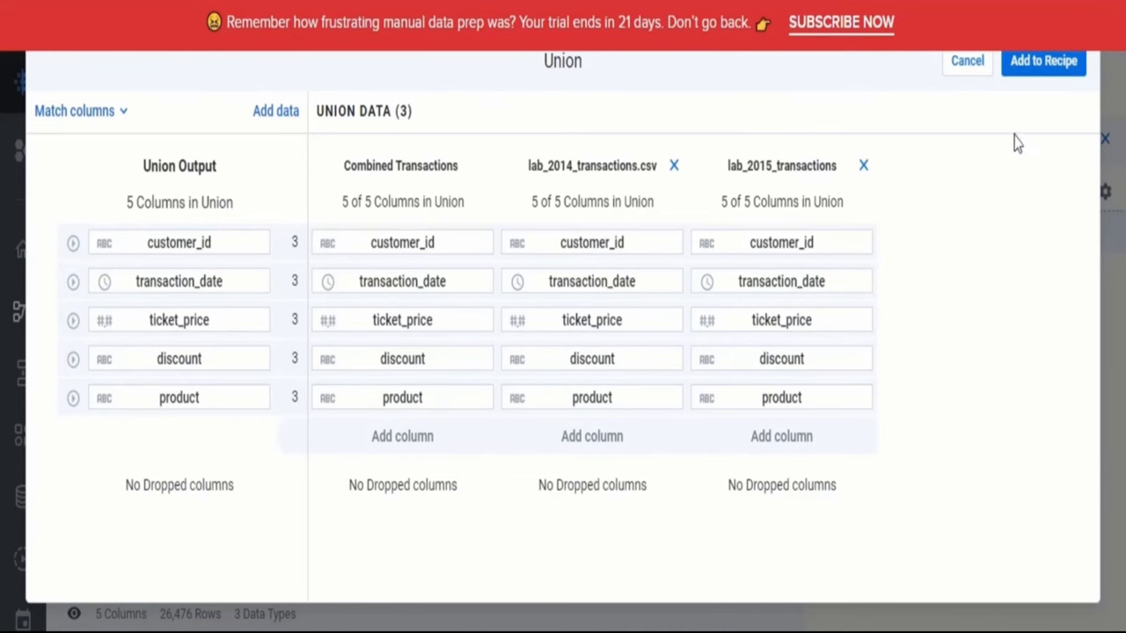
{"action": "left_click", "coordinate": [1043, 60]}
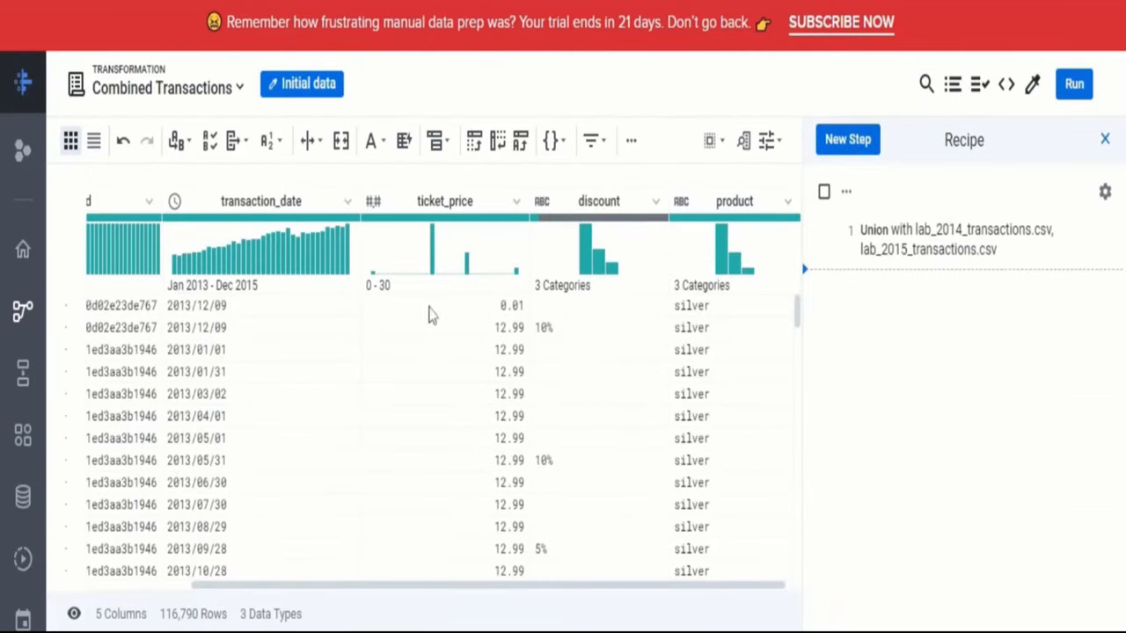
{"action": "mouse_move", "coordinate": [251, 297]}
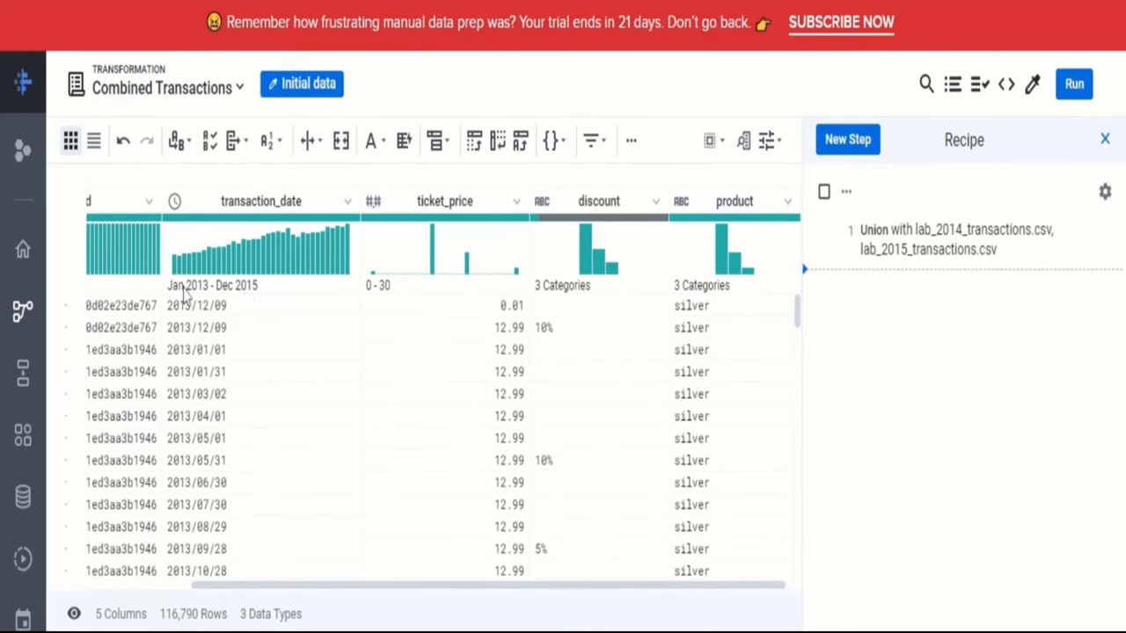
{"action": "mouse_move", "coordinate": [233, 299]}
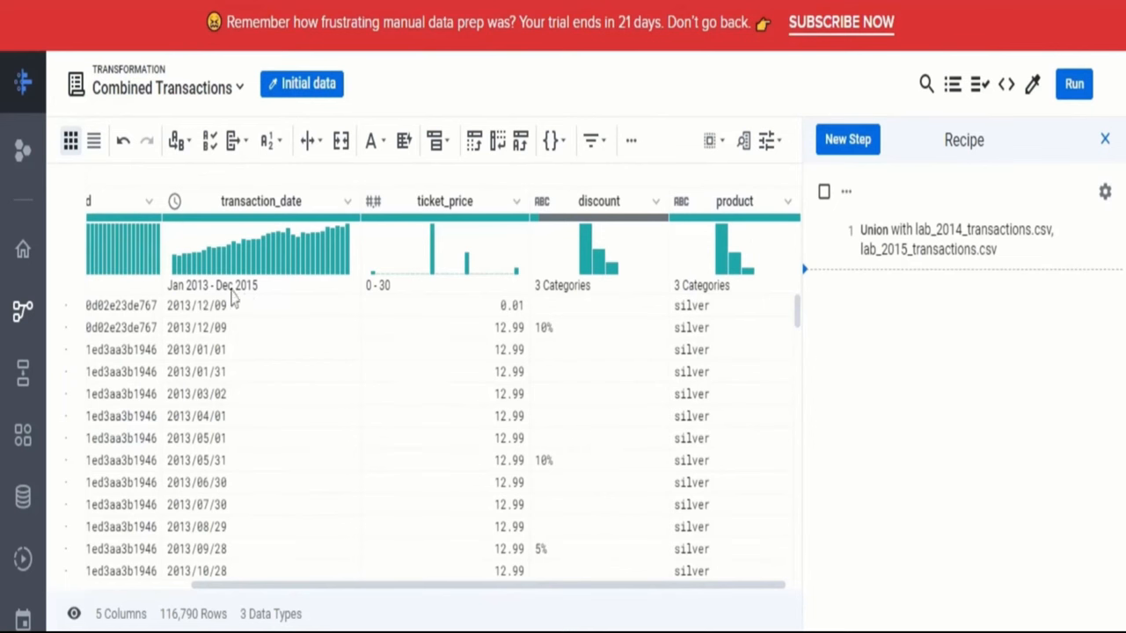
{"action": "mouse_move", "coordinate": [270, 301]}
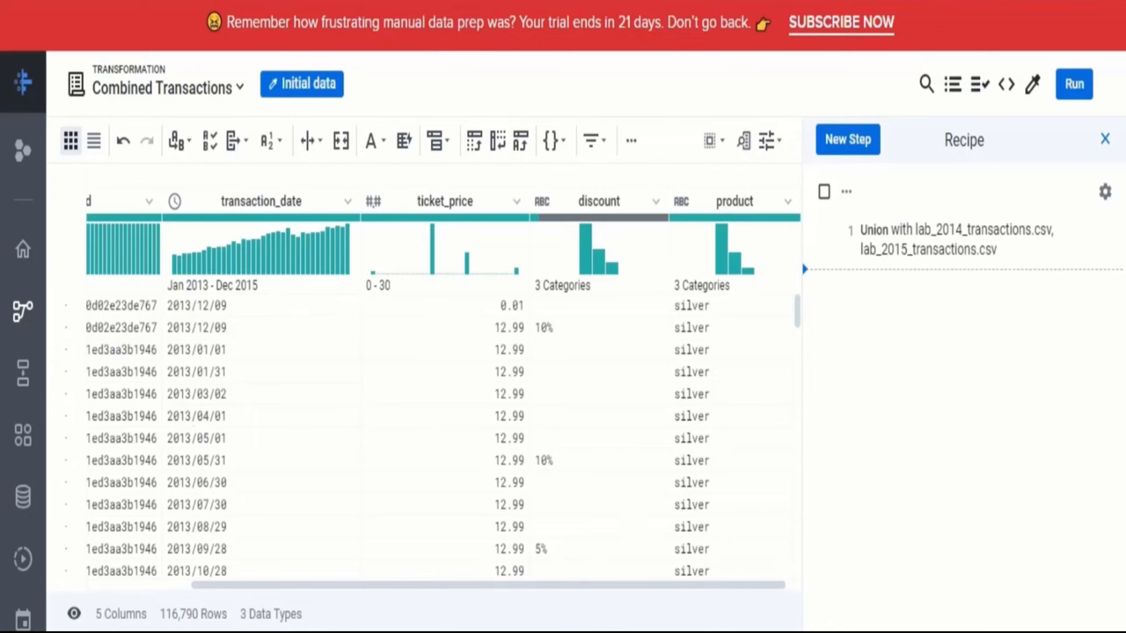
{"action": "mouse_move", "coordinate": [295, 454]}
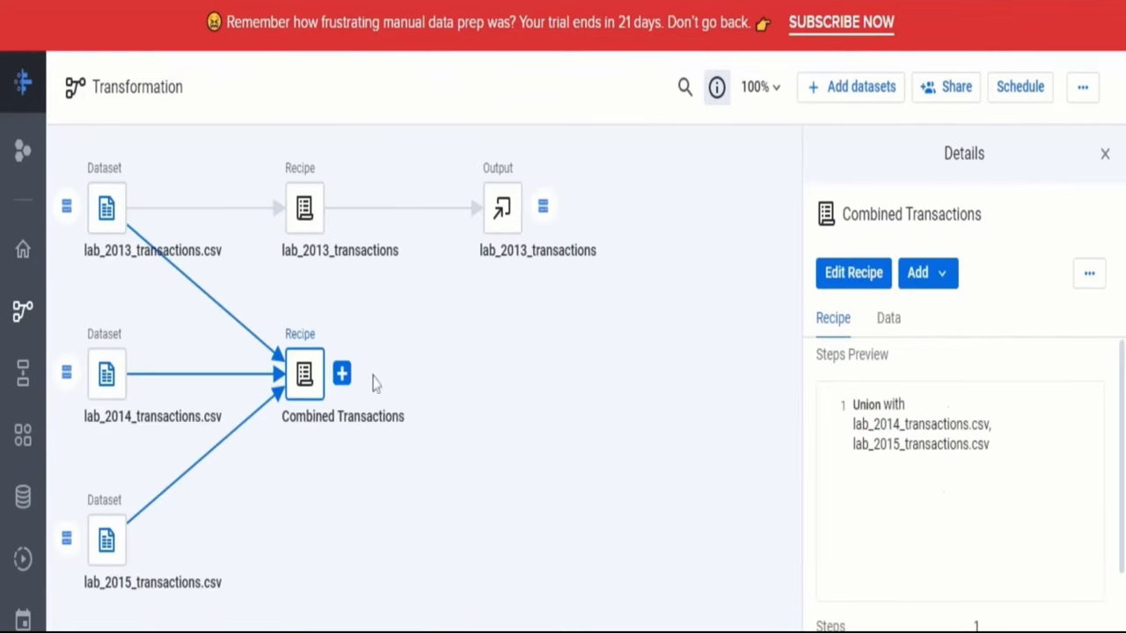
{"action": "mouse_move", "coordinate": [302, 420]}
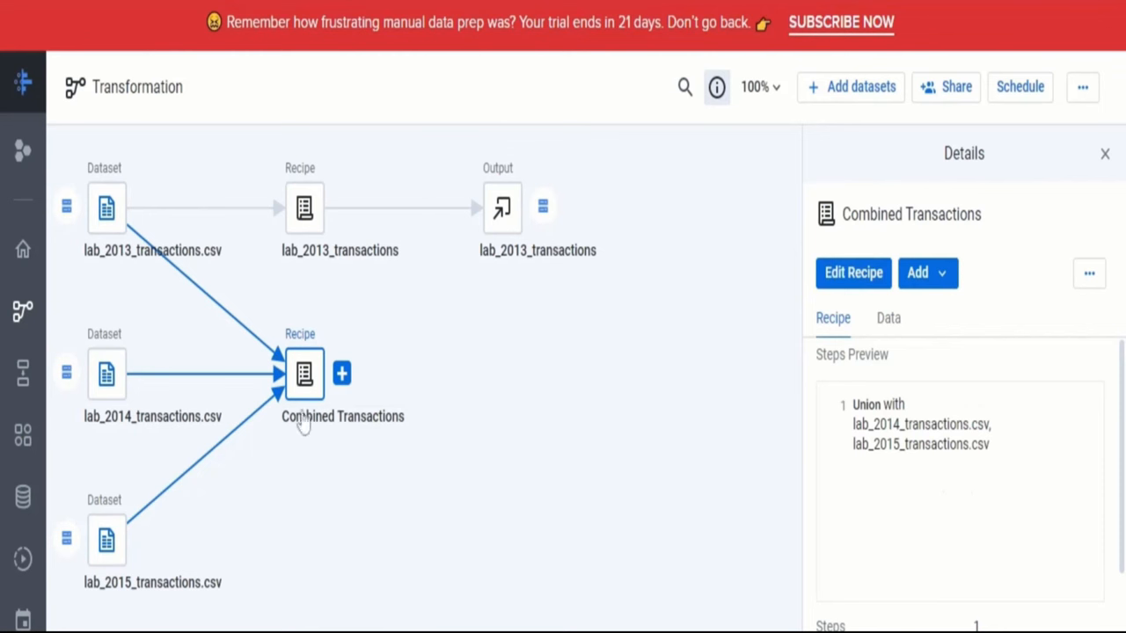
{"action": "mouse_move", "coordinate": [330, 343]}
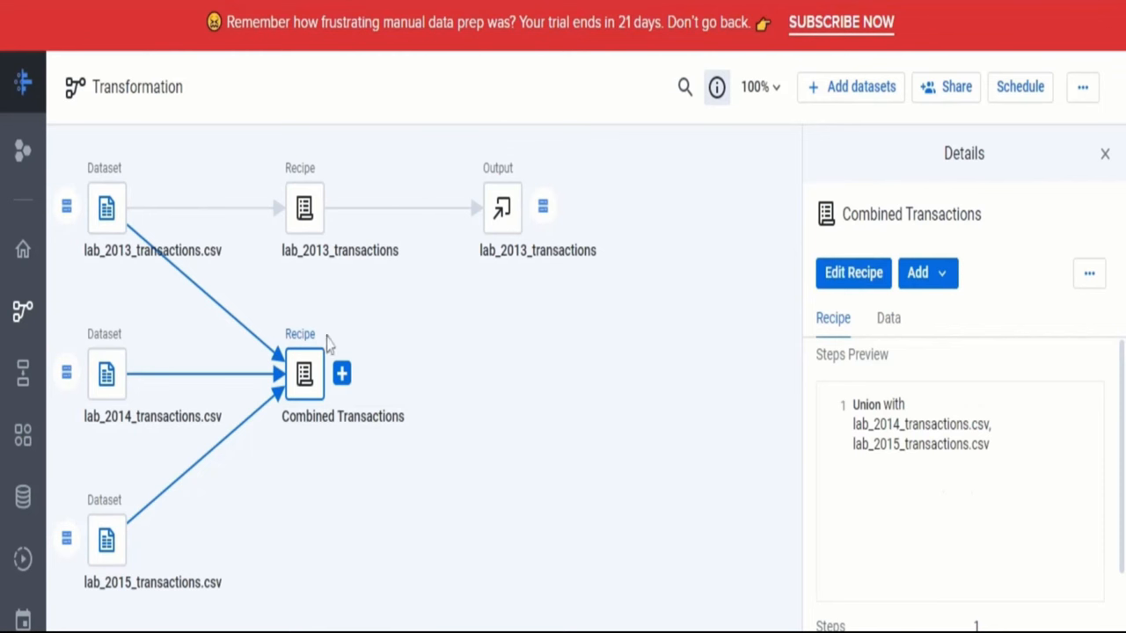
{"action": "mouse_move", "coordinate": [463, 399]}
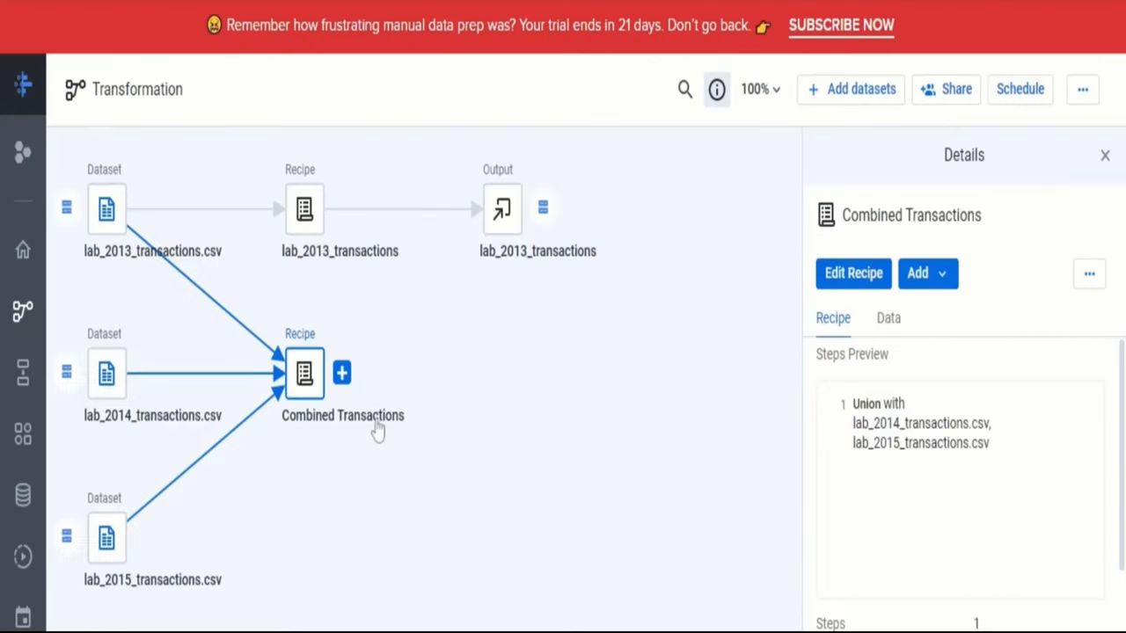
Inspect the Combined Transactions recipe node and its Details panel in the flow
{"action": "scroll", "scroll_direction": "down", "scroll_amount": 3}
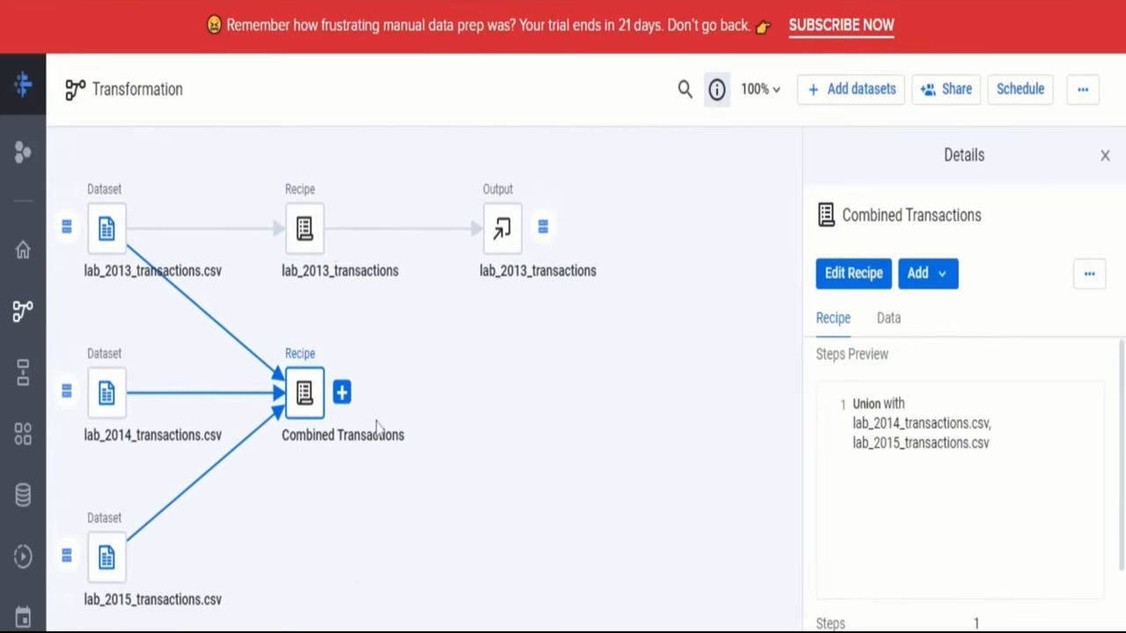
{"action": "mouse_move", "coordinate": [427, 431]}
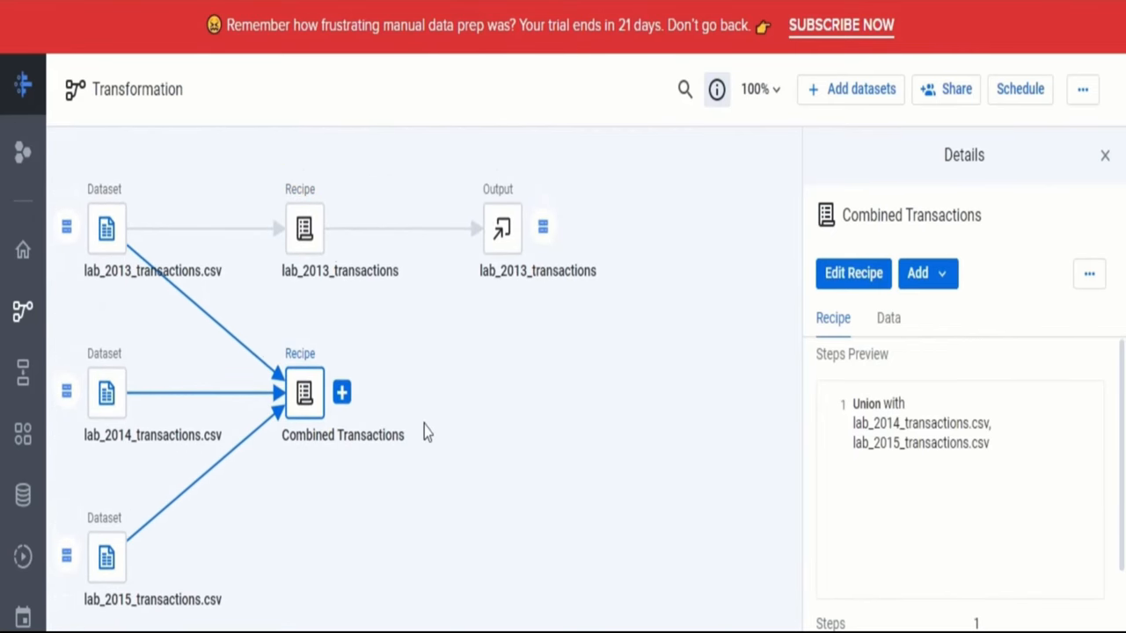
{"action": "mouse_move", "coordinate": [387, 419]}
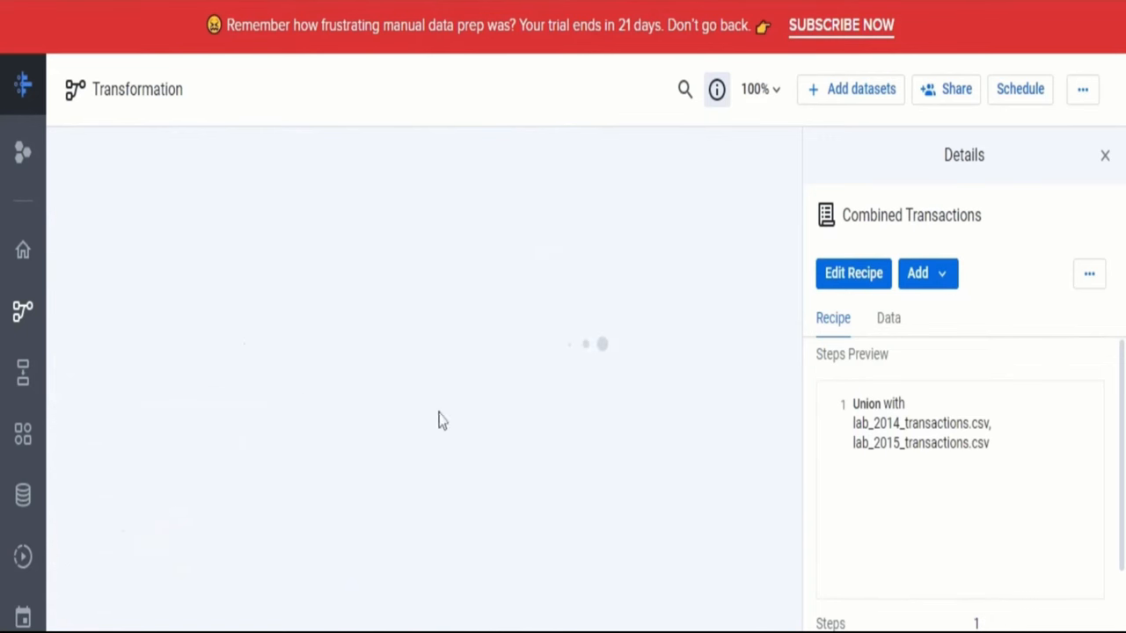
{"action": "mouse_move", "coordinate": [457, 427]}
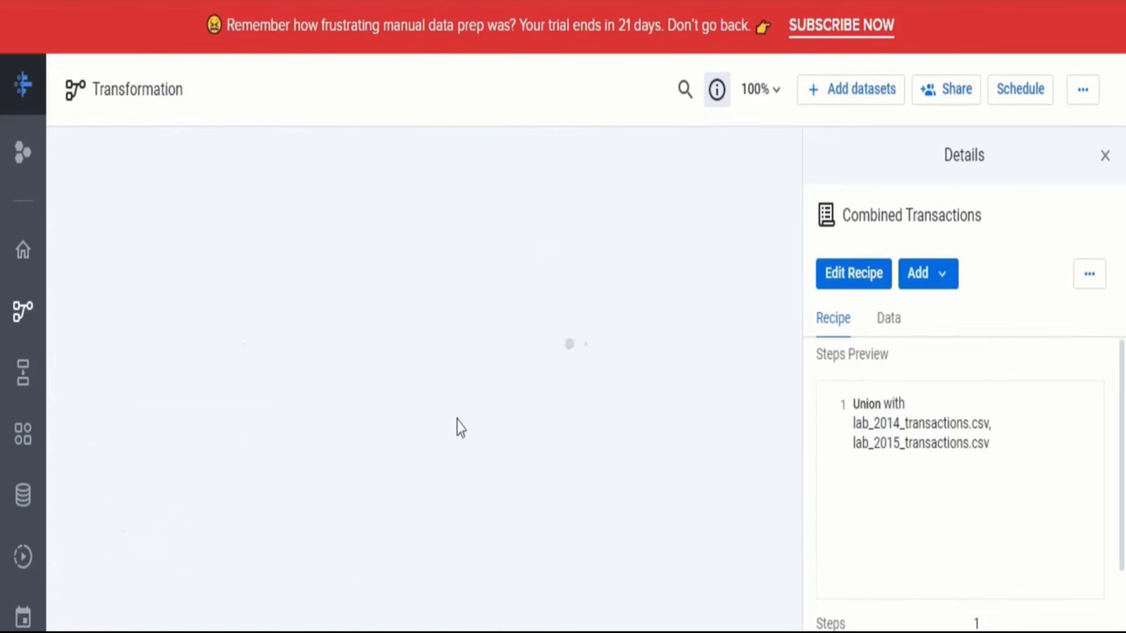
Reopen Combined Transactions and start a Join step from the More menu
{"action": "left_click", "coordinate": [852, 273]}
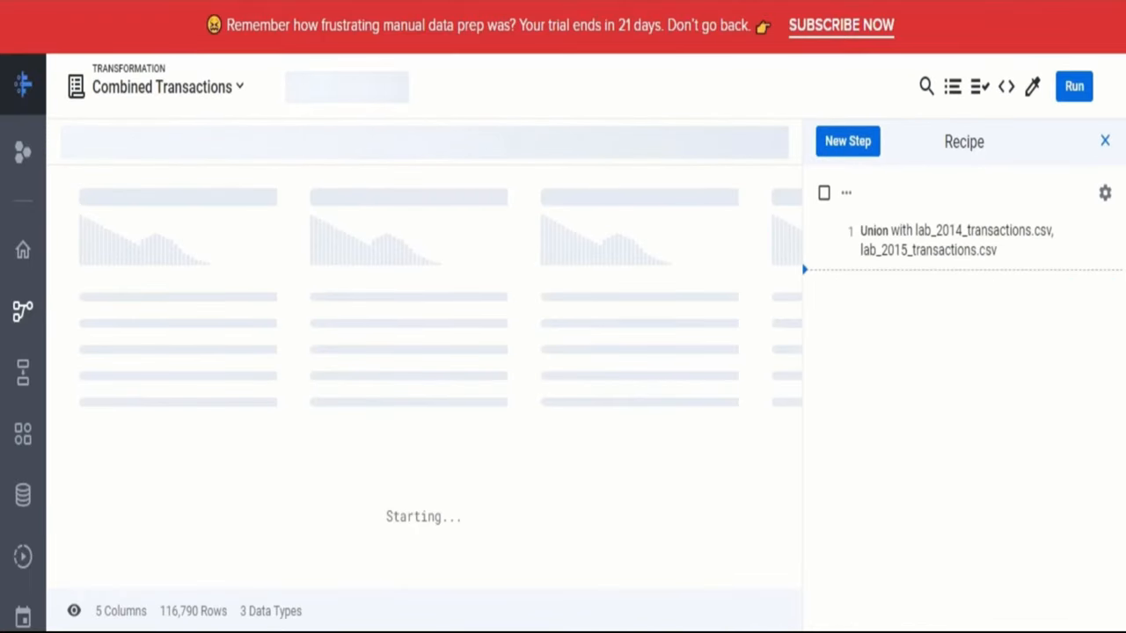
{"action": "left_click", "coordinate": [631, 142]}
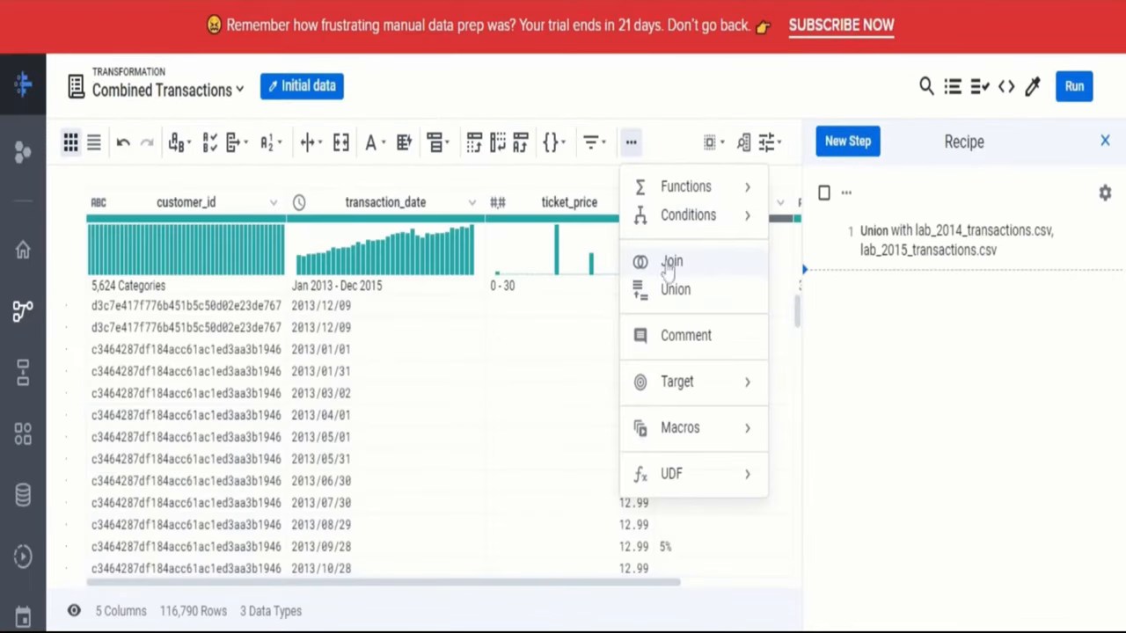
{"action": "left_click", "coordinate": [671, 262]}
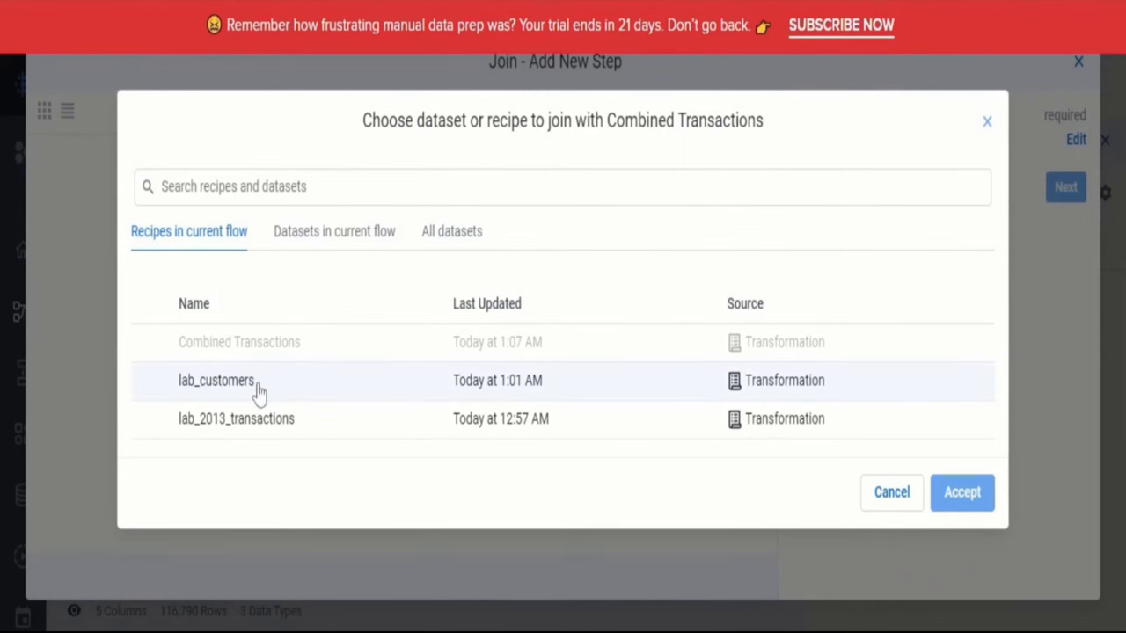
Accept lab_customers as the join partner with an inner join on customer_id
{"action": "left_click", "coordinate": [215, 380]}
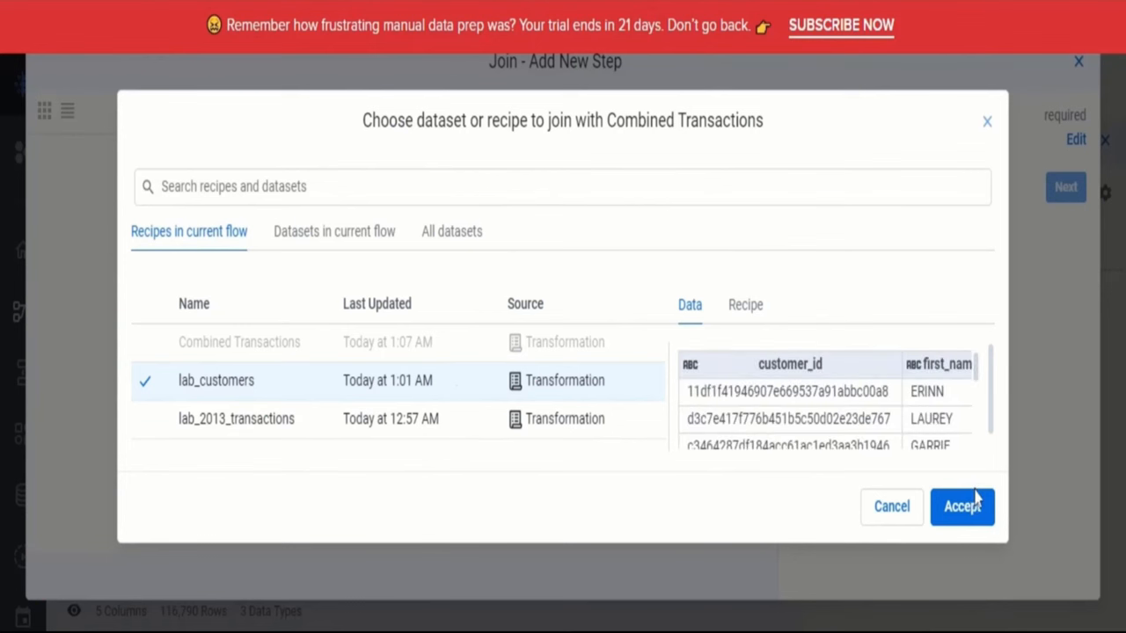
{"action": "left_click", "coordinate": [961, 505]}
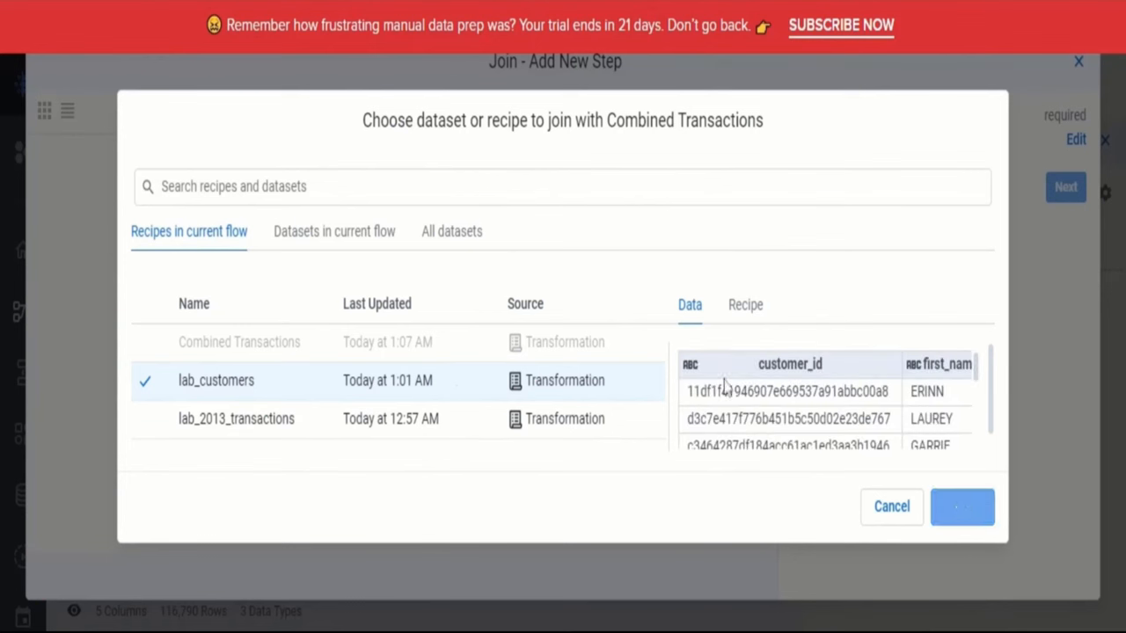
{"action": "left_click", "coordinate": [961, 506]}
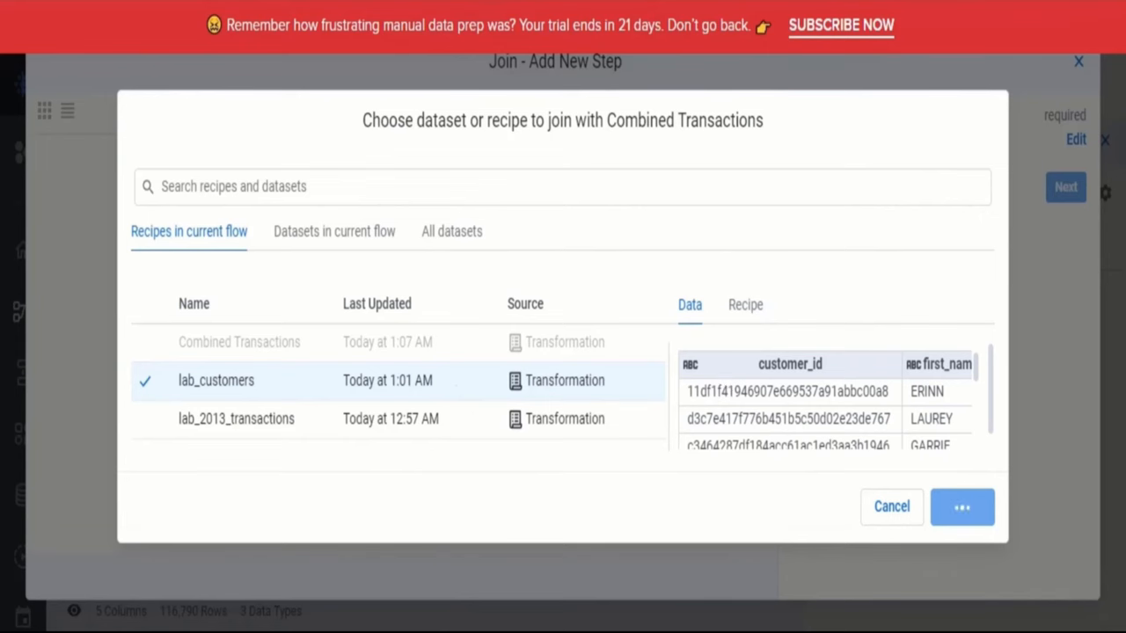
{"action": "left_click", "coordinate": [961, 507]}
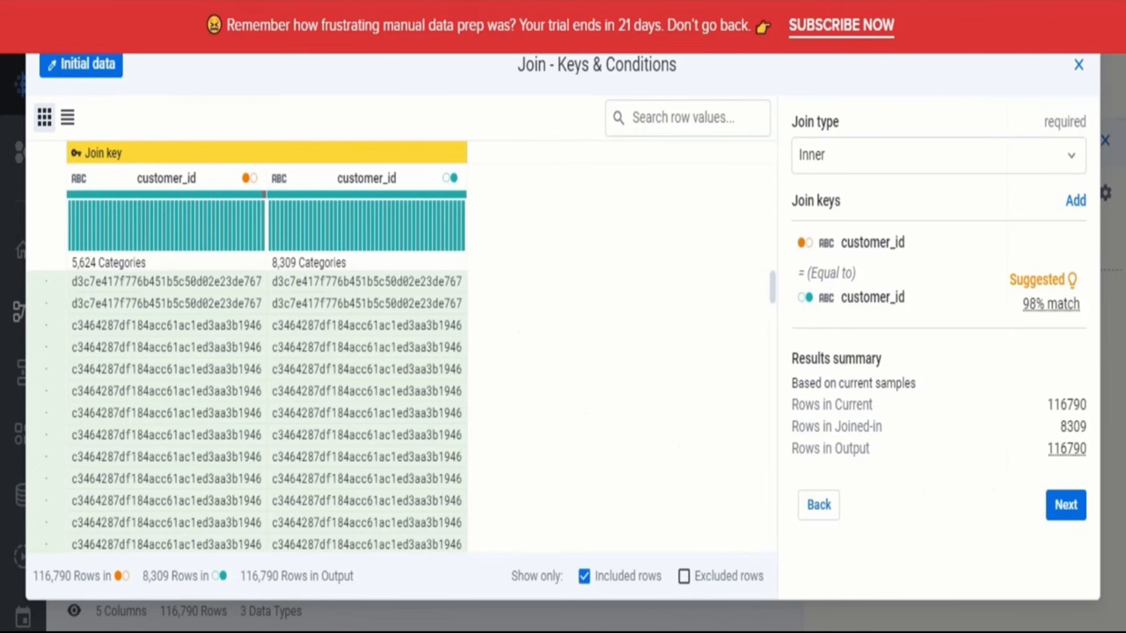
{"action": "mouse_move", "coordinate": [1090, 605]}
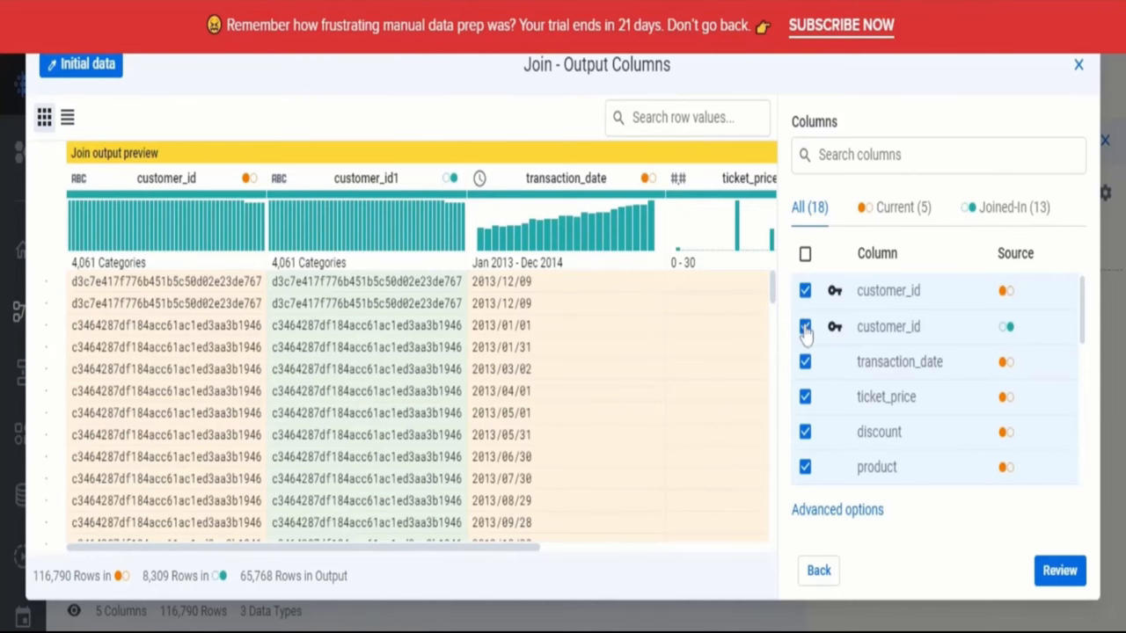
Exclude the duplicate customer_id from the join output and review the join
{"action": "left_click", "coordinate": [805, 326]}
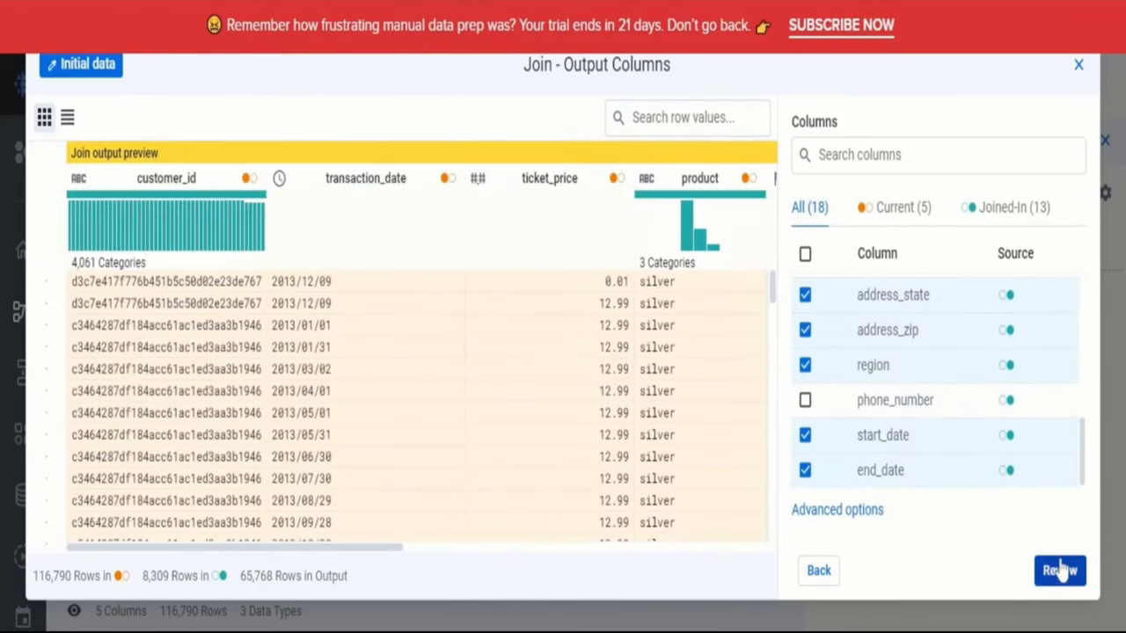
{"action": "left_click", "coordinate": [1059, 570]}
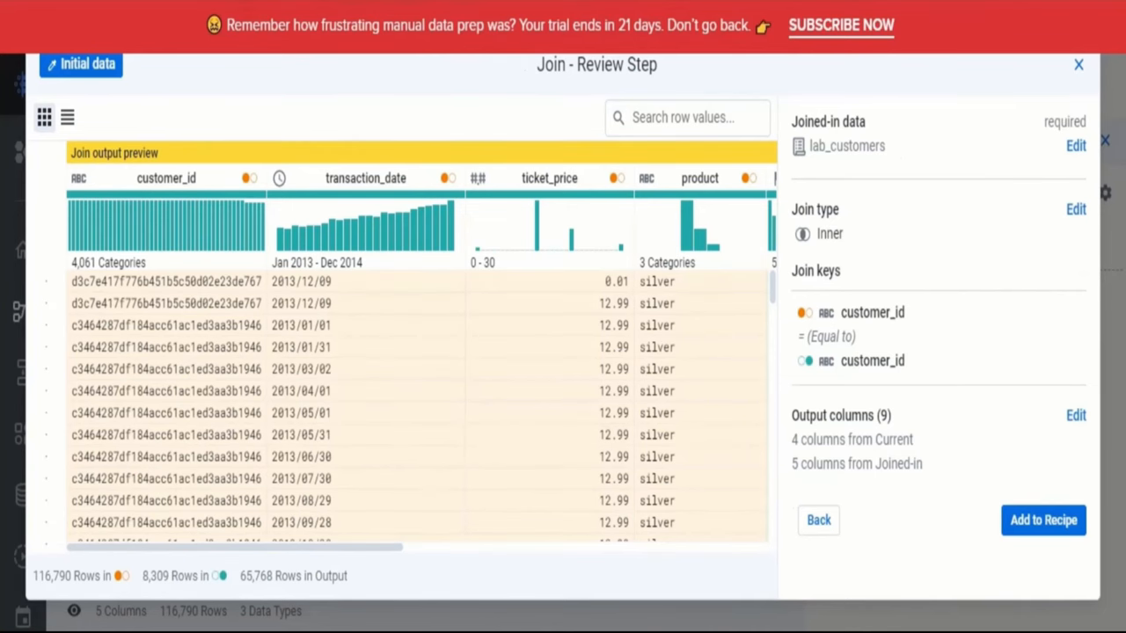
Add the inner join with lab_customers to the recipe
{"action": "left_click", "coordinate": [1044, 520]}
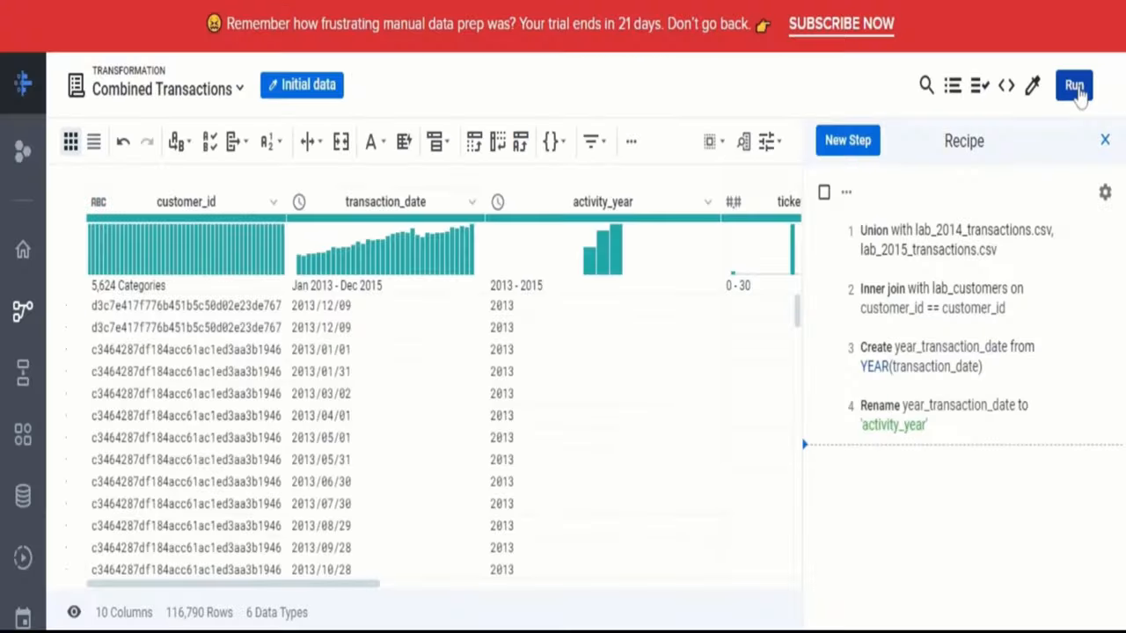
Open the Job details page for completed Combined Transactions job 14617905 from Job History
{"action": "left_click", "coordinate": [1074, 85]}
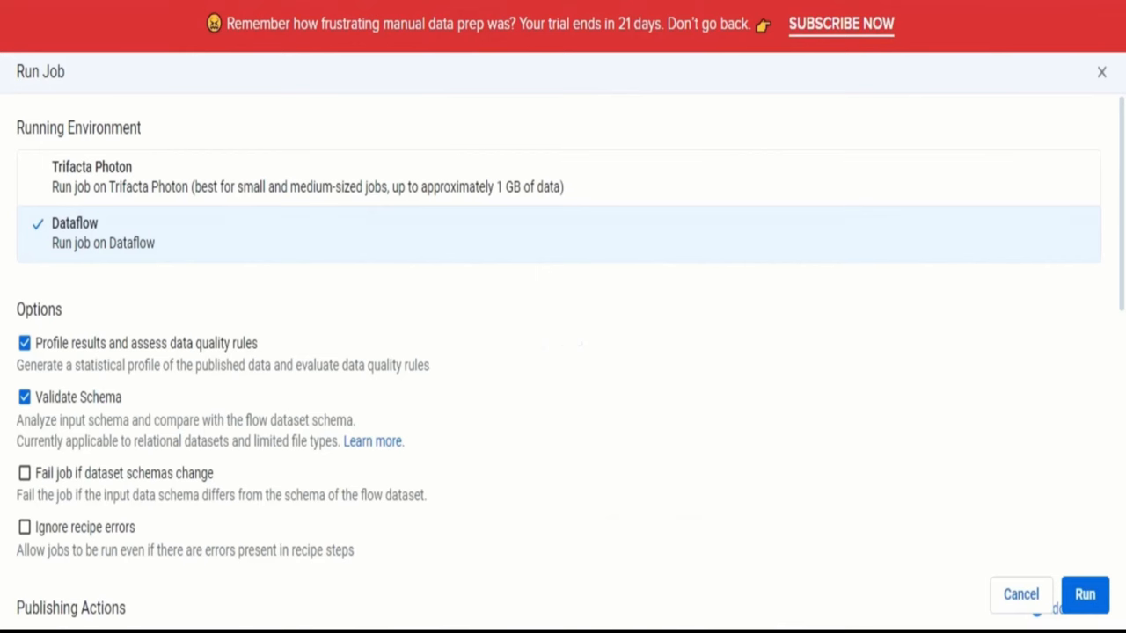
{"action": "scroll", "scroll_direction": "down", "scroll_amount": 3}
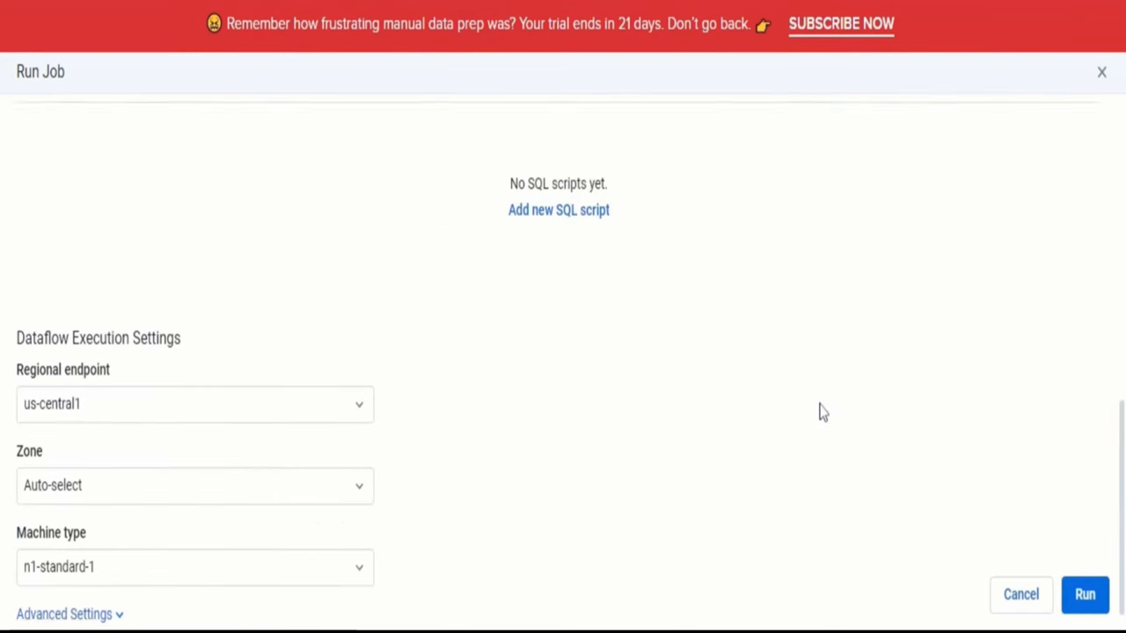
{"action": "scroll", "scroll_direction": "up", "scroll_amount": 3}
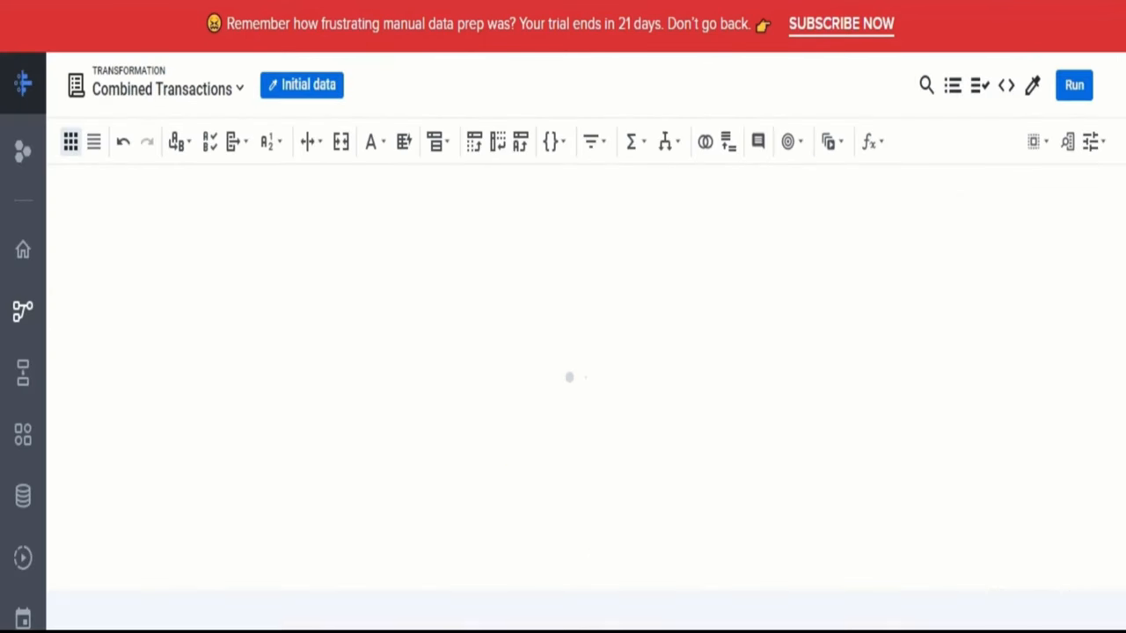
{"action": "left_click", "coordinate": [1074, 85]}
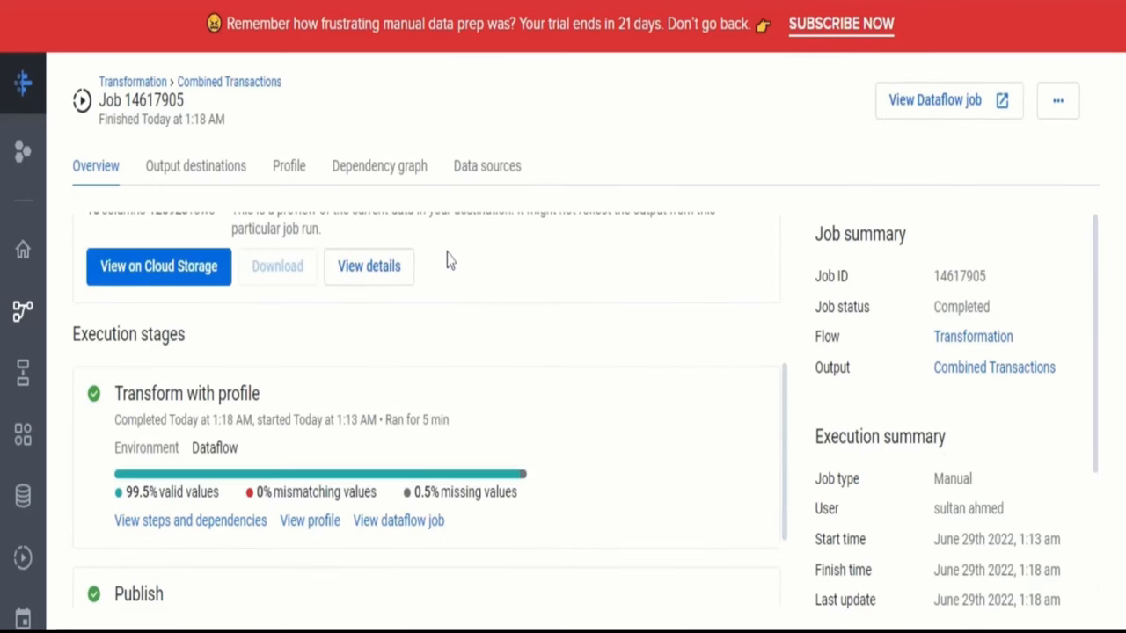
Review job 14617905's profile (10 columns, 128,923 rows, 99.5% valid) and download it as PDF
{"action": "scroll", "scroll_direction": "up", "scroll_amount": 3}
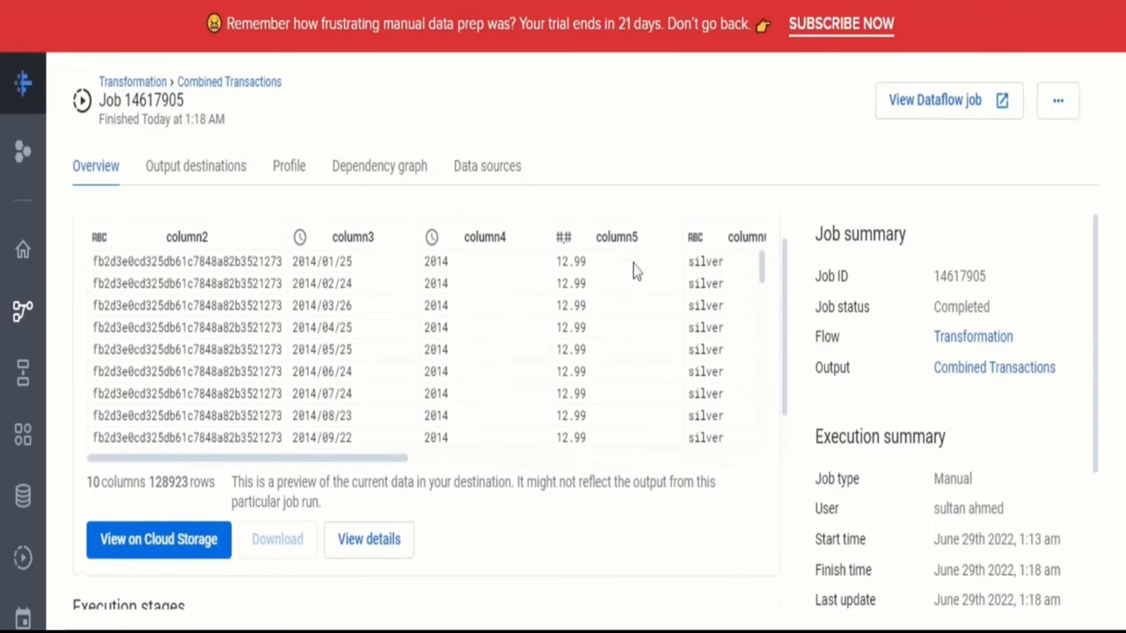
{"action": "left_click", "coordinate": [289, 166]}
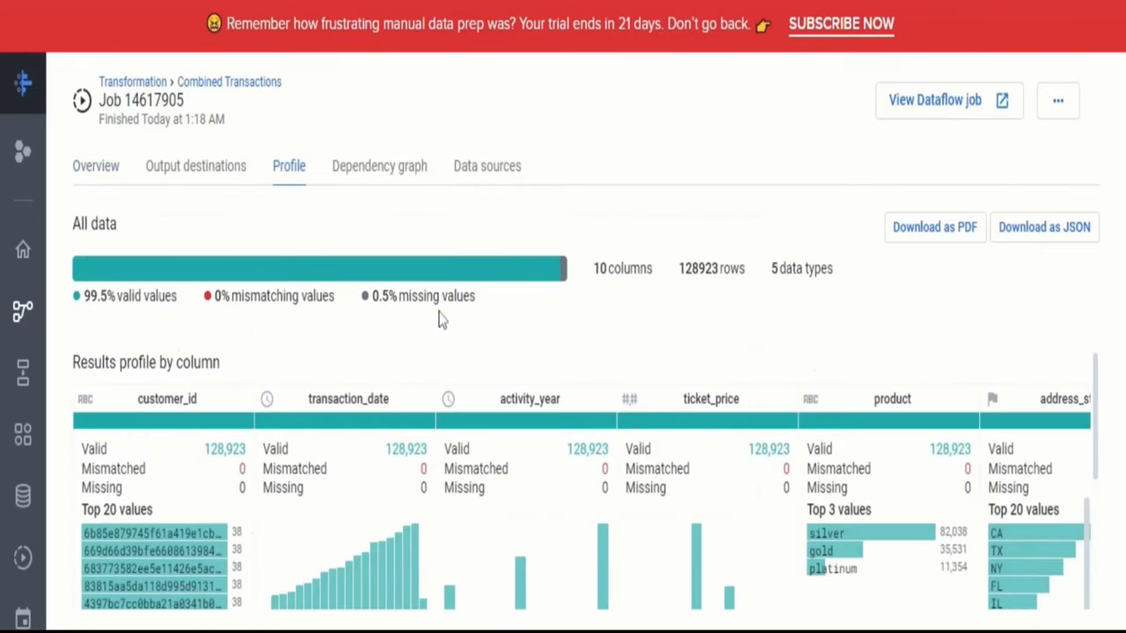
{"action": "mouse_move", "coordinate": [167, 420]}
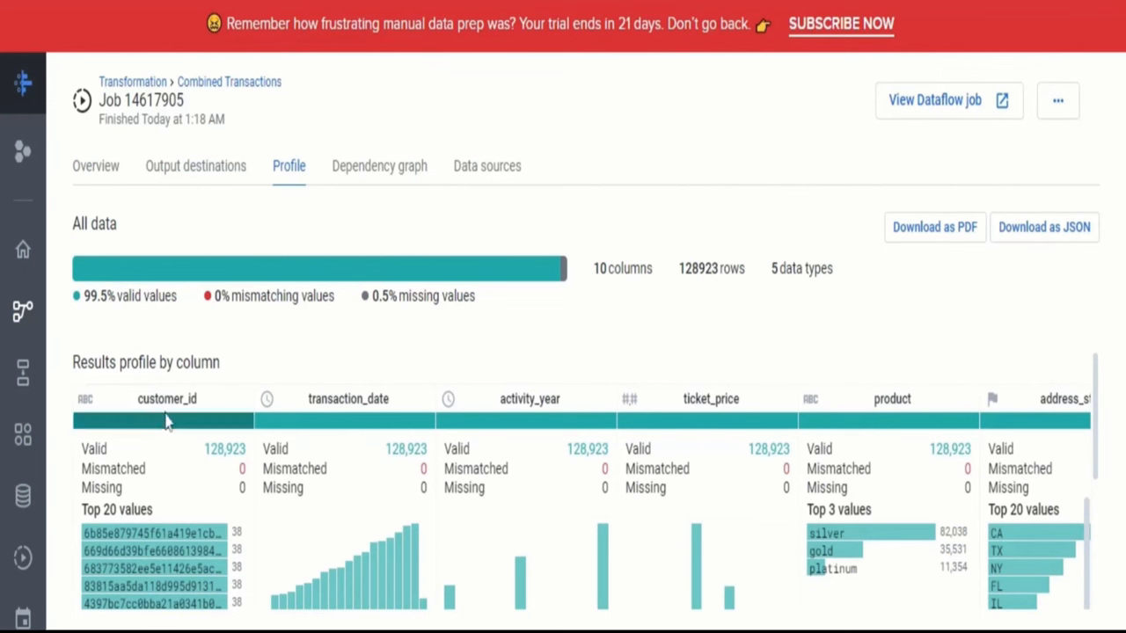
{"action": "mouse_move", "coordinate": [92, 442]}
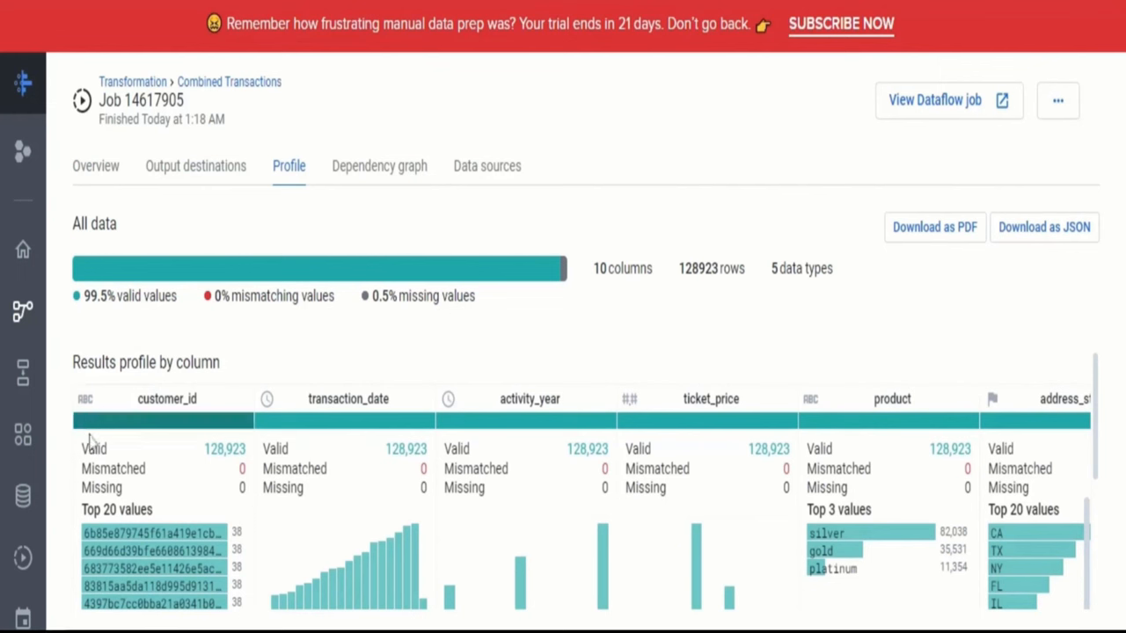
{"action": "mouse_move", "coordinate": [115, 433]}
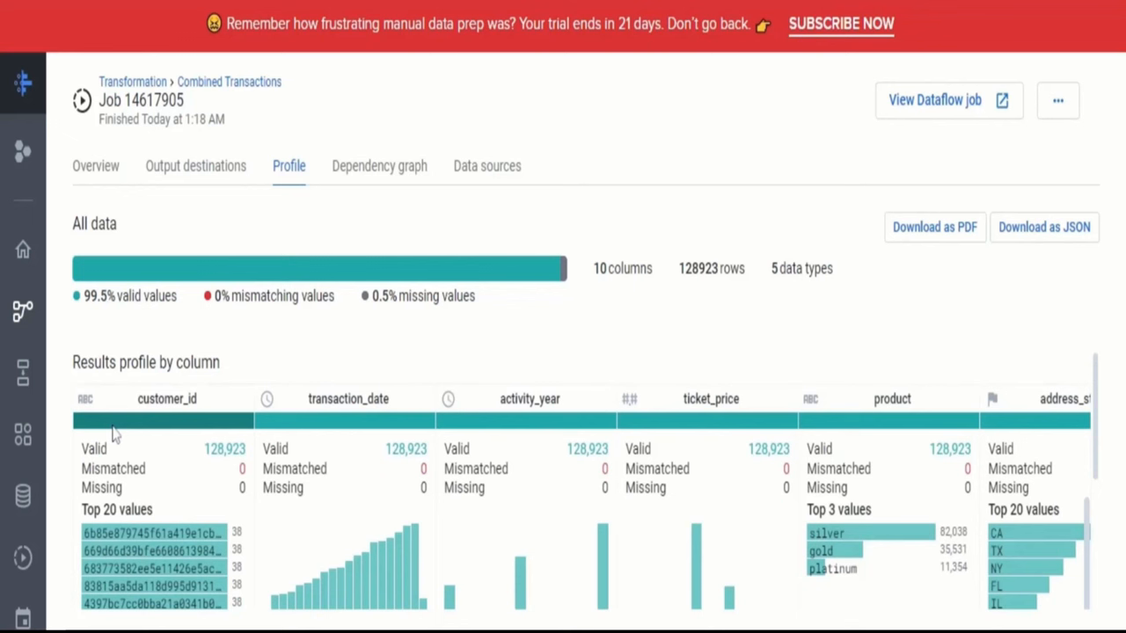
{"action": "mouse_move", "coordinate": [202, 466]}
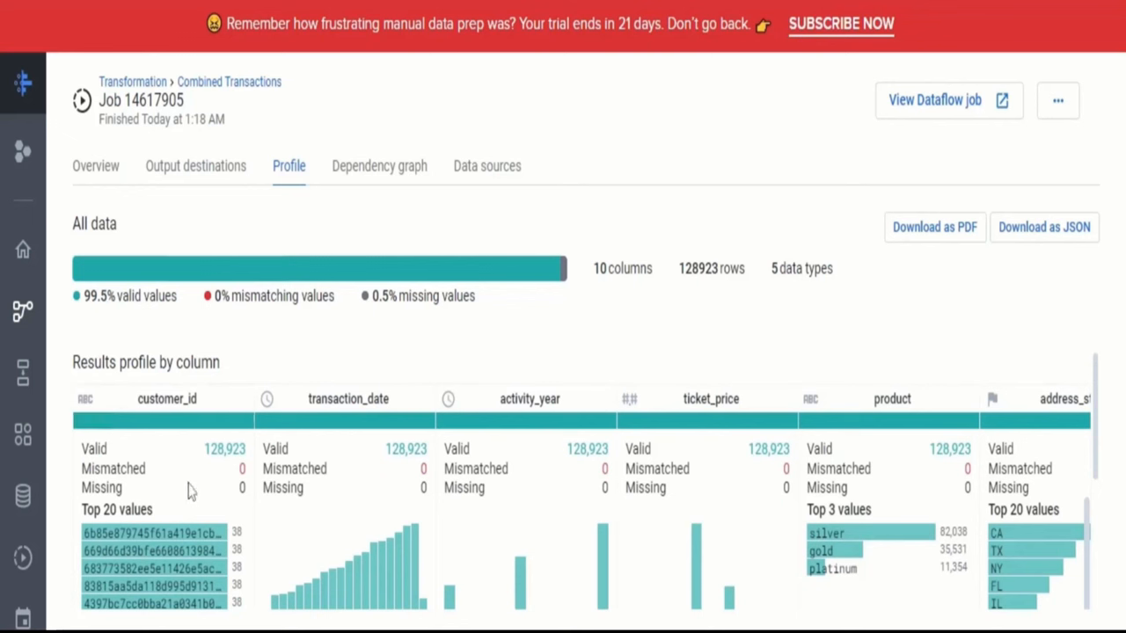
{"action": "scroll", "scroll_direction": "down", "scroll_amount": 3}
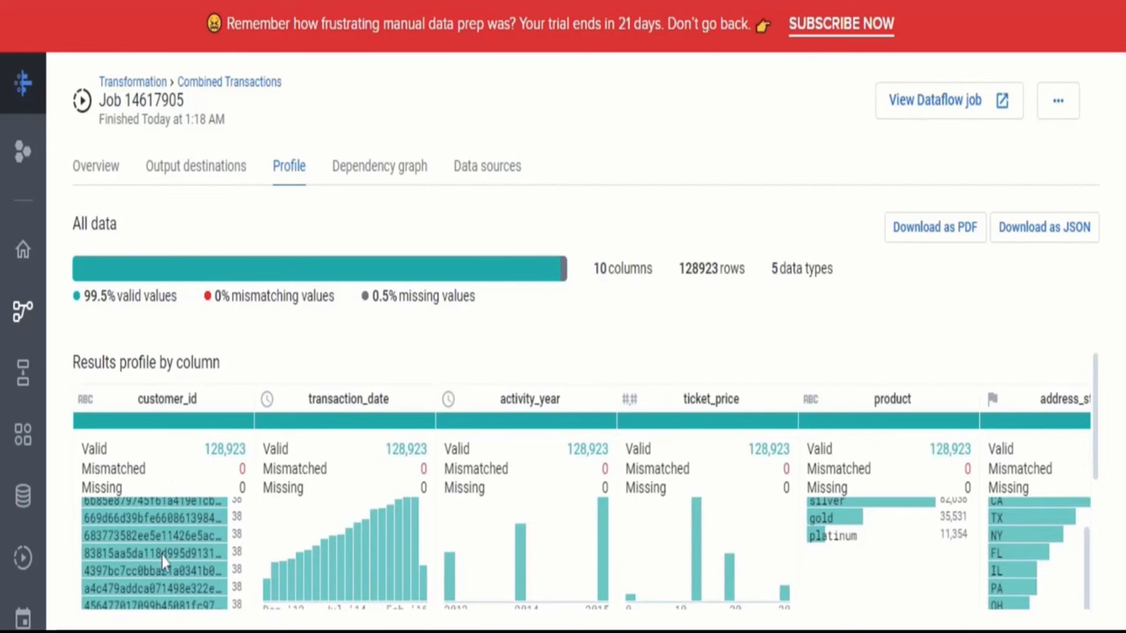
{"action": "mouse_move", "coordinate": [405, 428]}
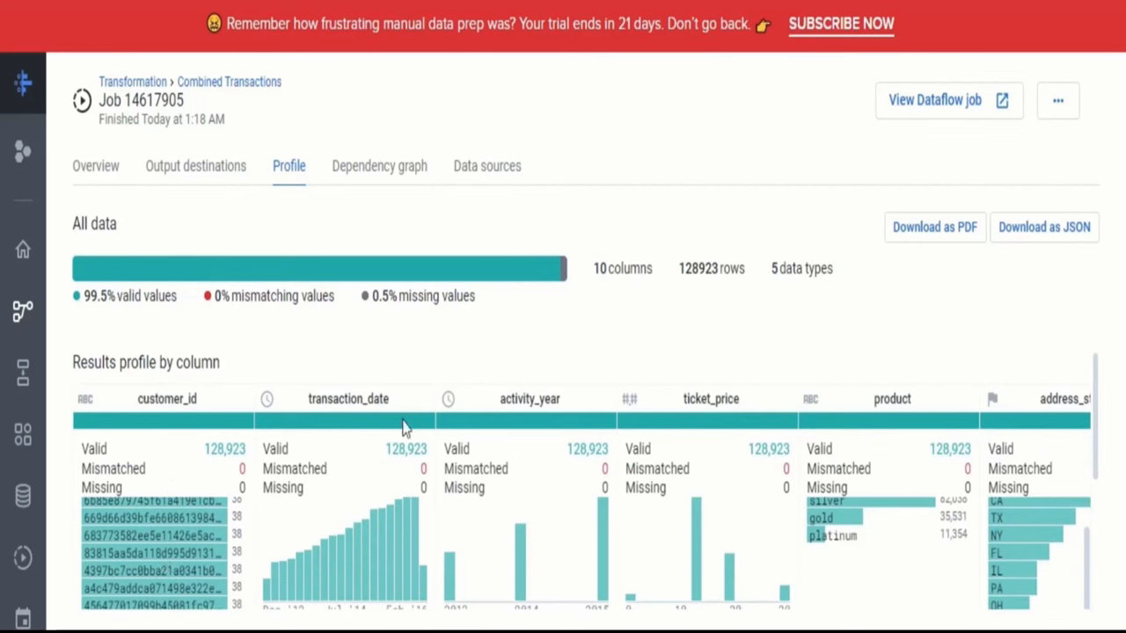
{"action": "mouse_move", "coordinate": [273, 403]}
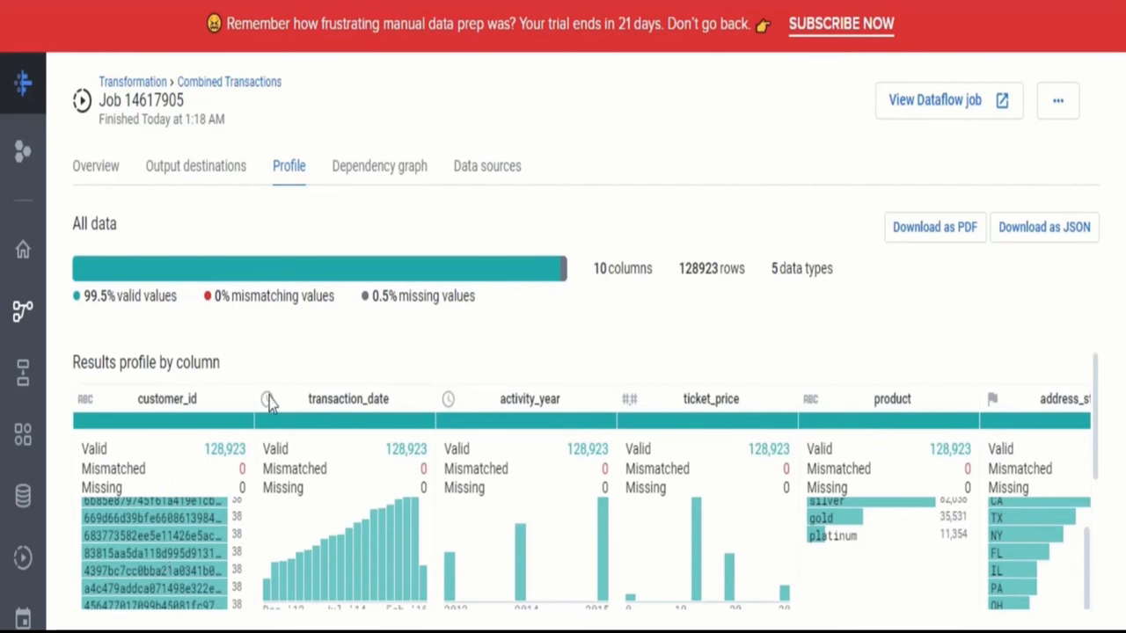
{"action": "mouse_move", "coordinate": [463, 398]}
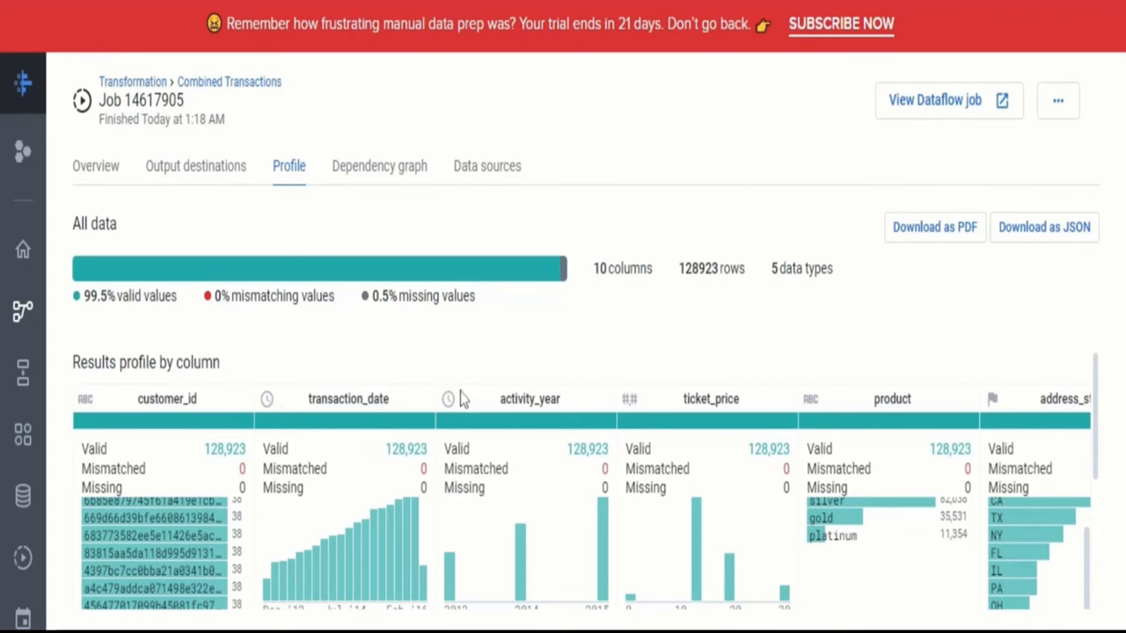
{"action": "mouse_move", "coordinate": [620, 297]}
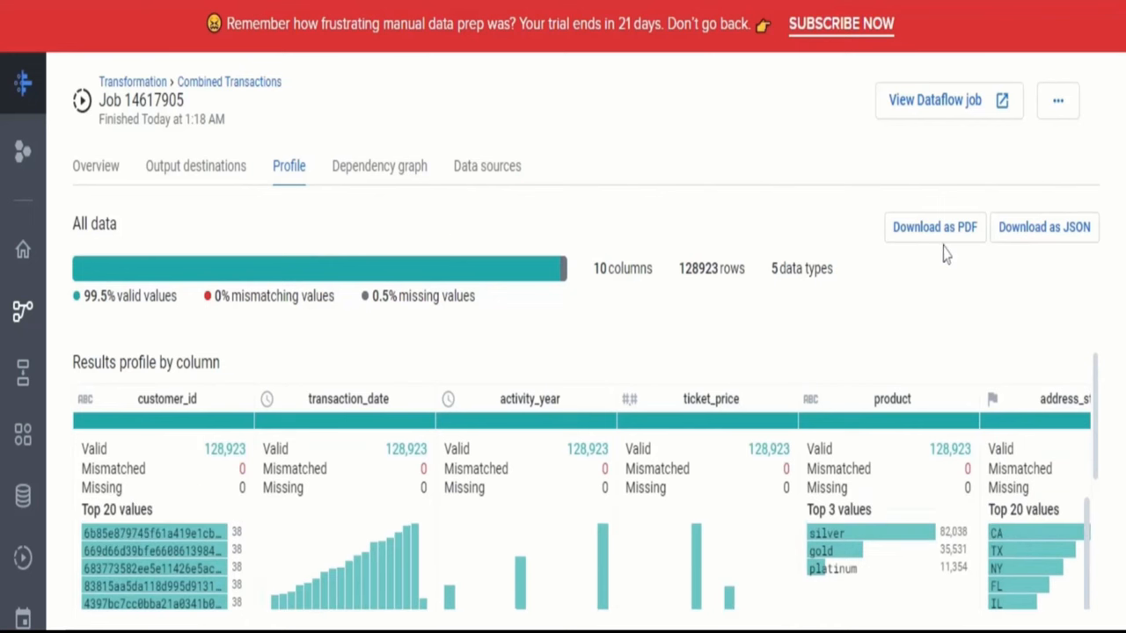
{"action": "left_click", "coordinate": [934, 227]}
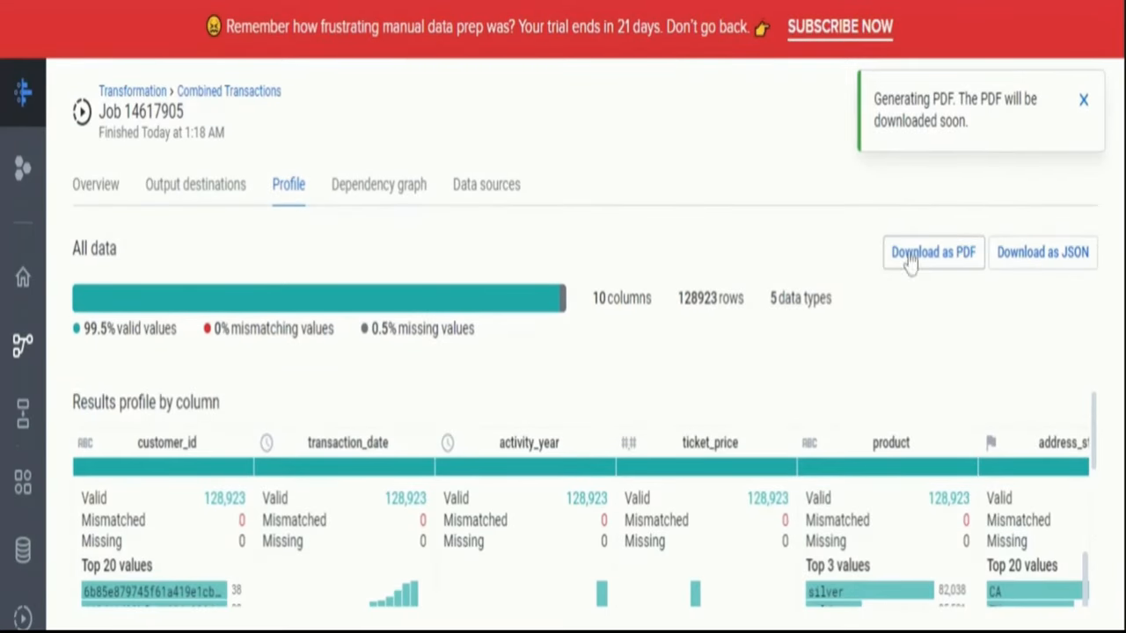
Open the downloaded profile PDF and scroll to page 2's per-column statistics and charts
{"action": "left_click", "coordinate": [932, 252]}
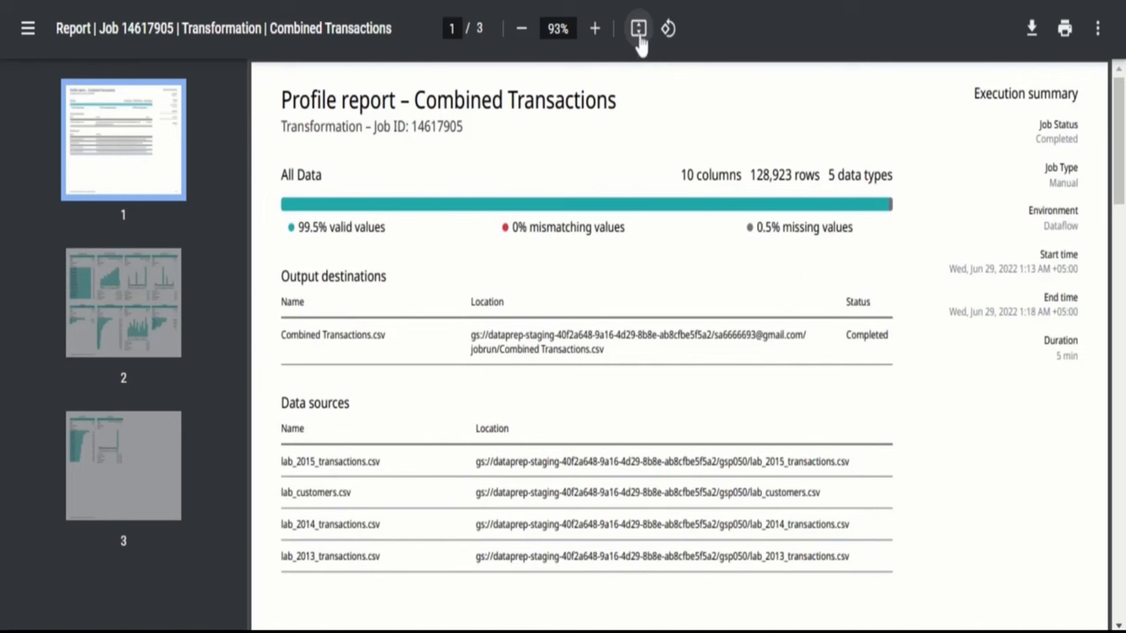
{"action": "mouse_move", "coordinate": [626, 164]}
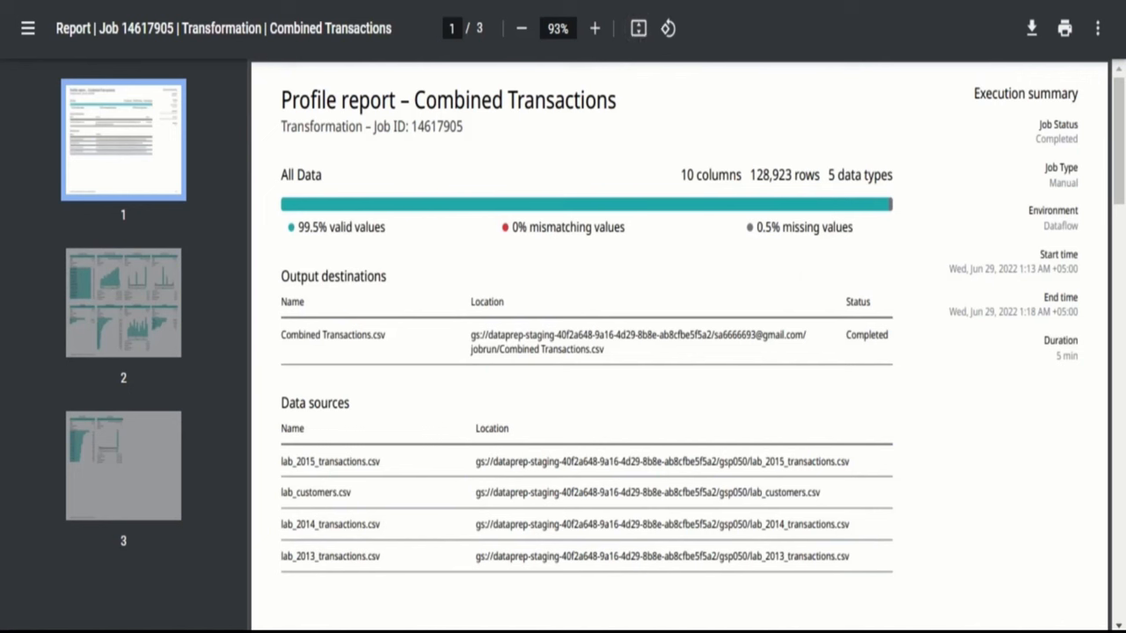
{"action": "mouse_move", "coordinate": [337, 271]}
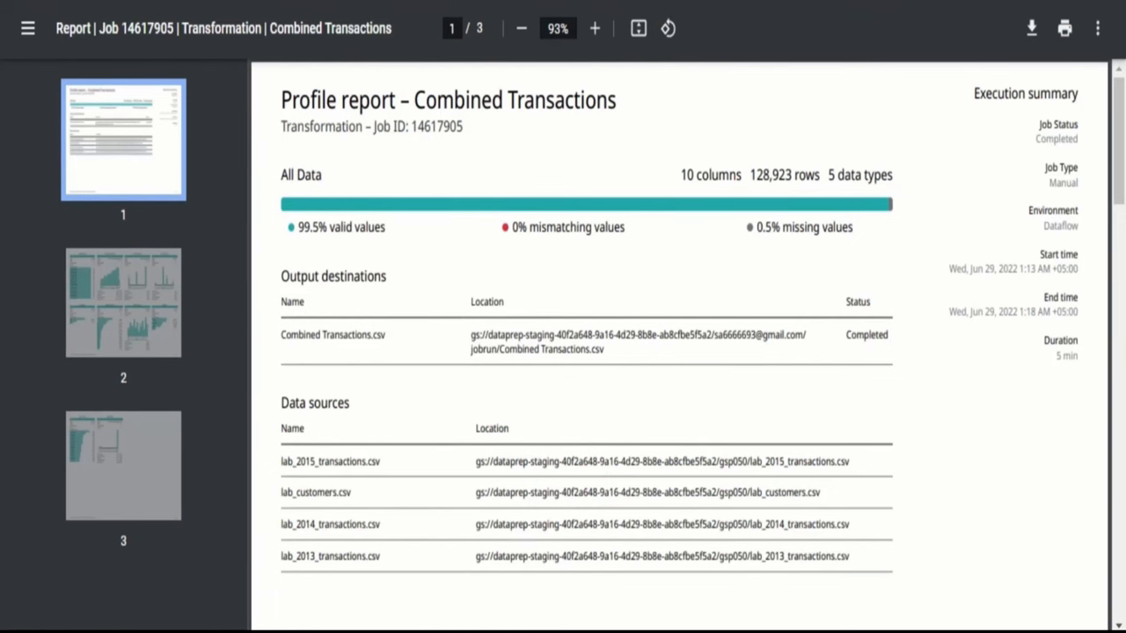
{"action": "scroll", "scroll_direction": "down", "scroll_amount": 3}
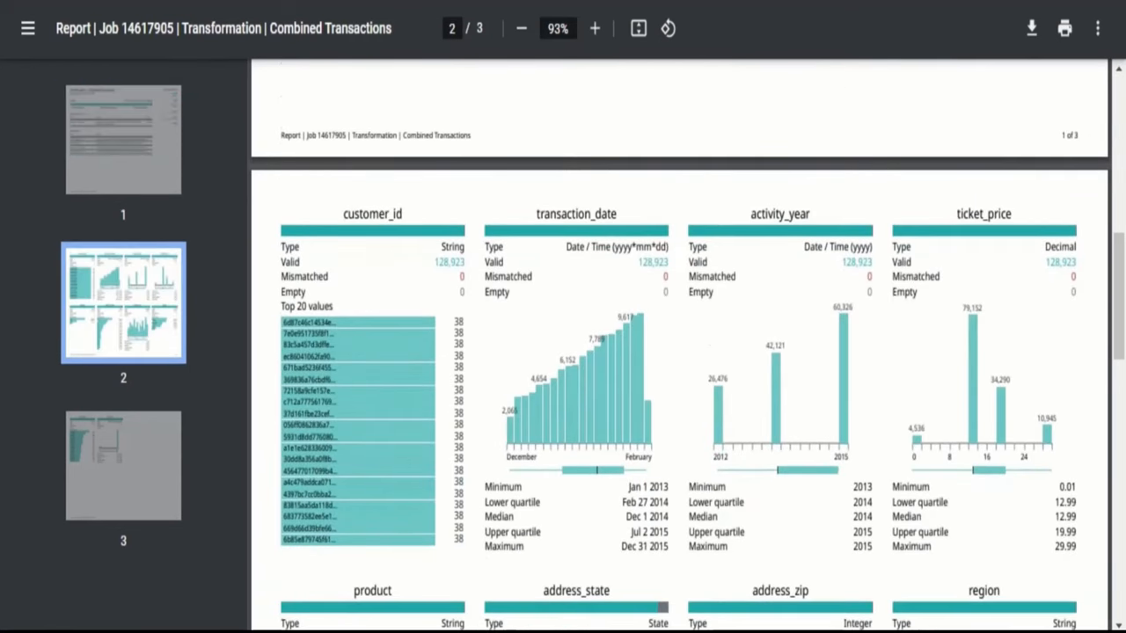
{"action": "scroll", "scroll_direction": "up", "scroll_amount": 3}
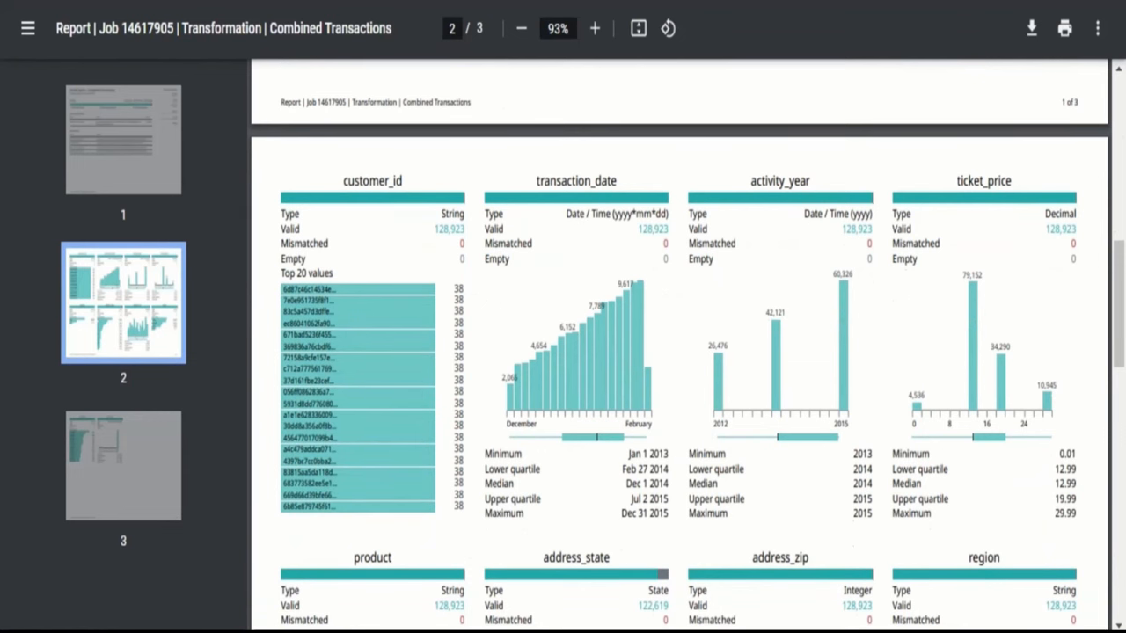
{"action": "scroll", "scroll_direction": "down", "scroll_amount": 3}
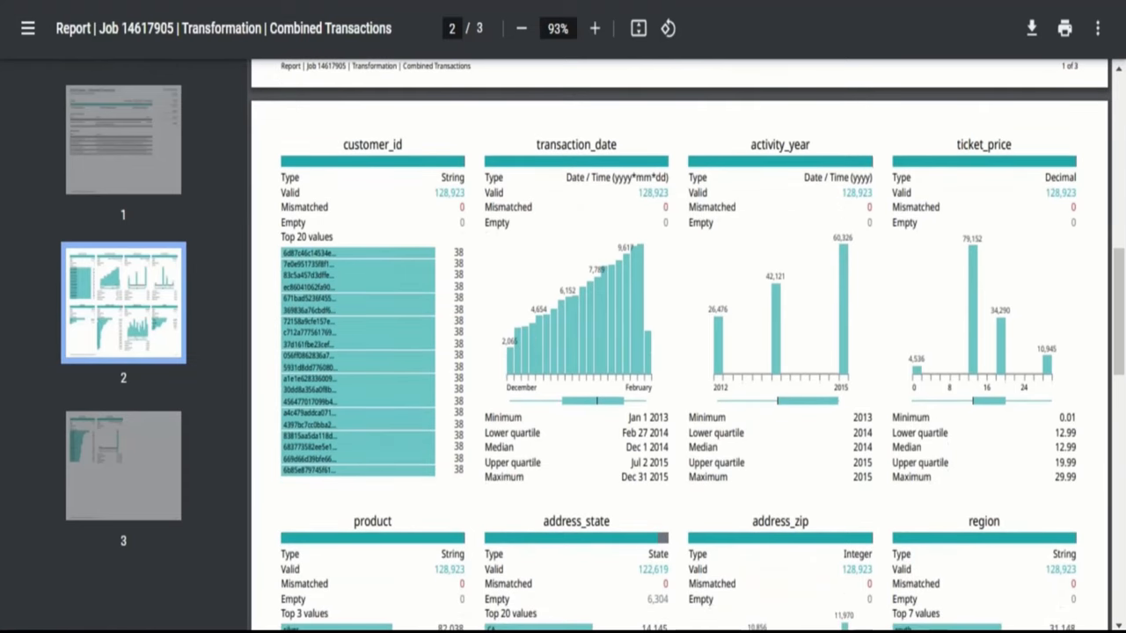
{"action": "mouse_move", "coordinate": [462, 114]}
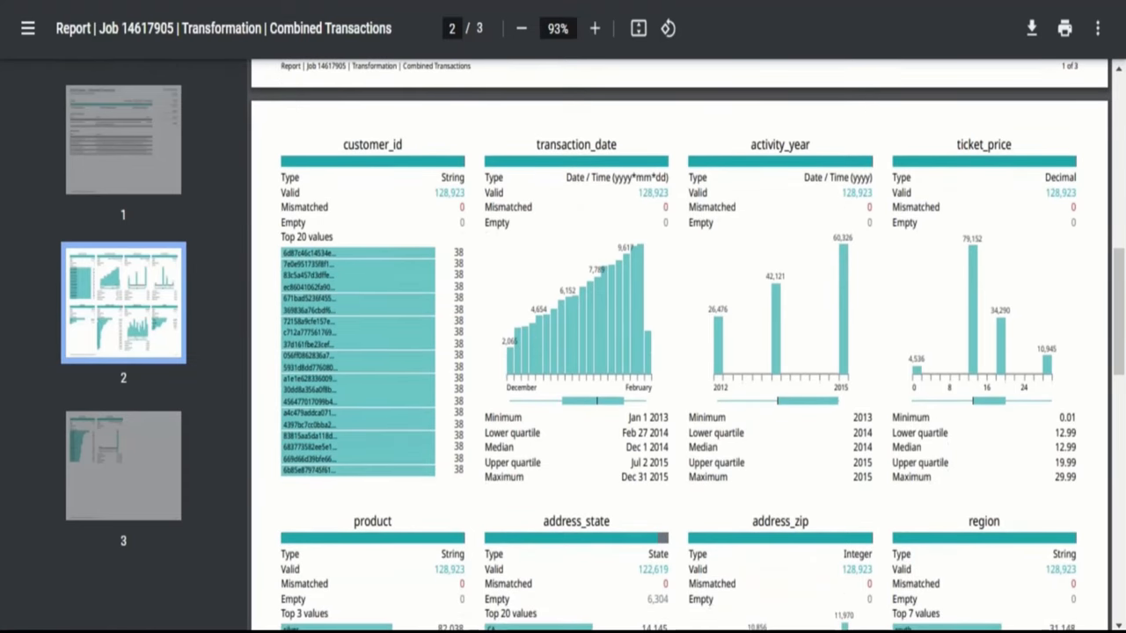
{"action": "mouse_move", "coordinate": [457, 113]}
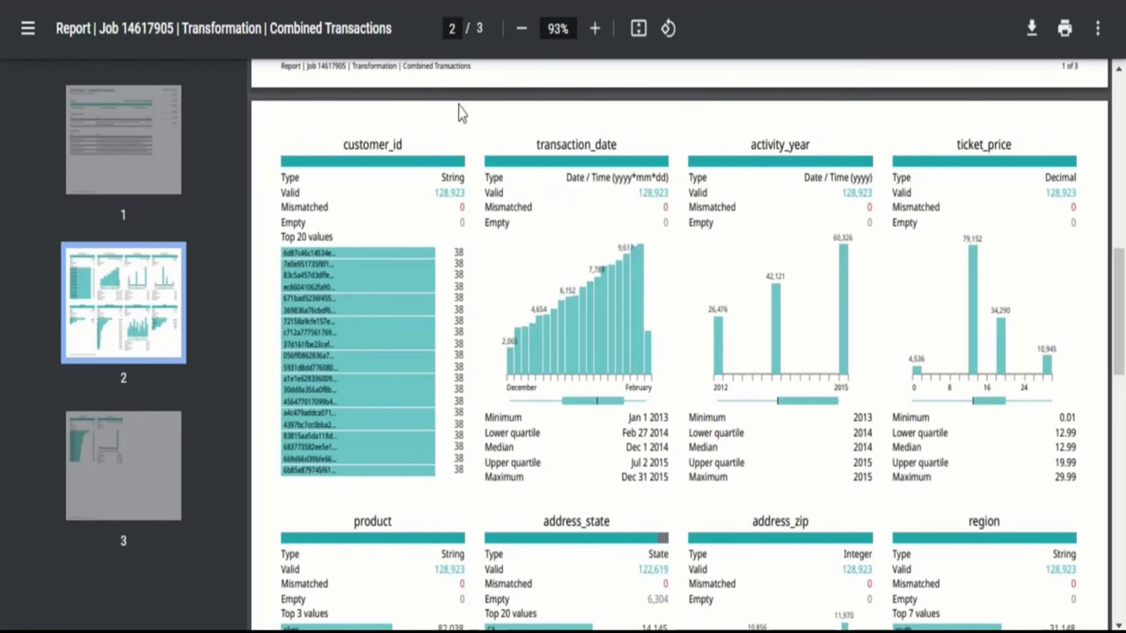
{"action": "mouse_move", "coordinate": [459, 110]}
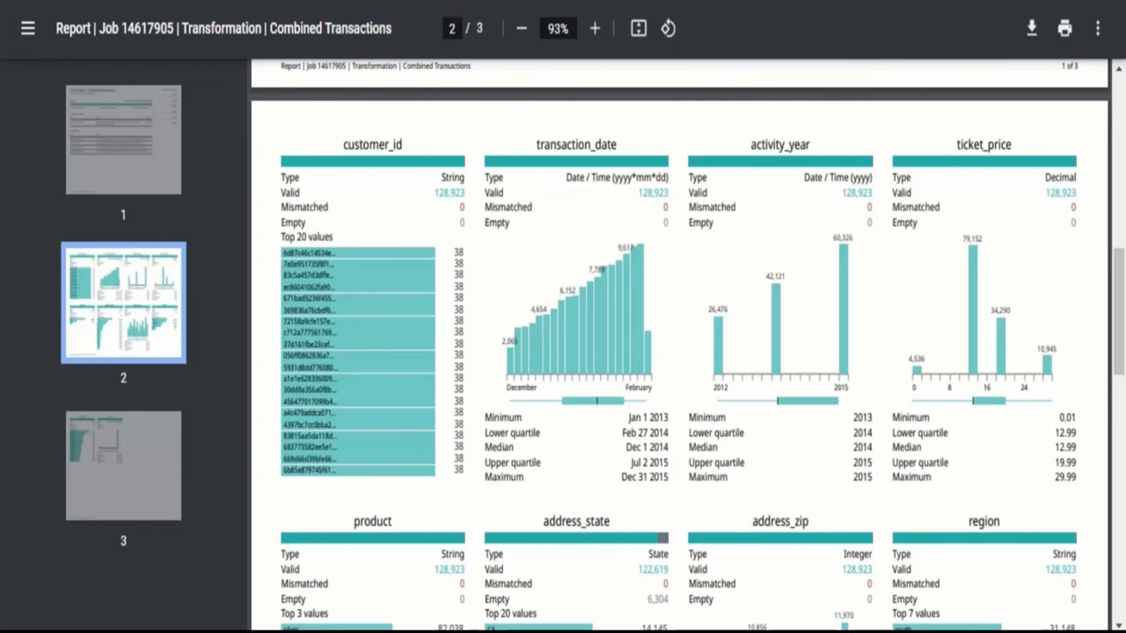
{"action": "mouse_move", "coordinate": [461, 114]}
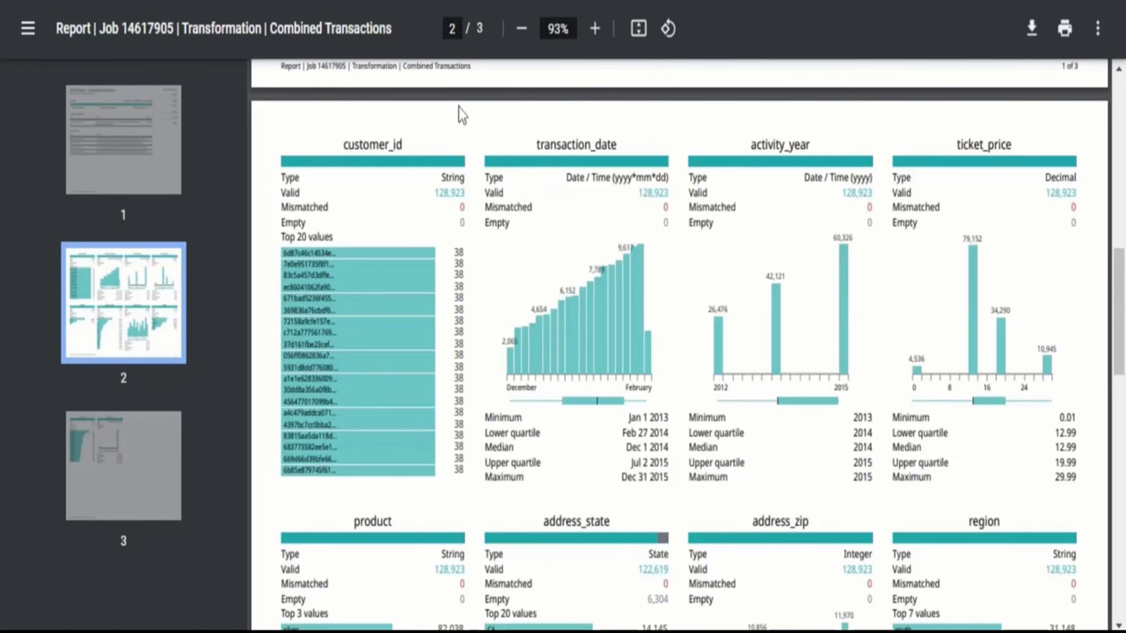
{"action": "mouse_move", "coordinate": [461, 115]}
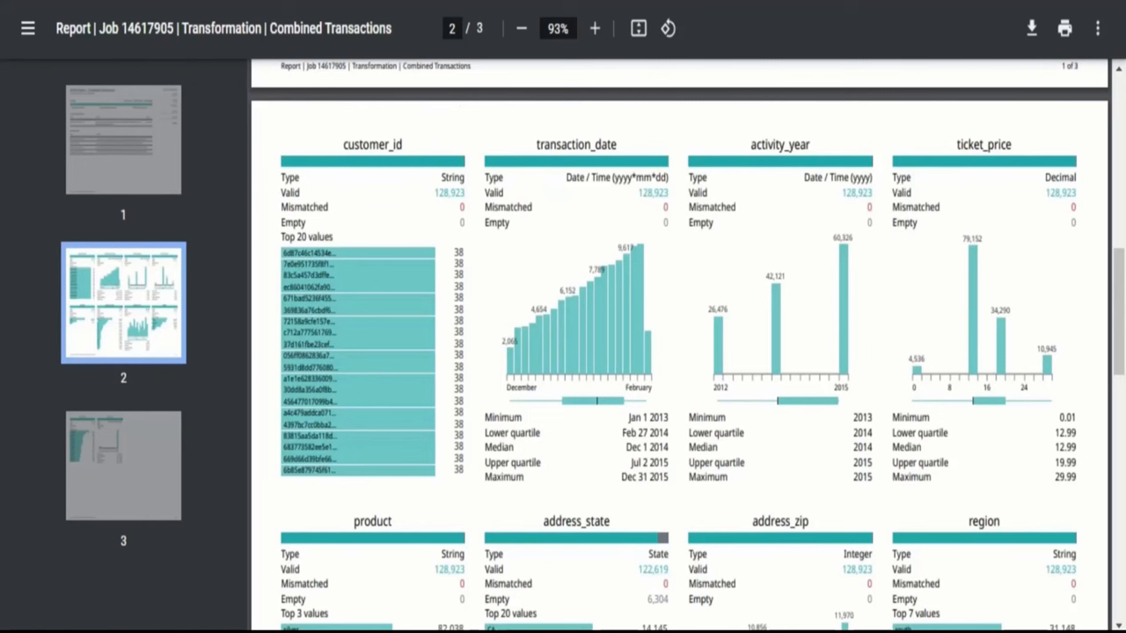
{"action": "mouse_move", "coordinate": [445, 123]}
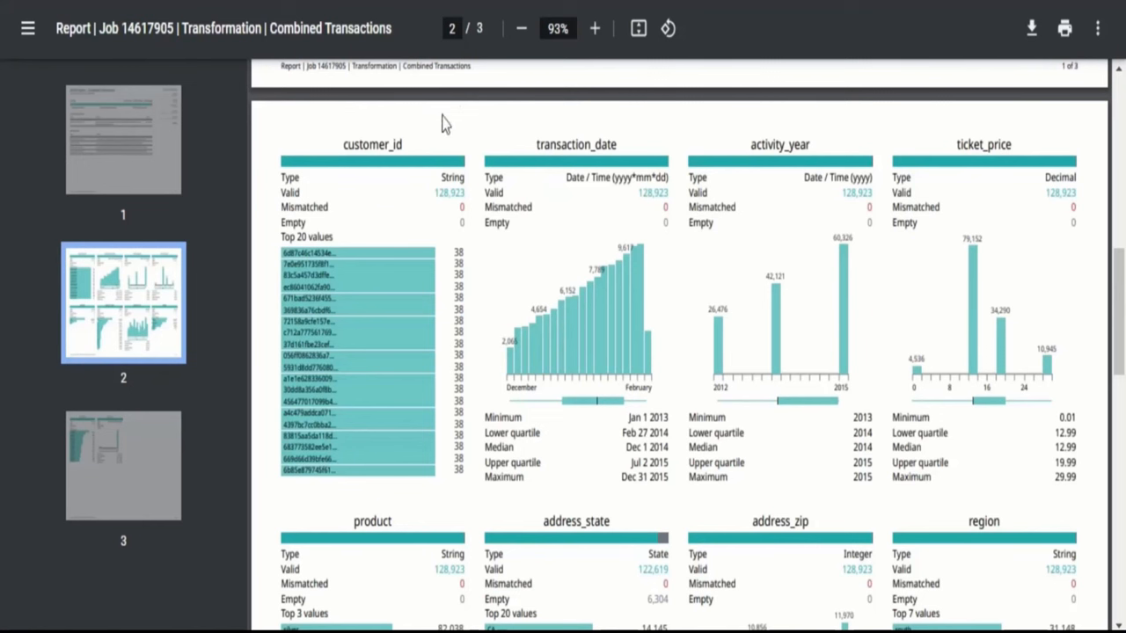
{"action": "mouse_move", "coordinate": [635, 169]}
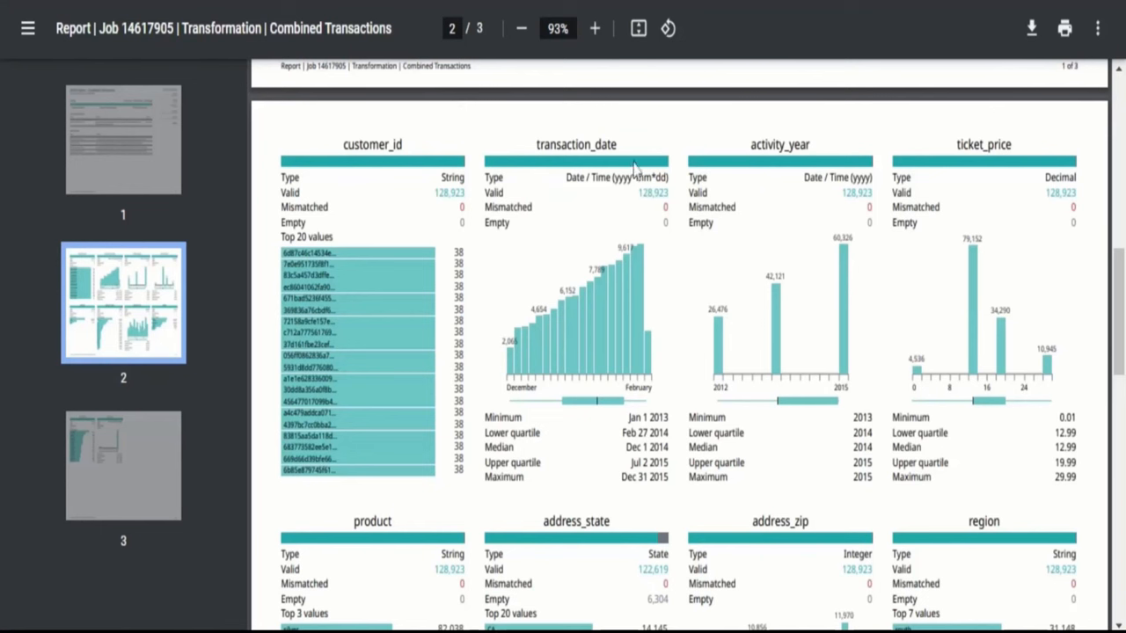
{"action": "mouse_move", "coordinate": [421, 138]}
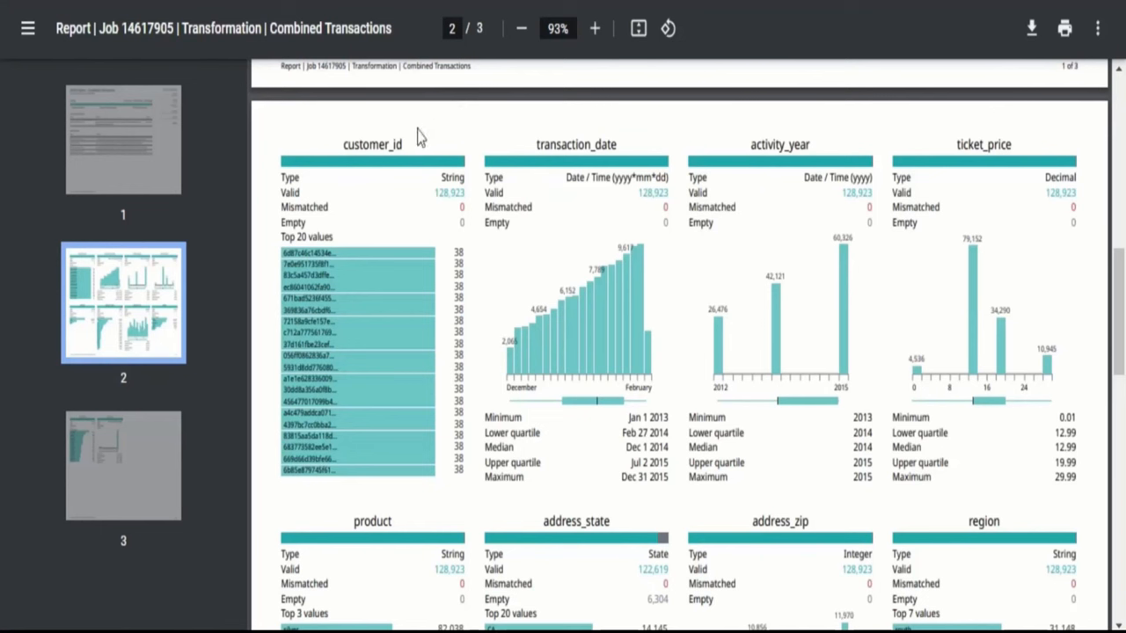